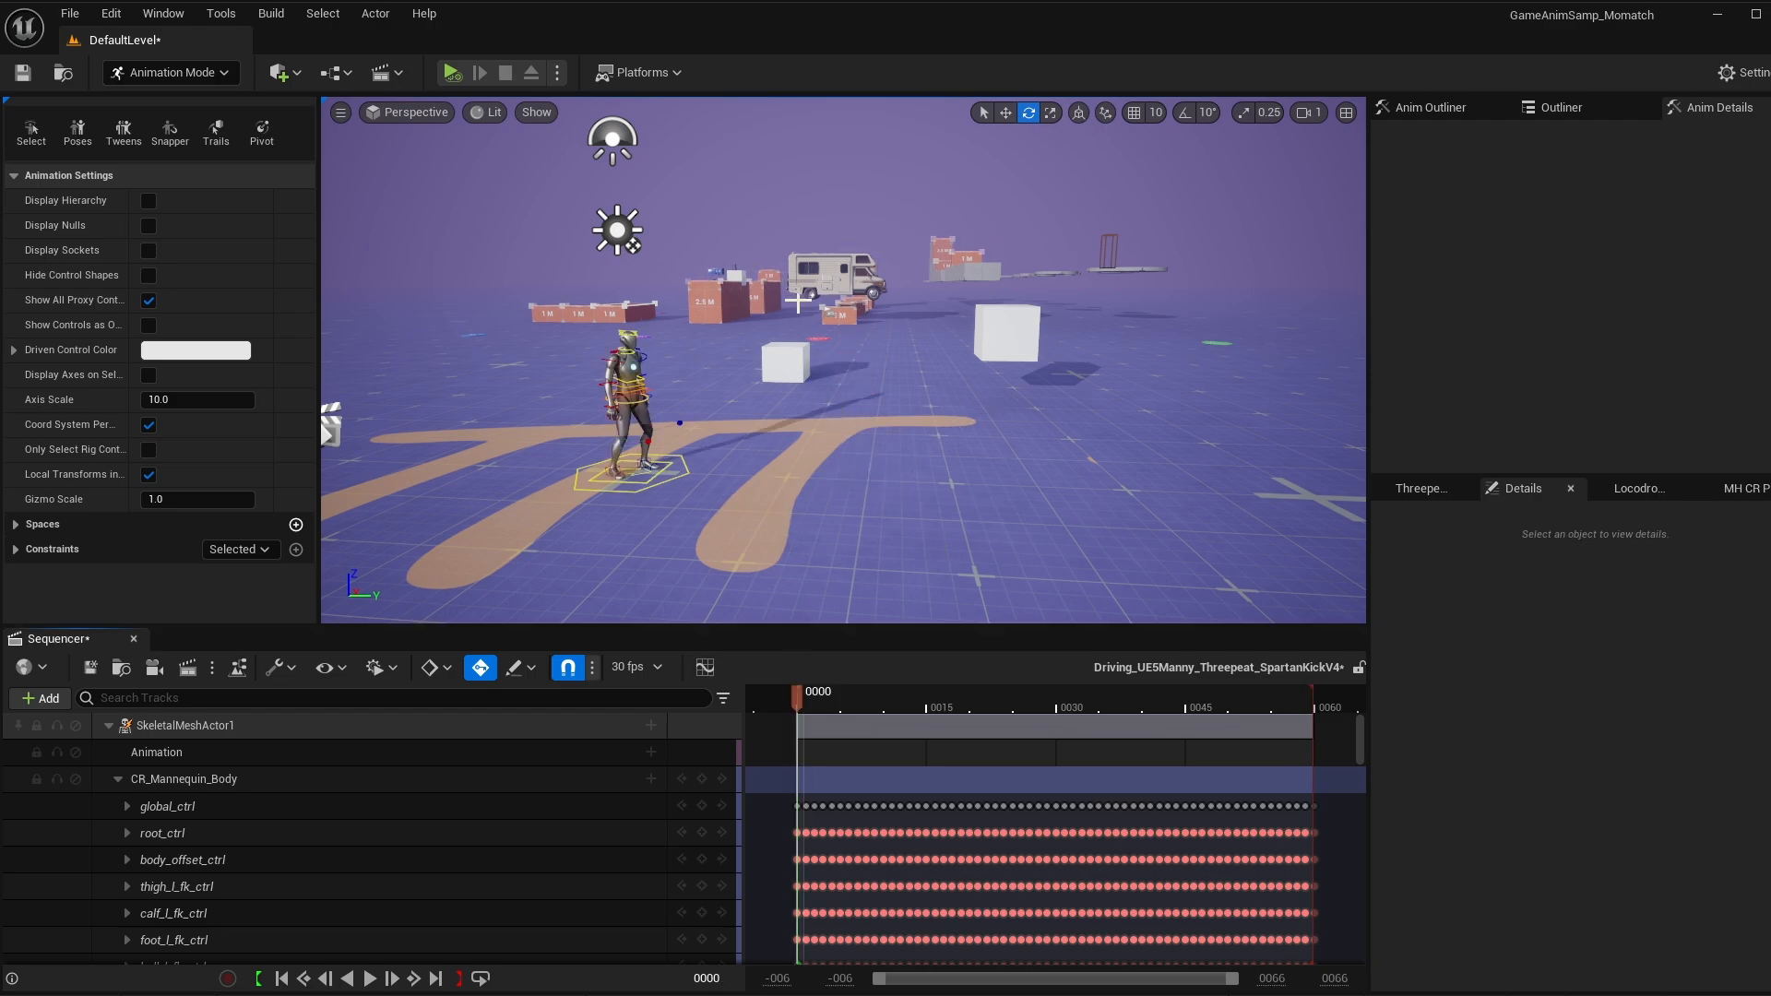
mouse_move(452, 138)
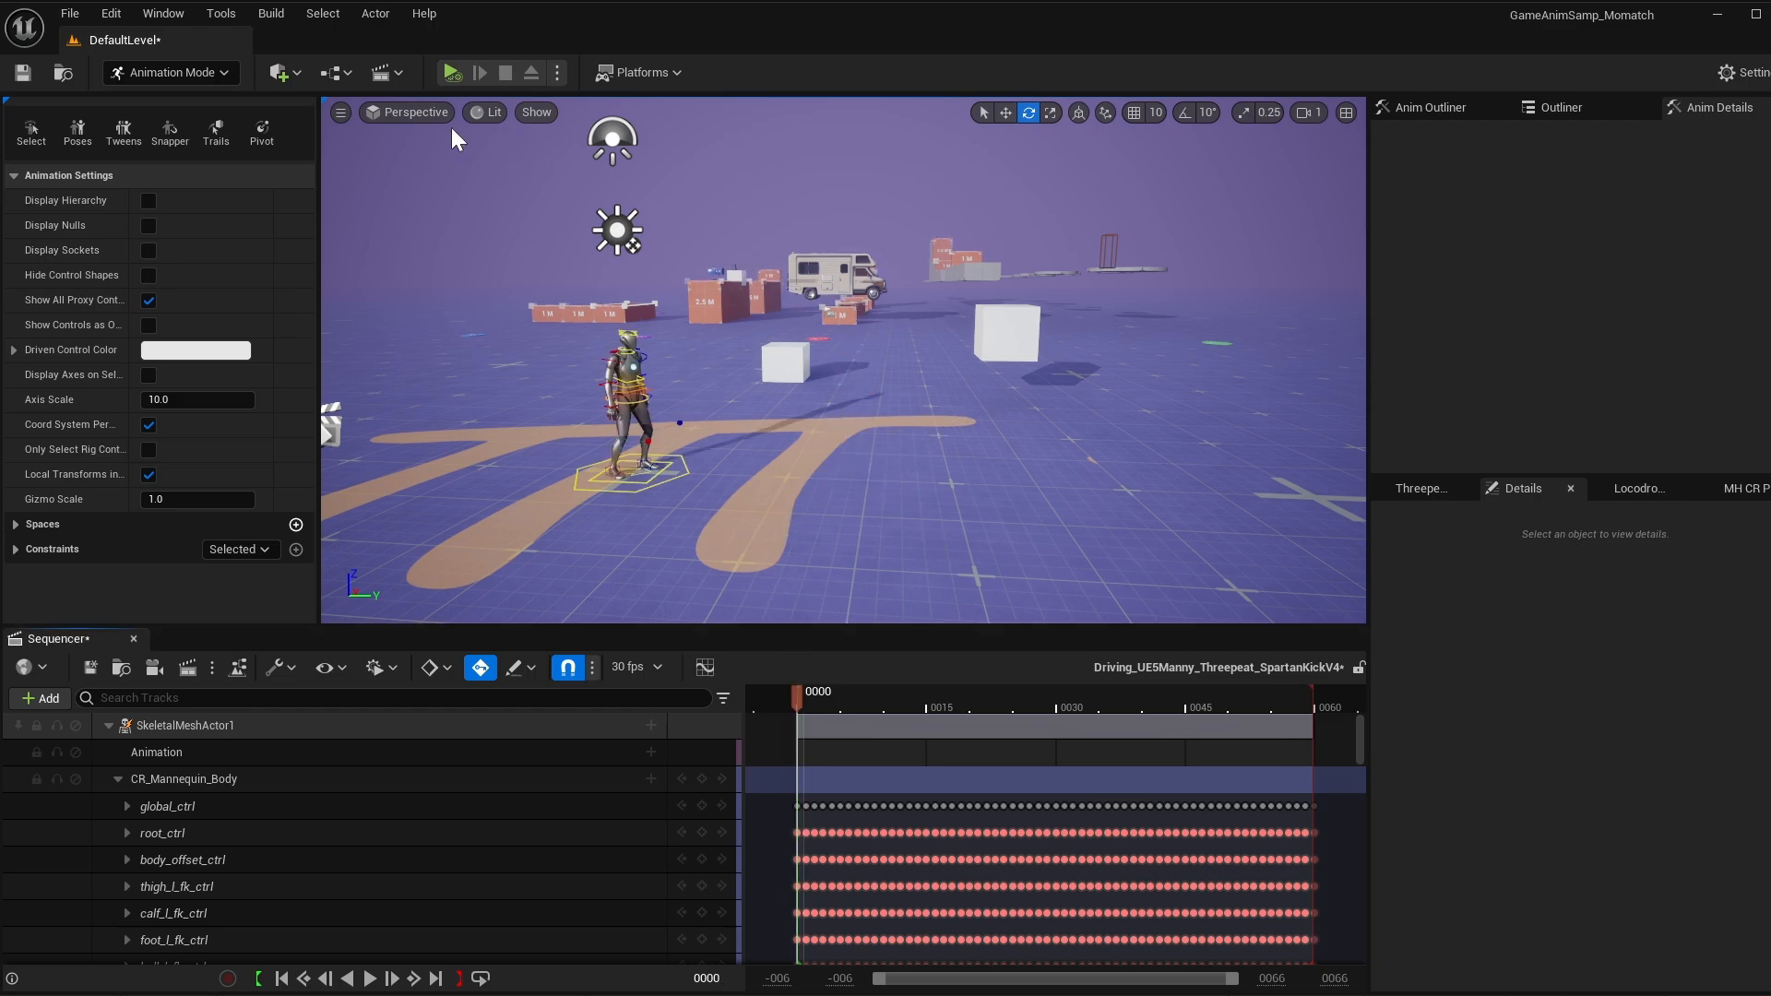
Add a cube from Quick Add > Shapes beside the mannequin and tilt it with the Rotate tool.
click(278, 71)
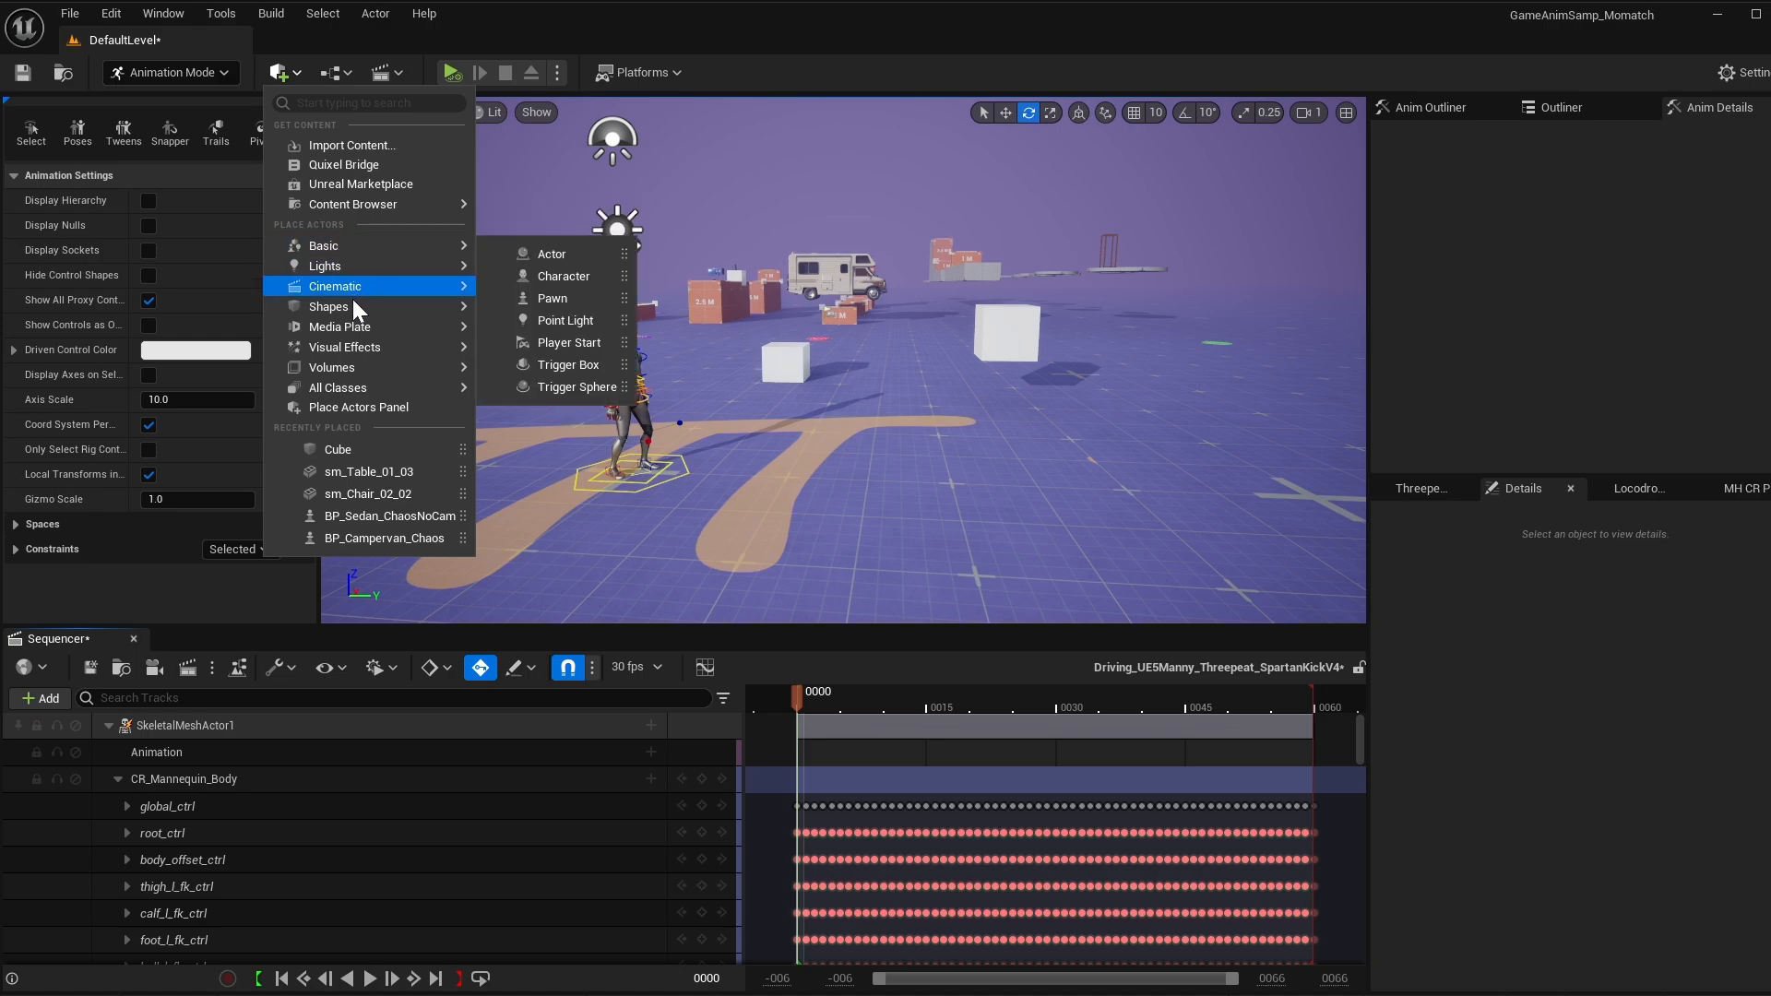
click(841, 361)
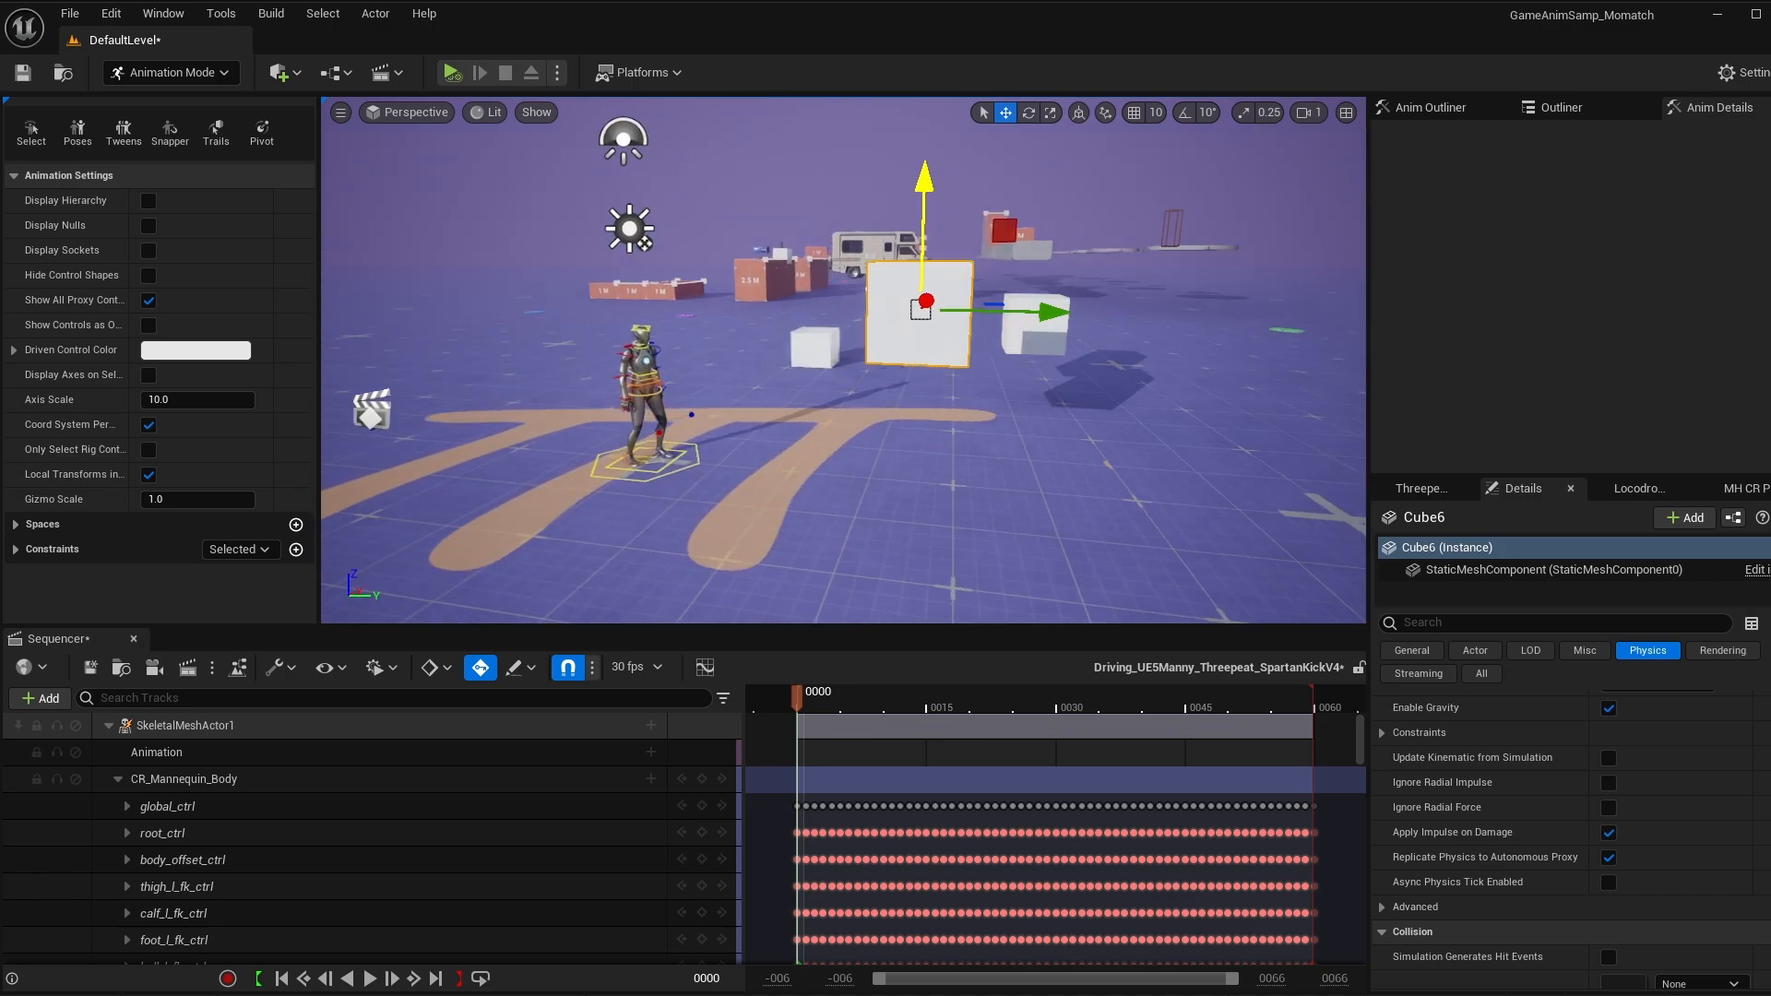
click(1028, 113)
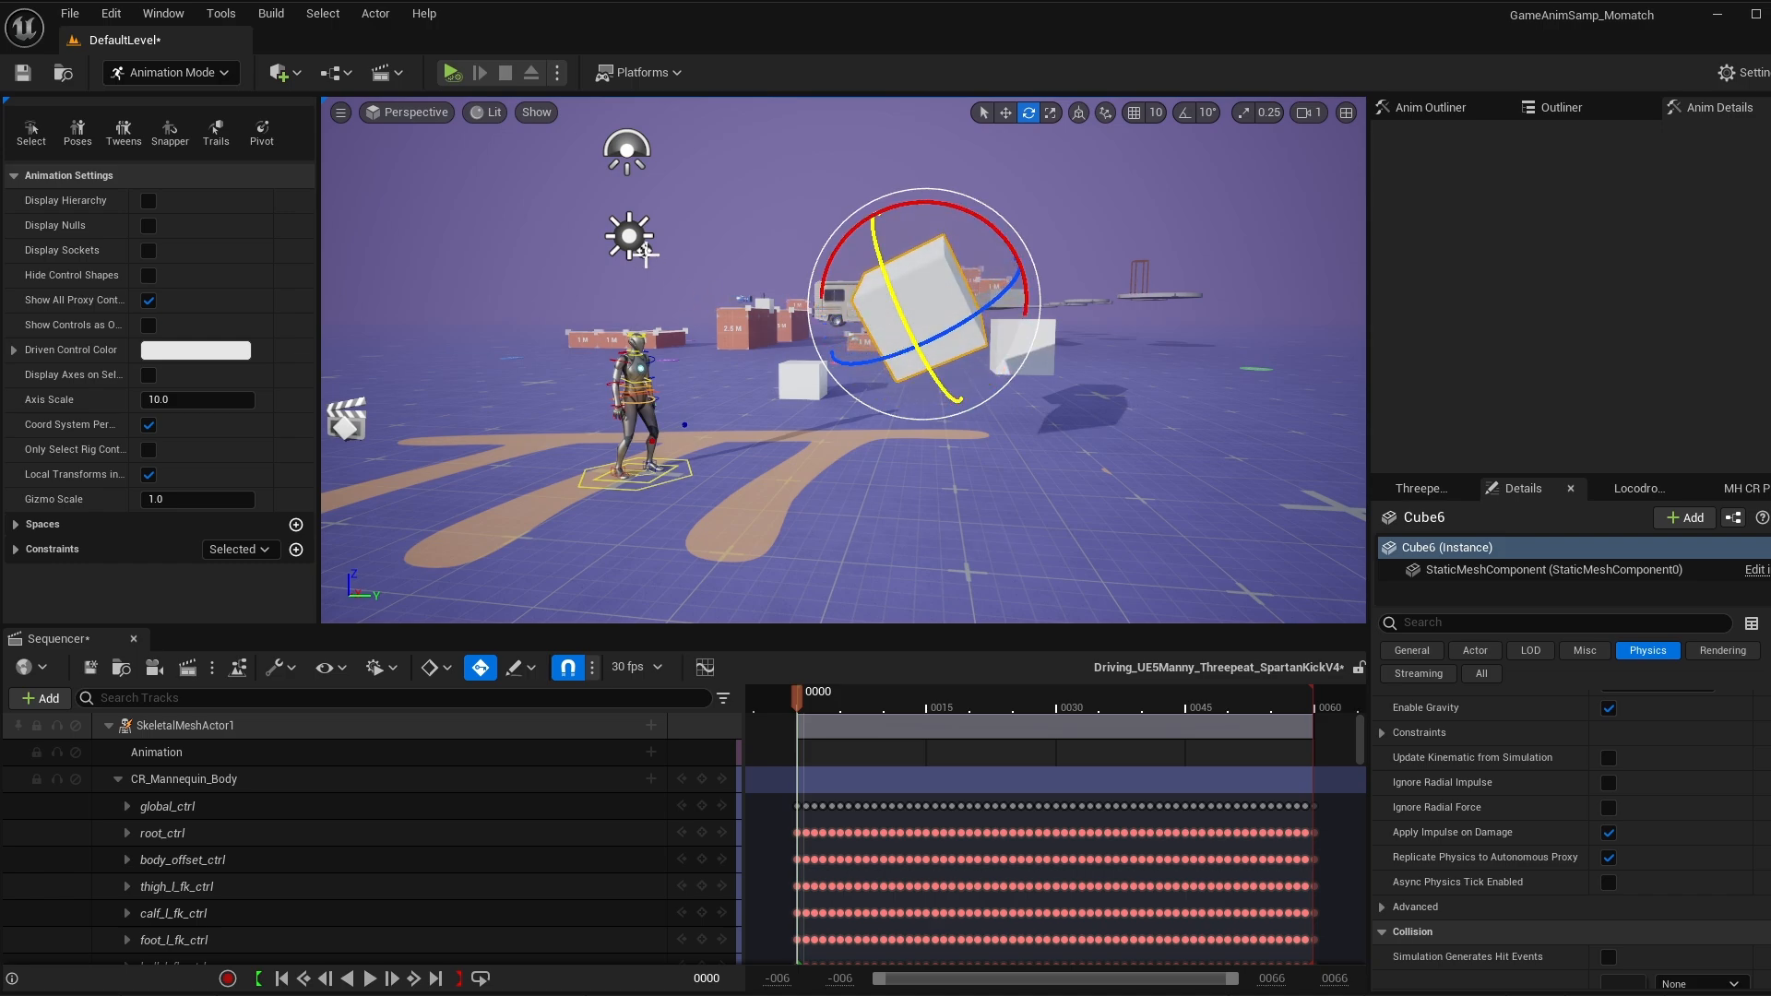
mouse_move(561, 253)
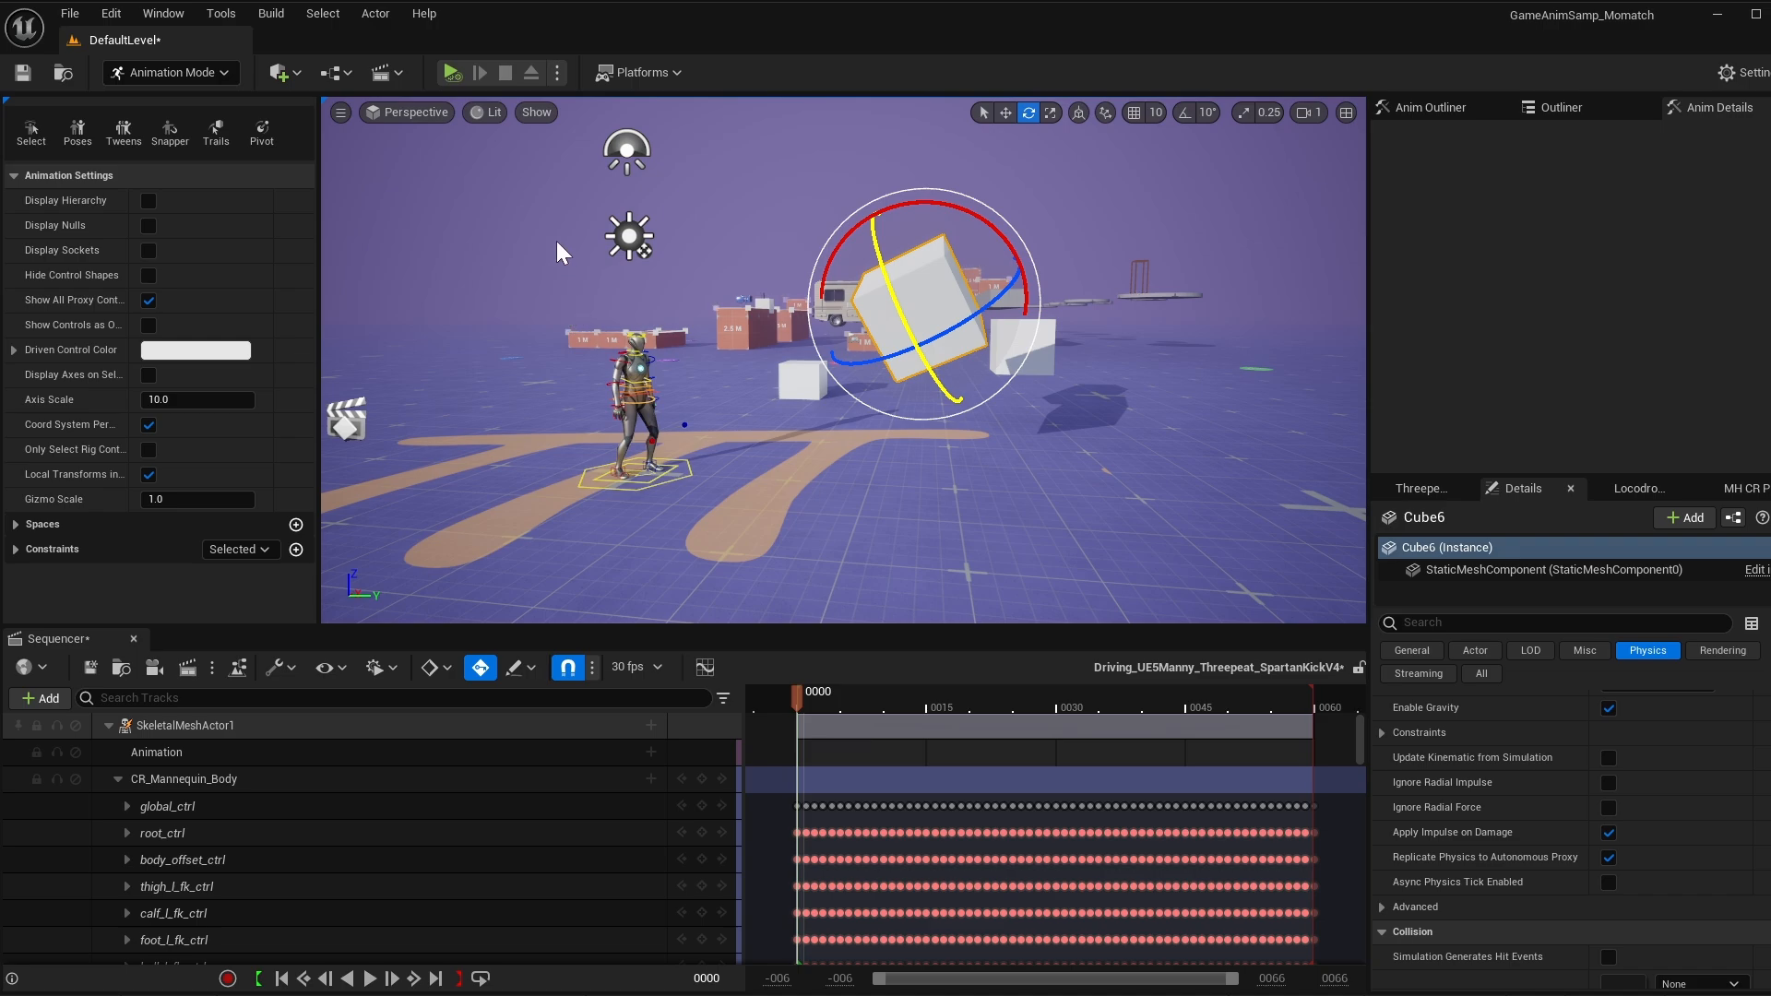
Choose Simulate as the play mode and start simulating the level.
click(555, 72)
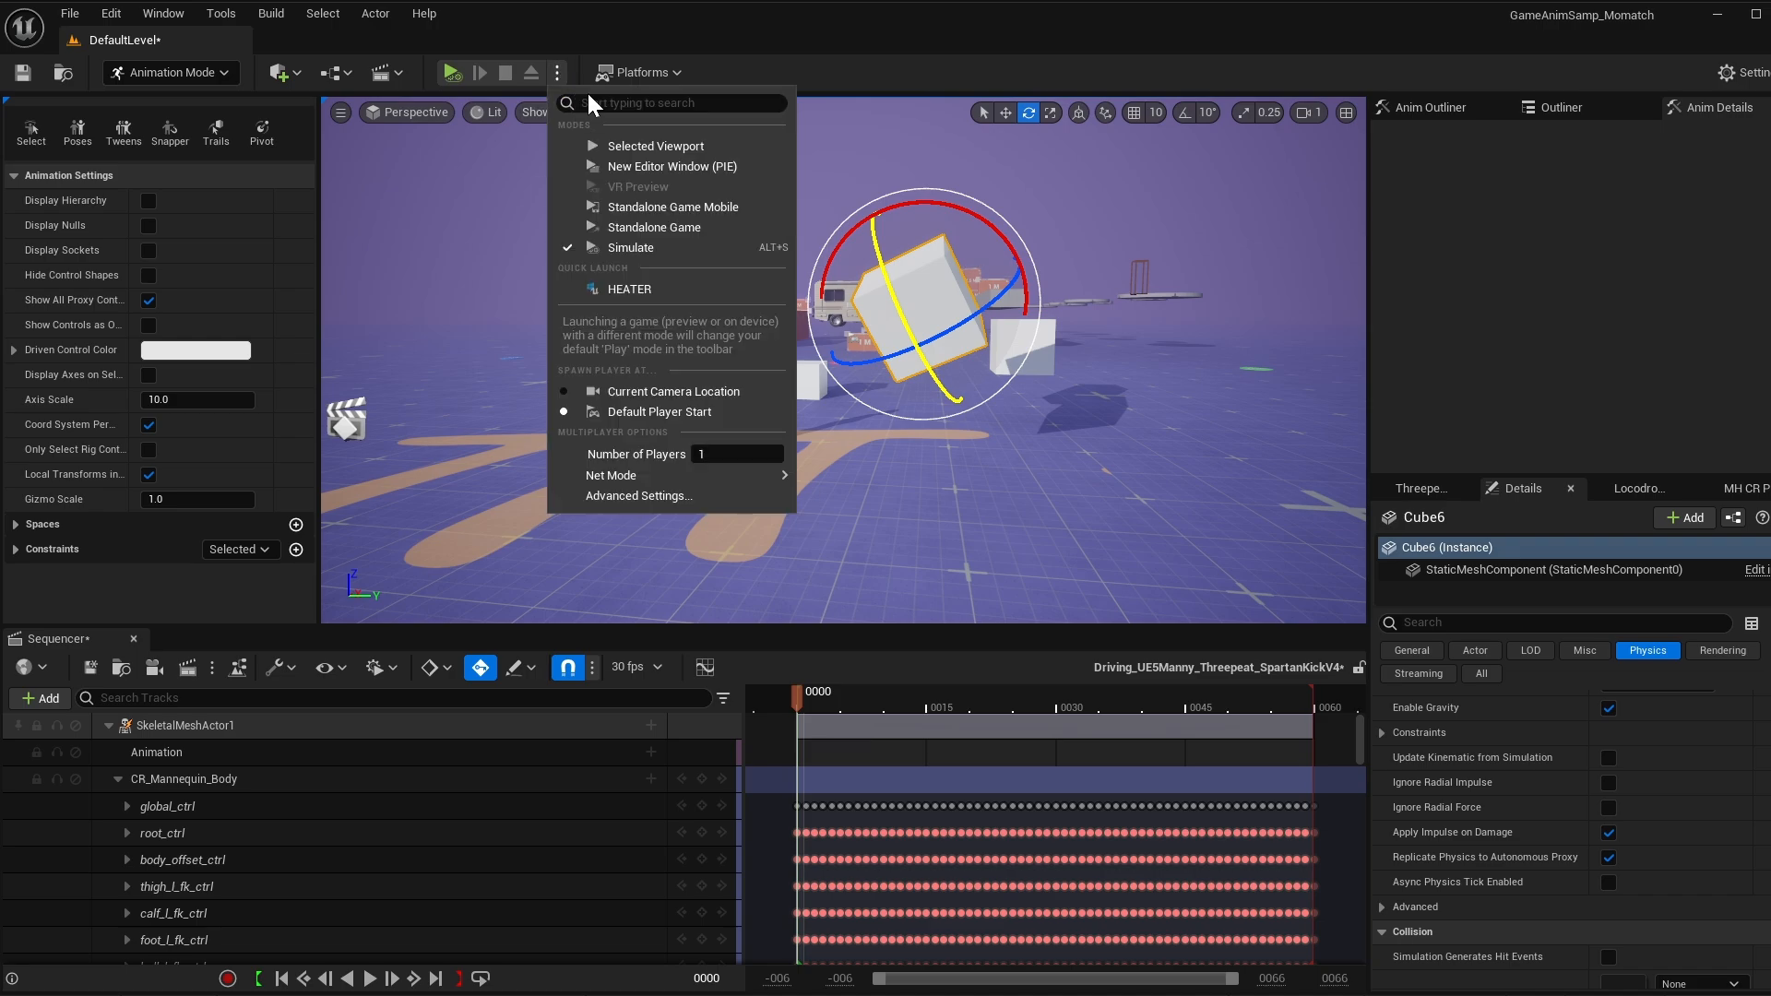
mouse_move(696, 253)
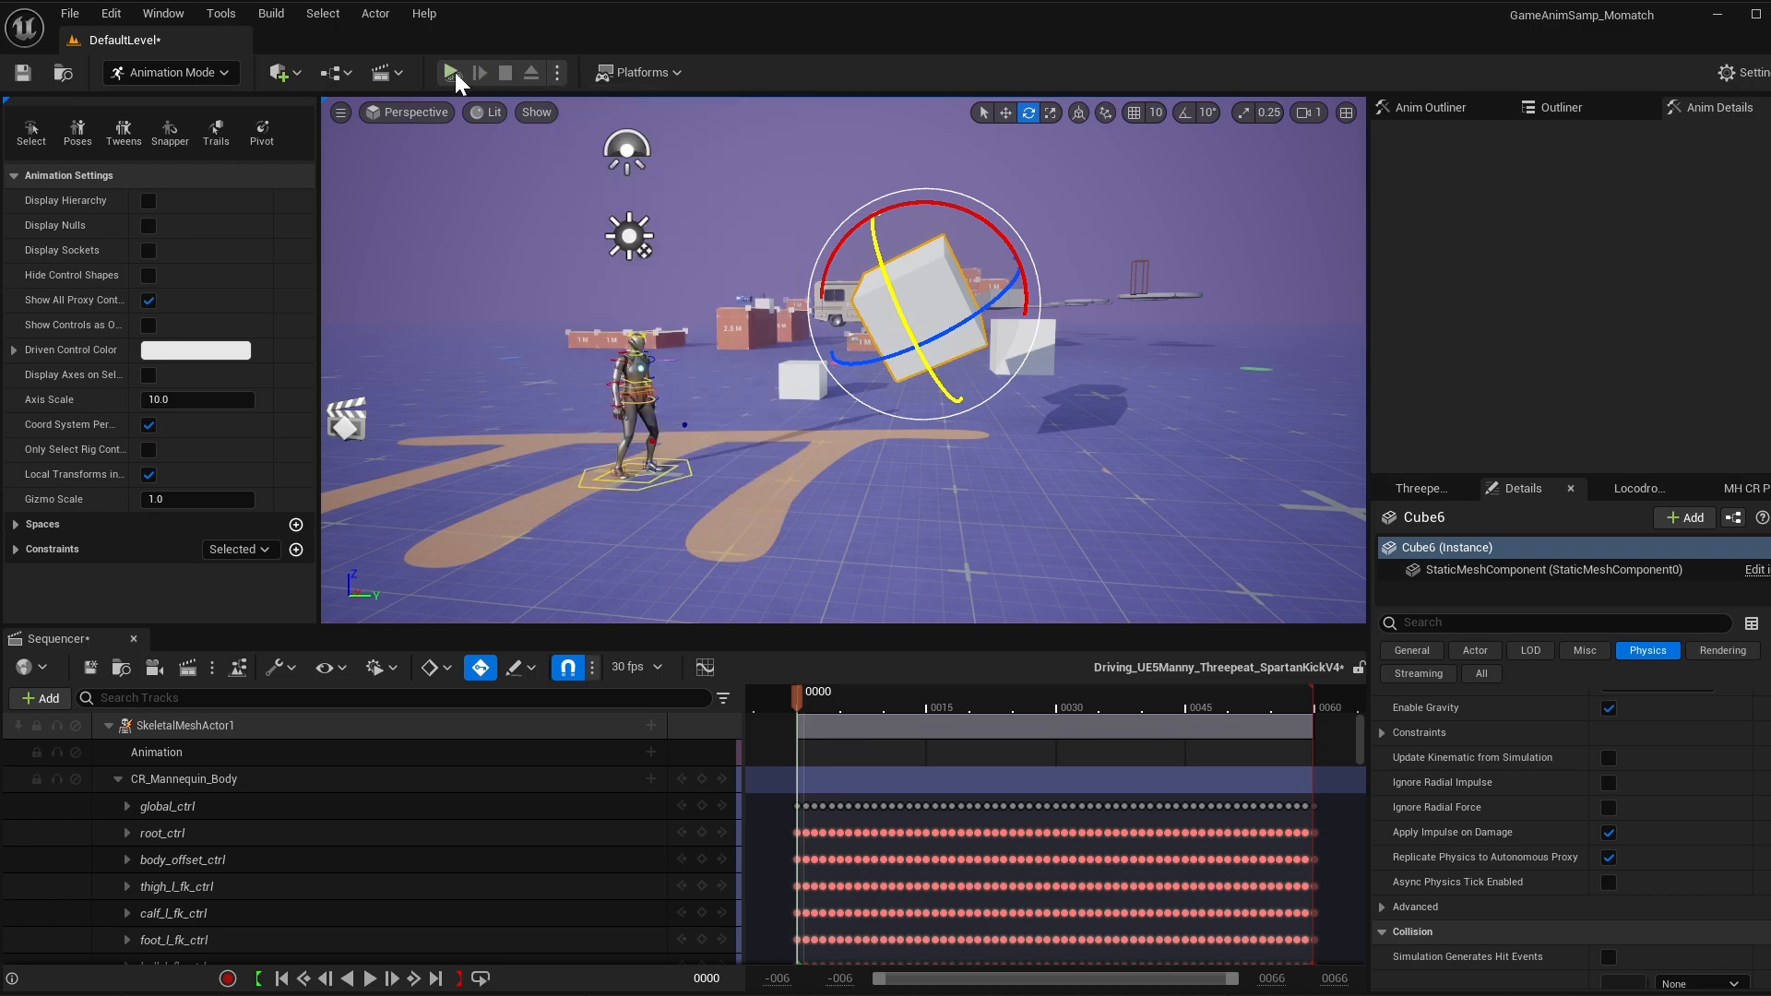
click(454, 72)
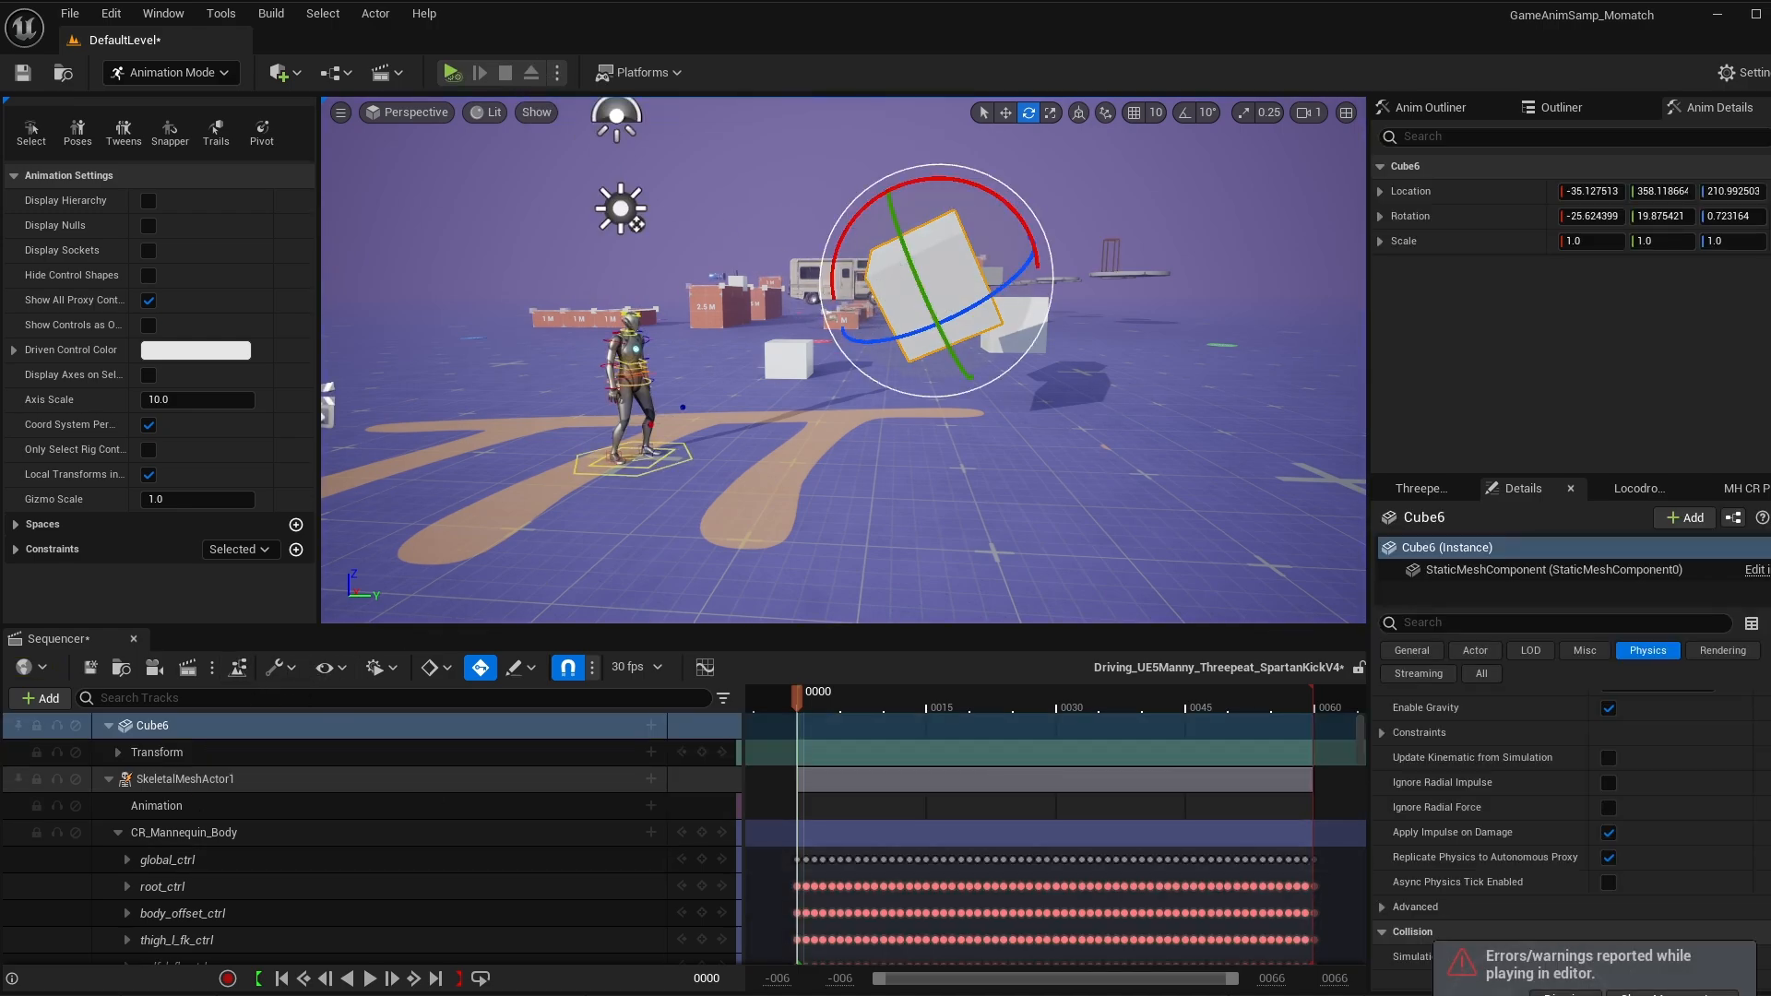
mouse_move(650, 725)
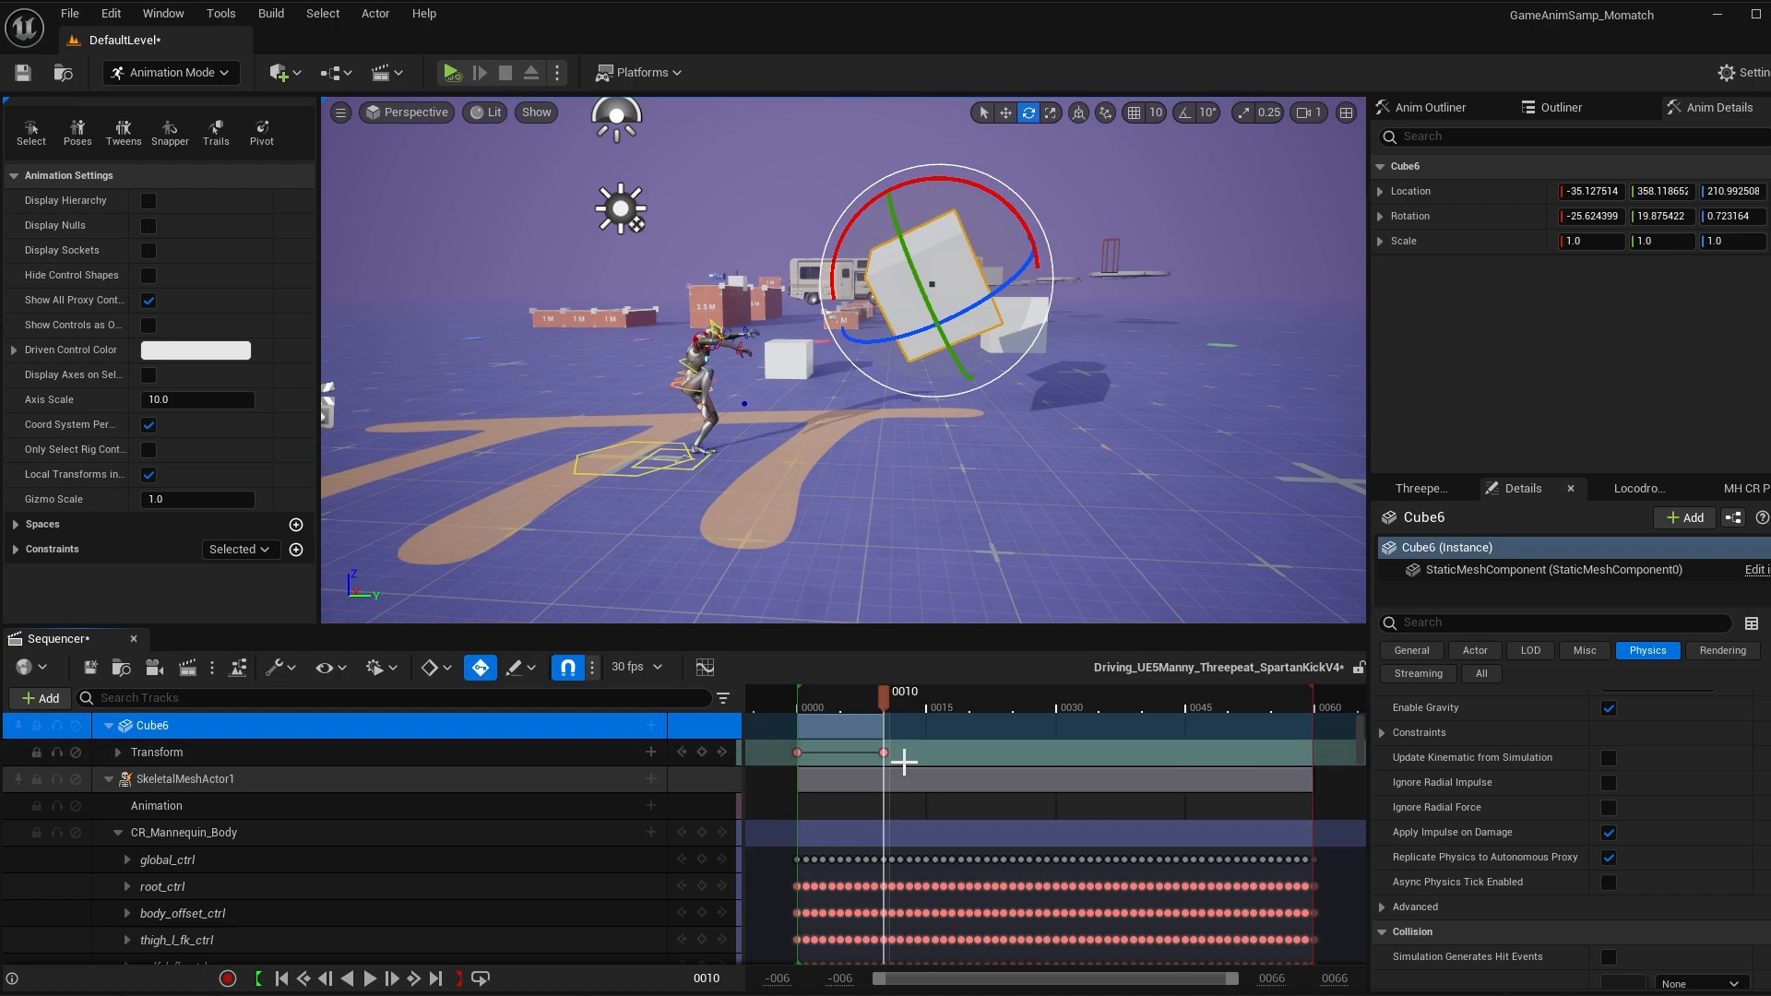
Trim the cube's Transform section so it ends at frame 10 via Edit Section.
right_click(904, 753)
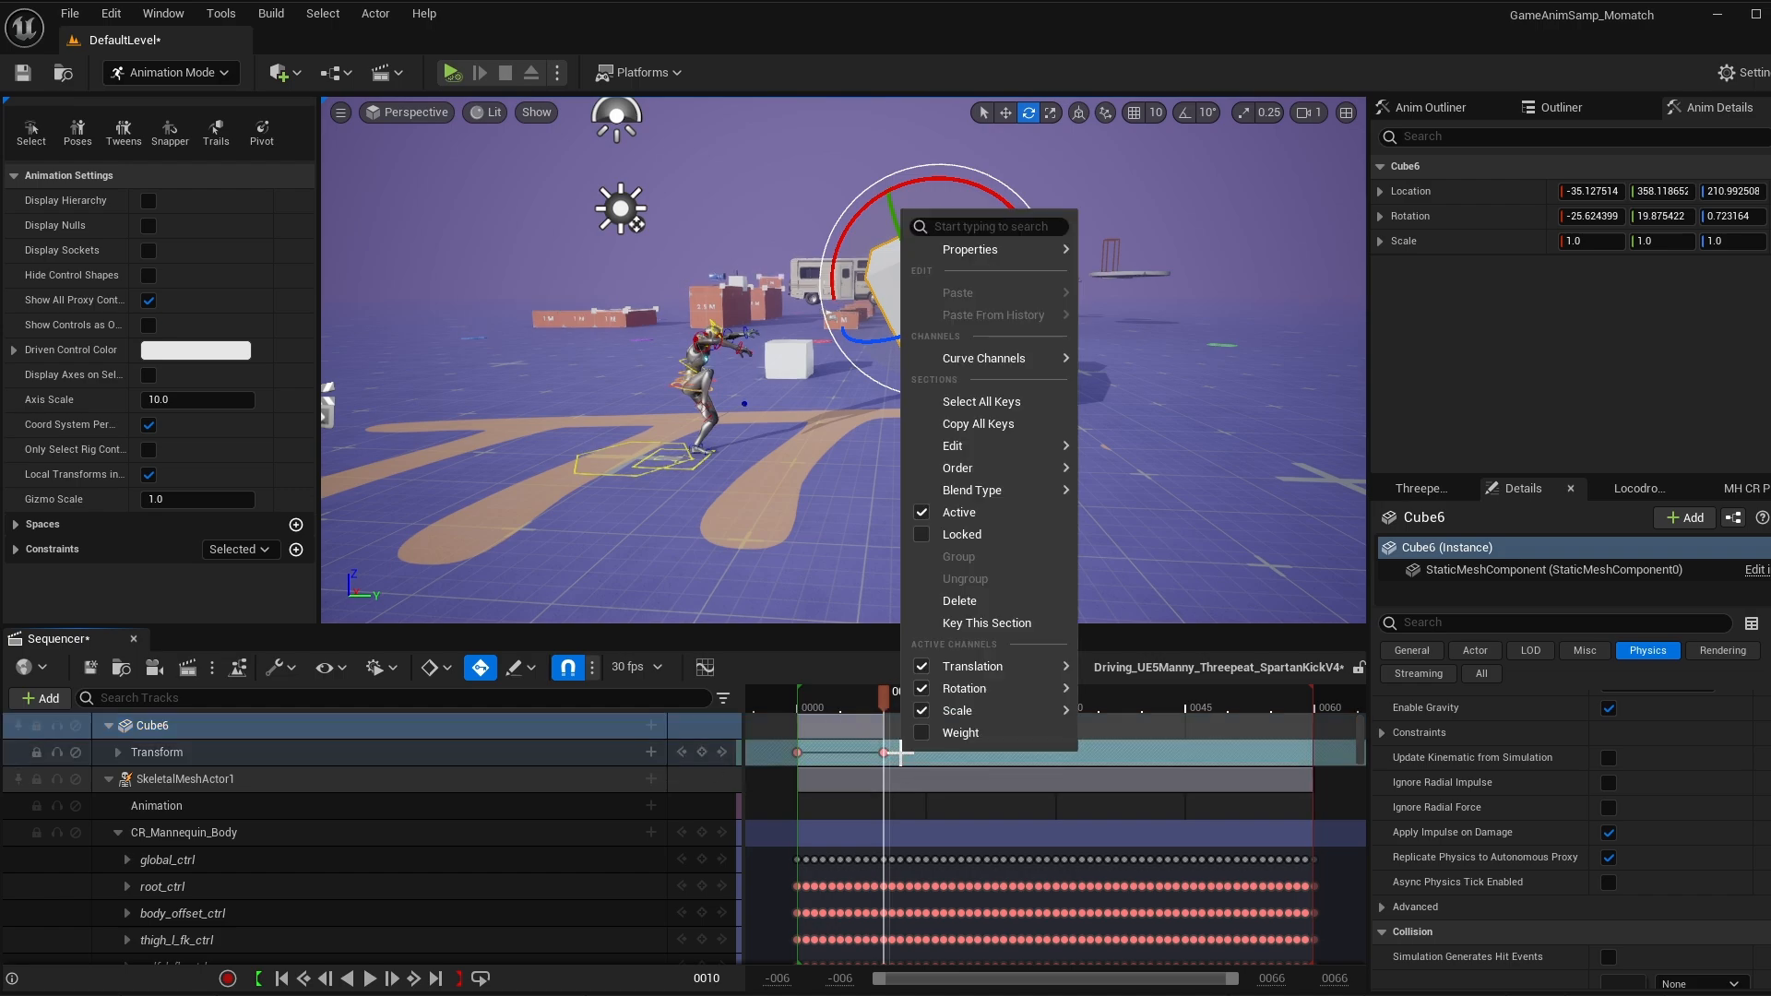
mouse_move(980, 400)
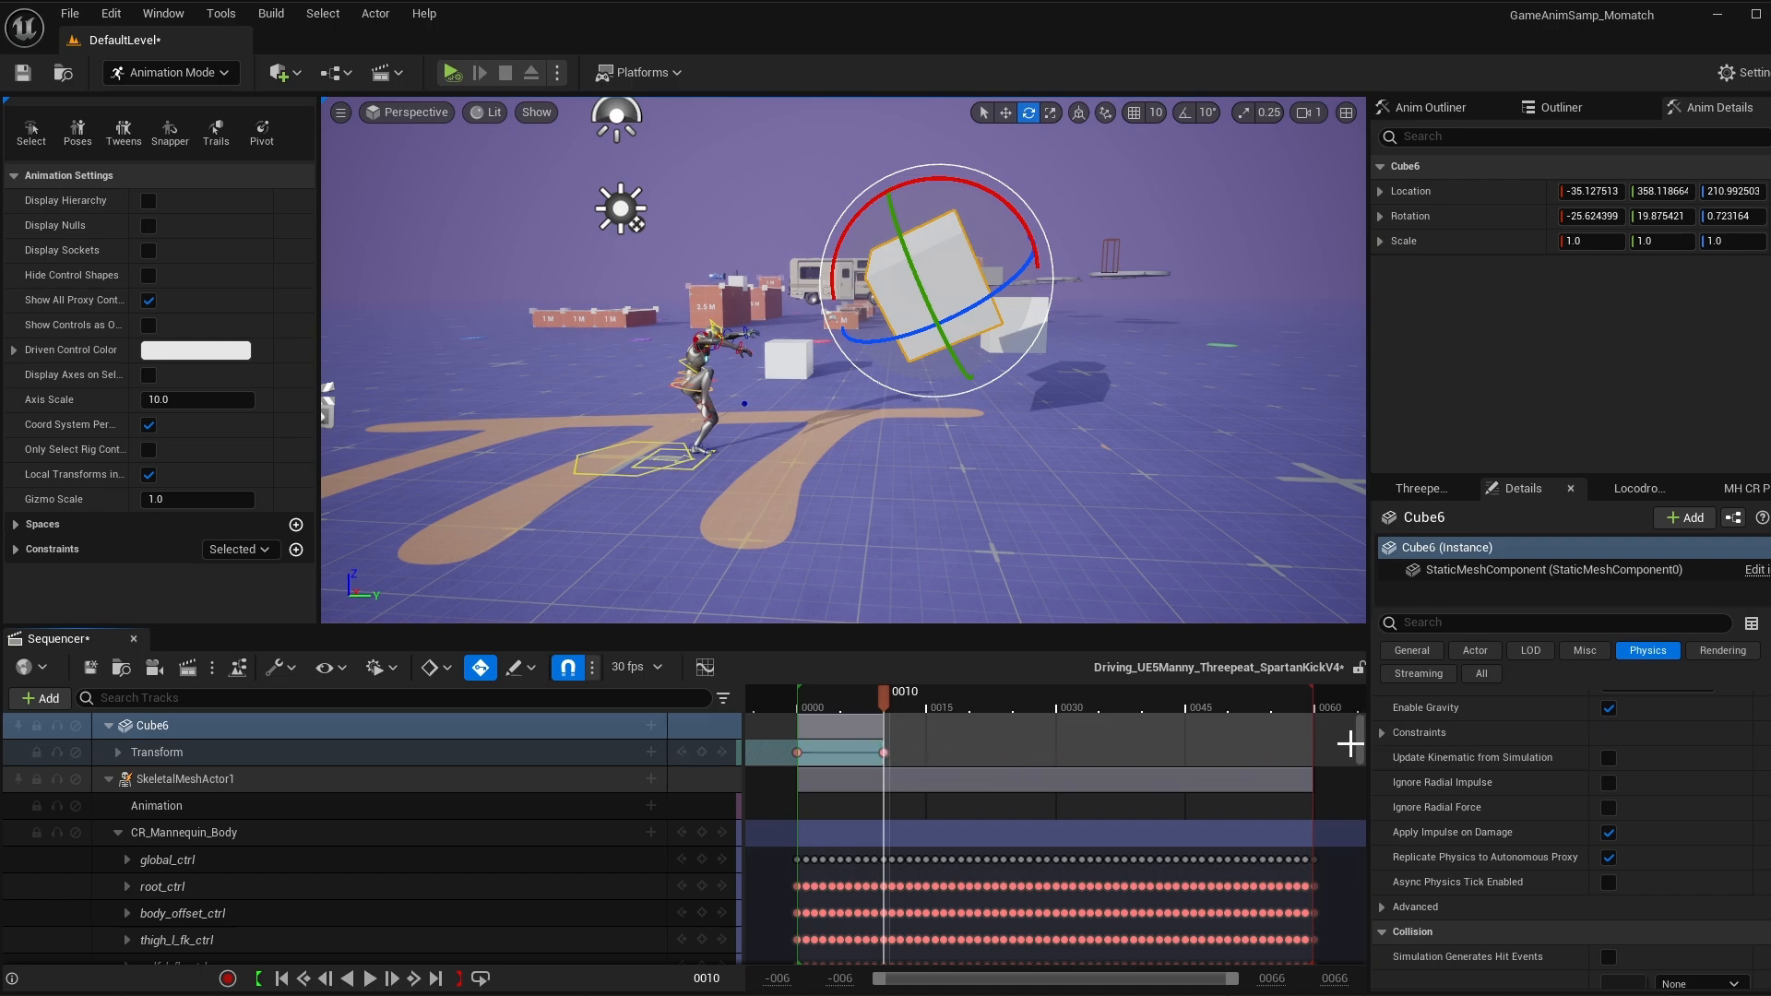
mouse_move(577, 768)
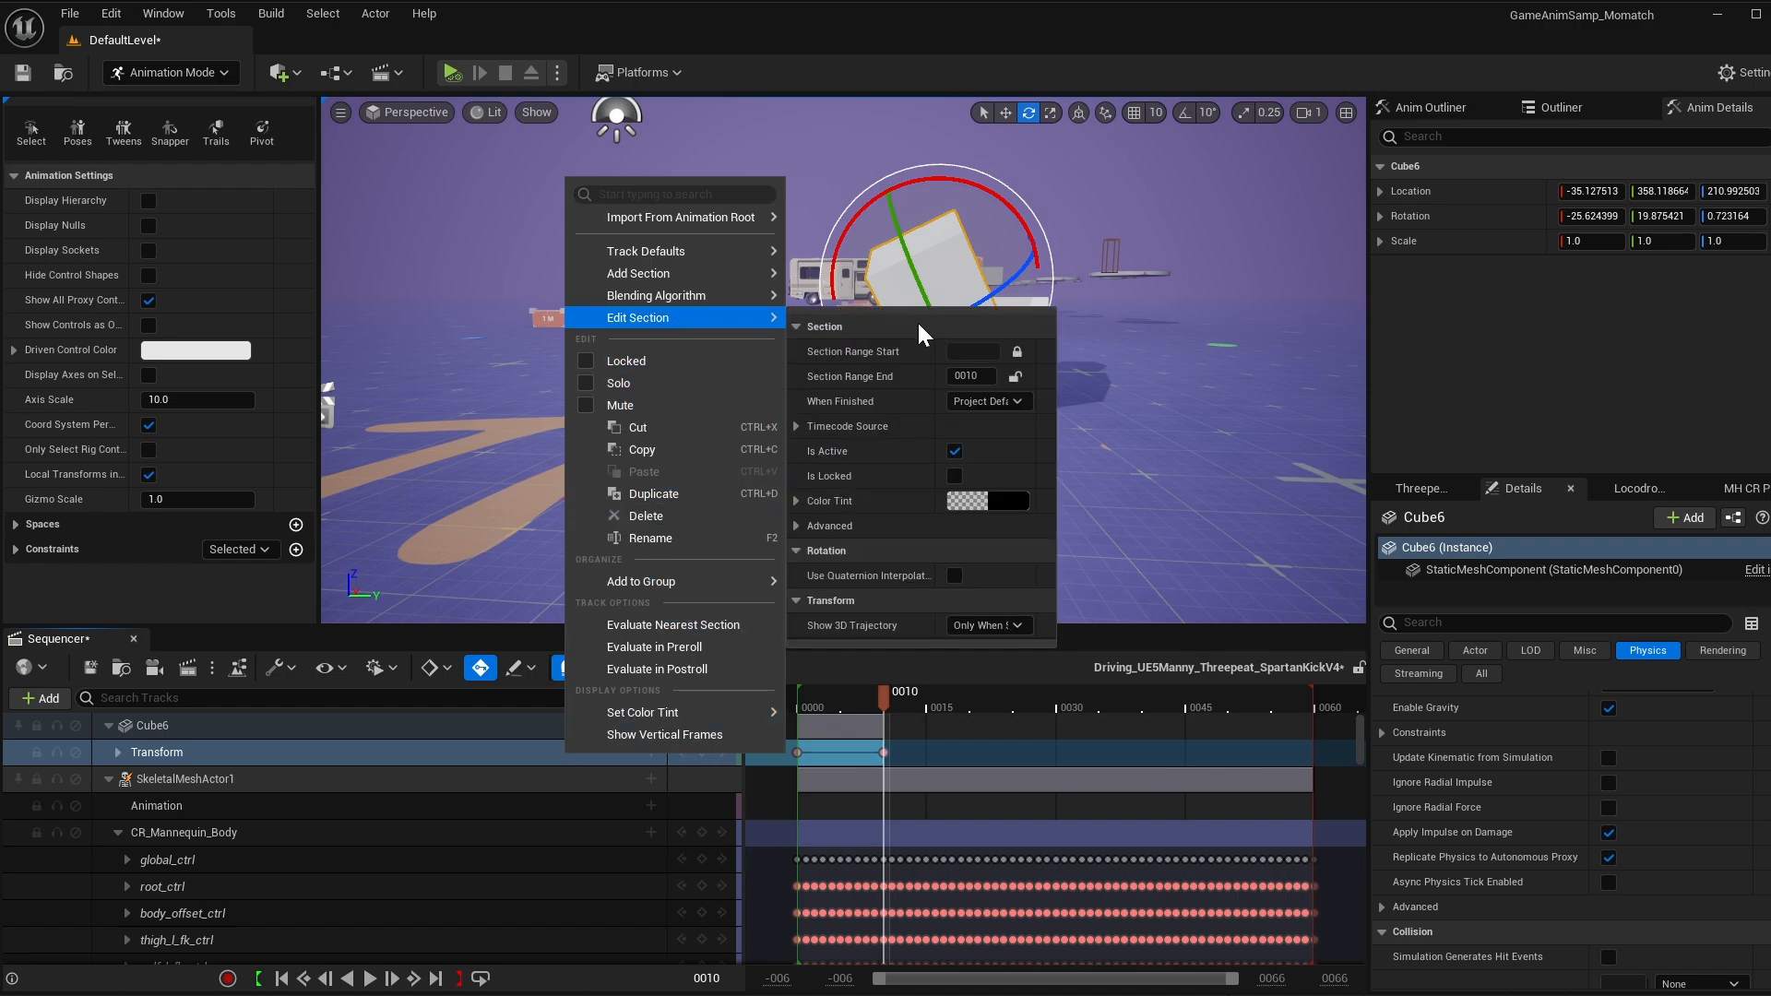
click(985, 400)
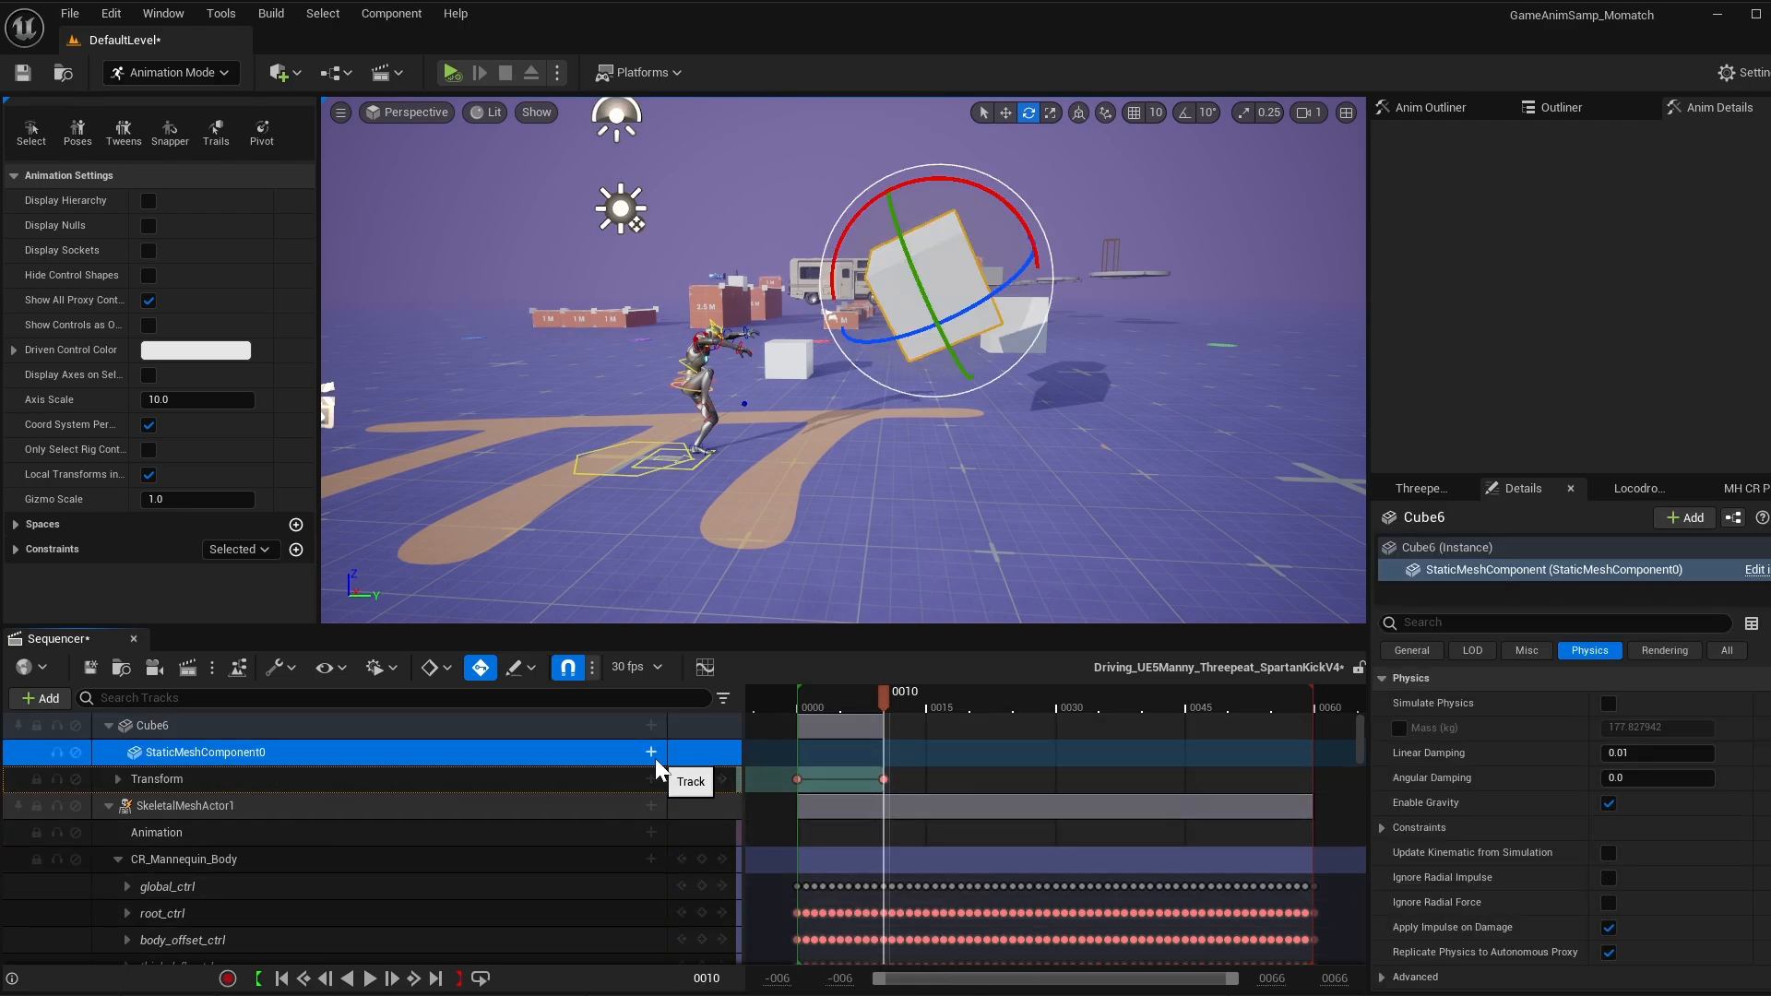
Add a Body Instance > Physics > Simulate Physics track to StaticMeshComponent0, keyed off at the start.
click(649, 751)
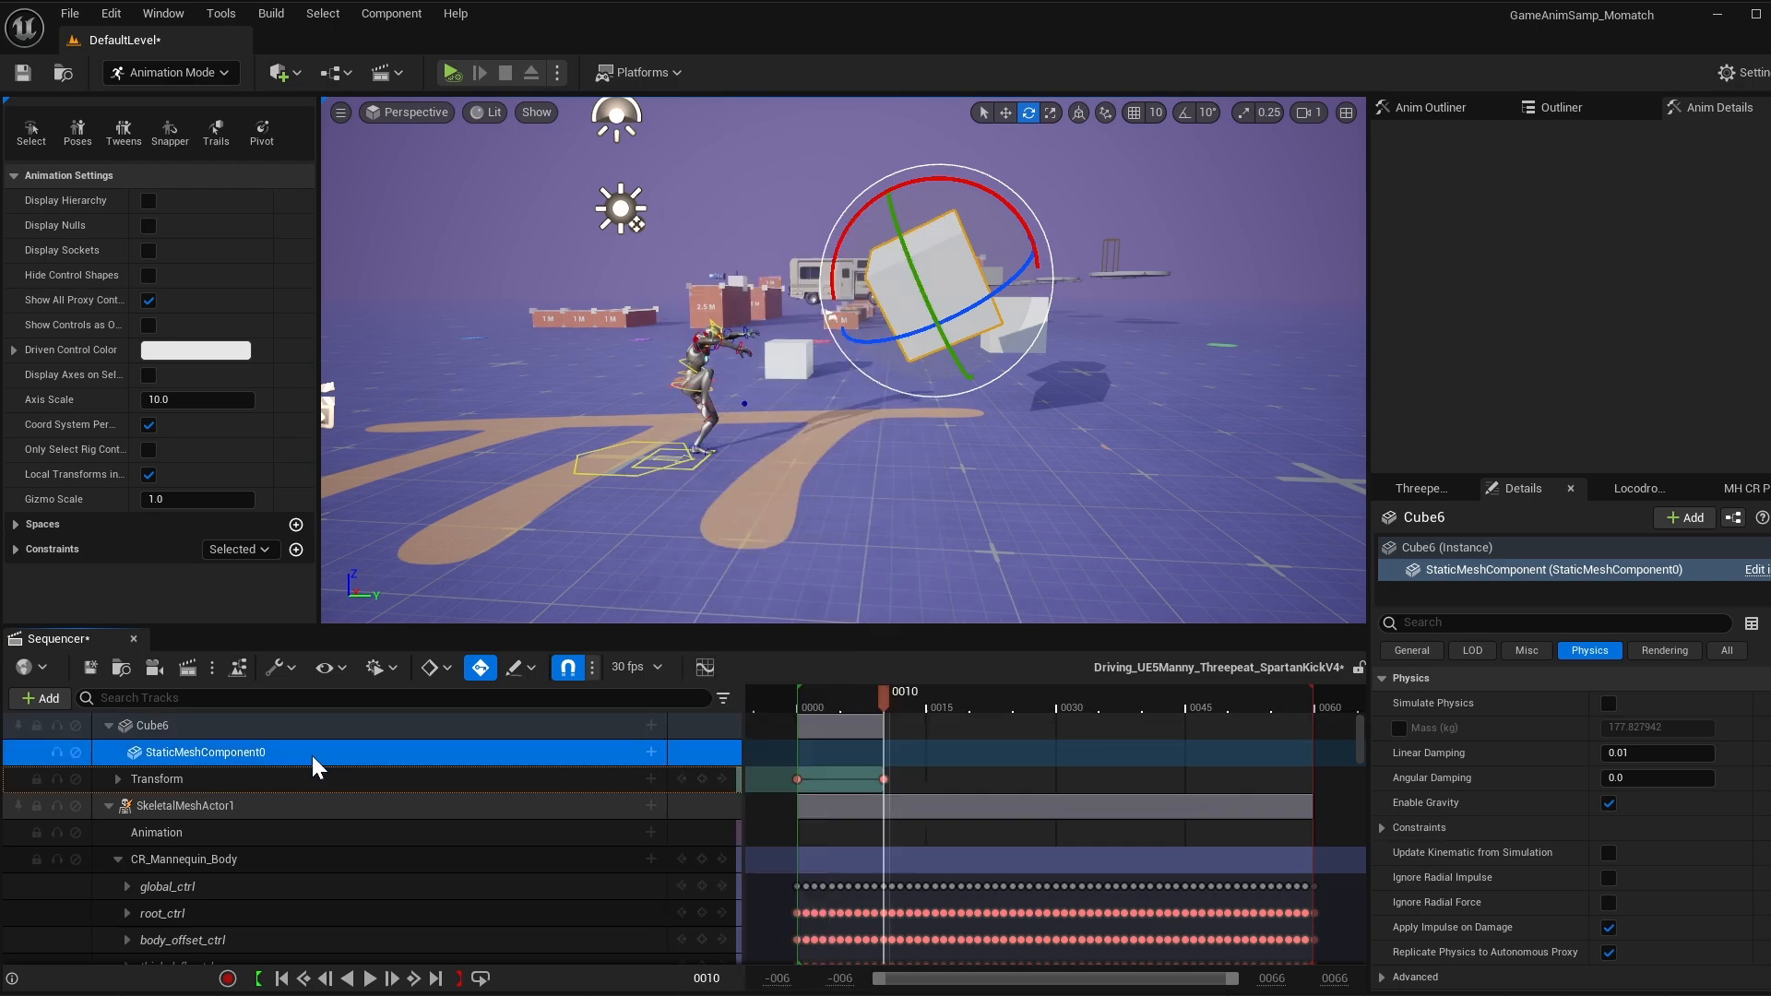
click(651, 750)
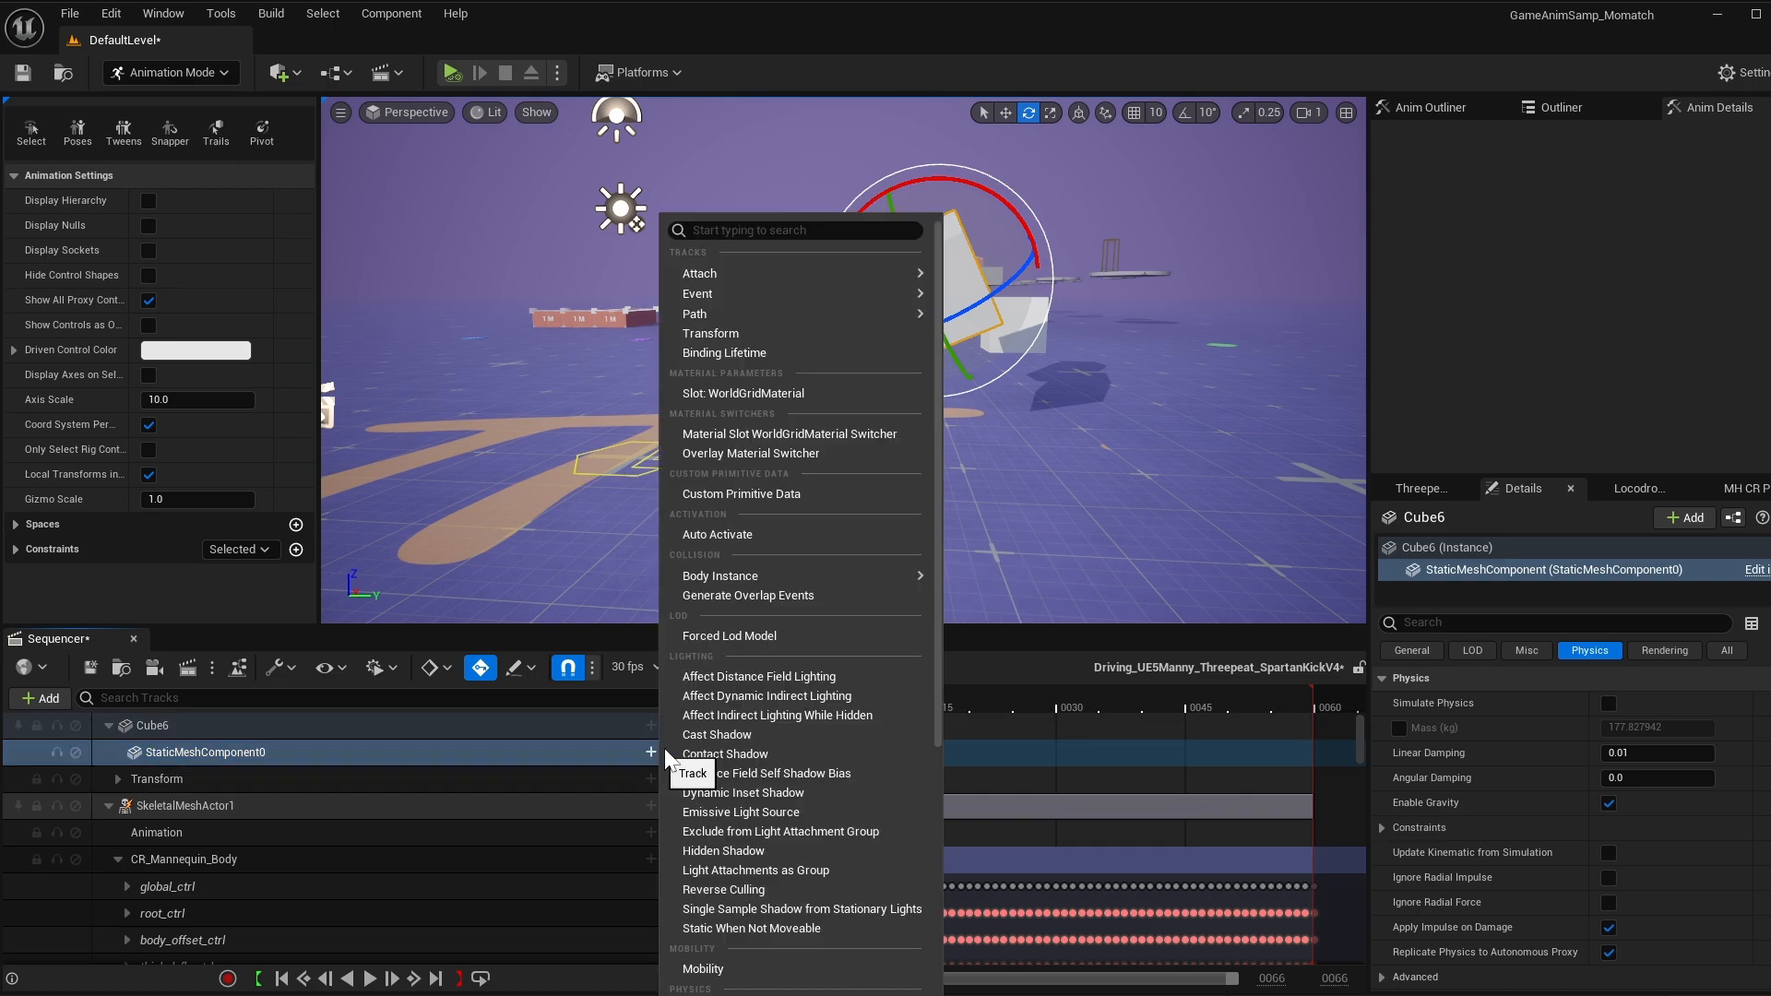
mouse_move(974, 623)
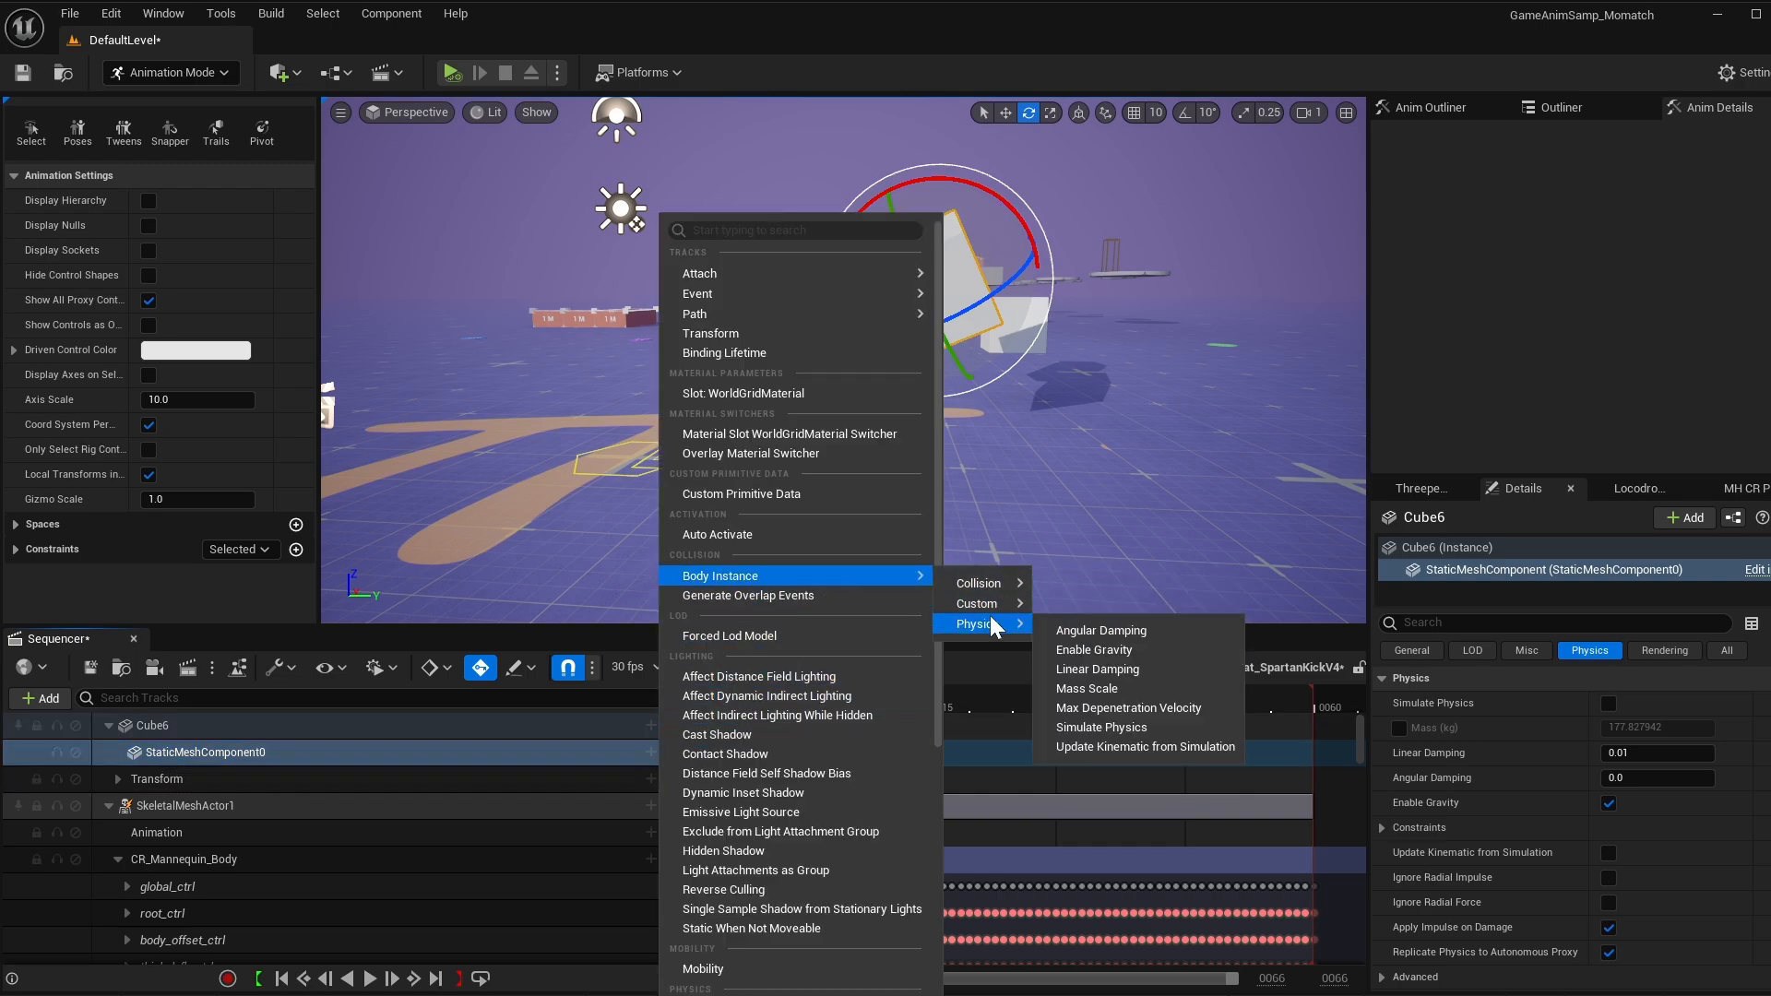
click(1100, 726)
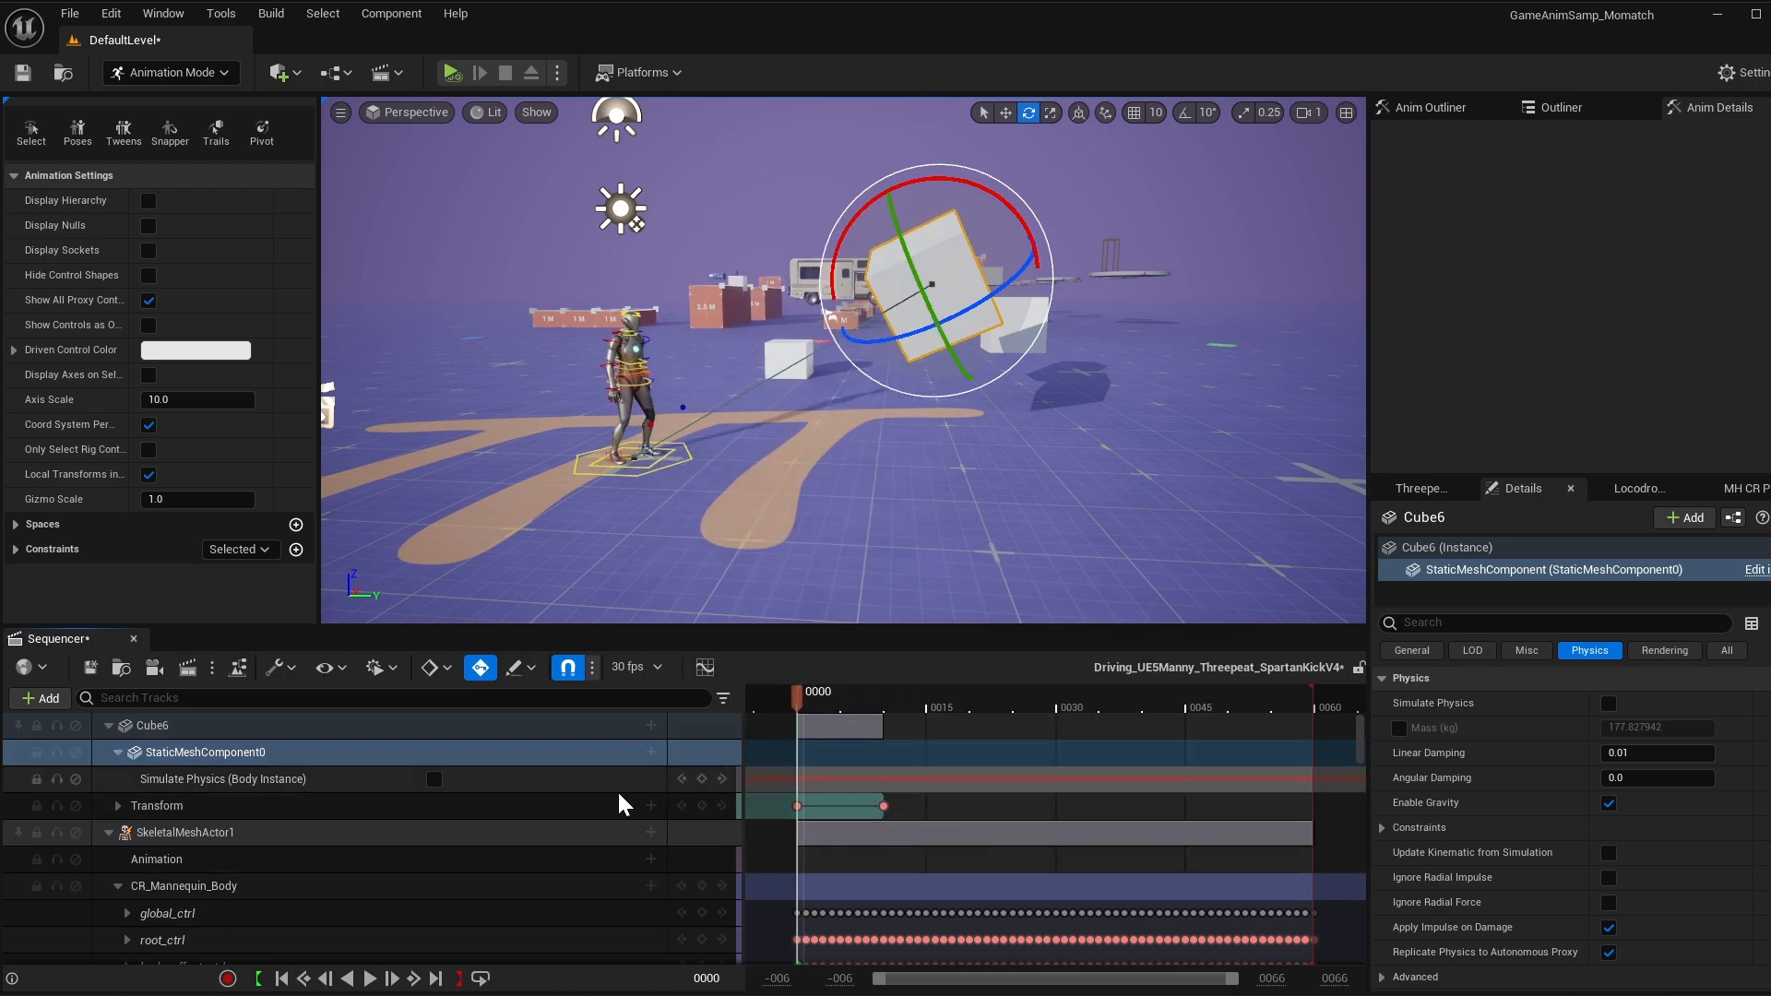
click(203, 753)
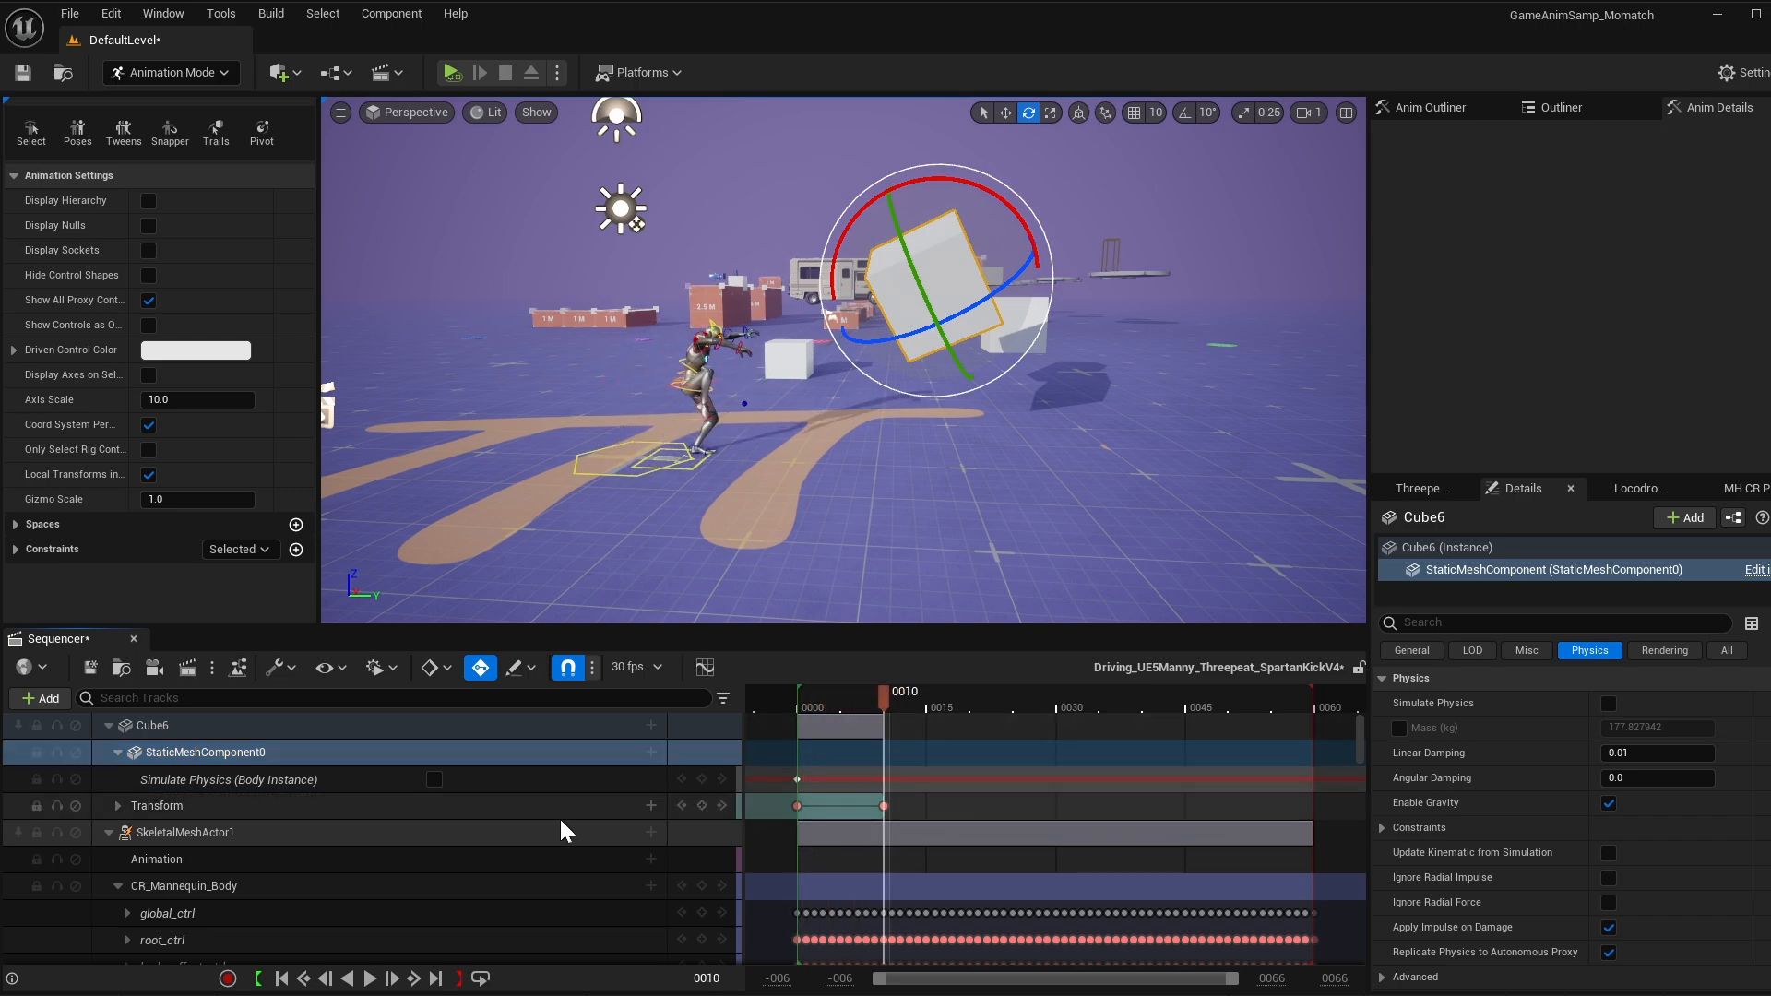
click(433, 778)
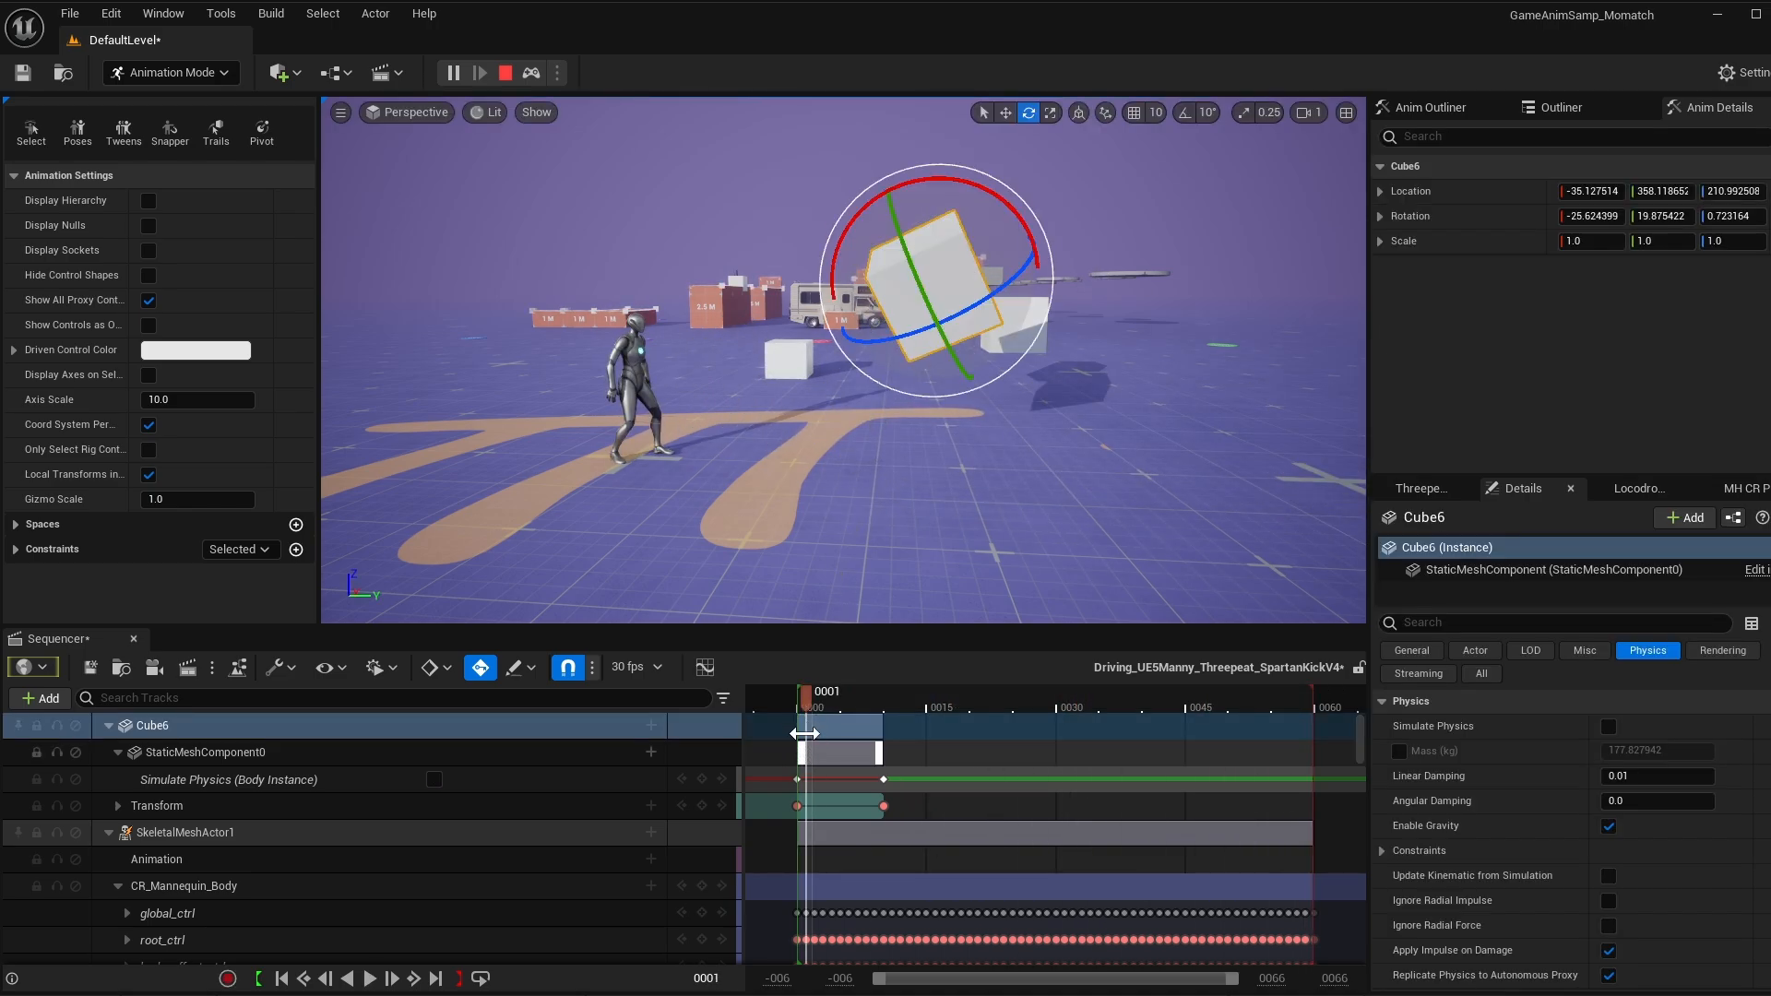
Scrub to frame 7 and key the cube's Transform at its lowered position, then check the motion.
drag(804, 690, 869, 689)
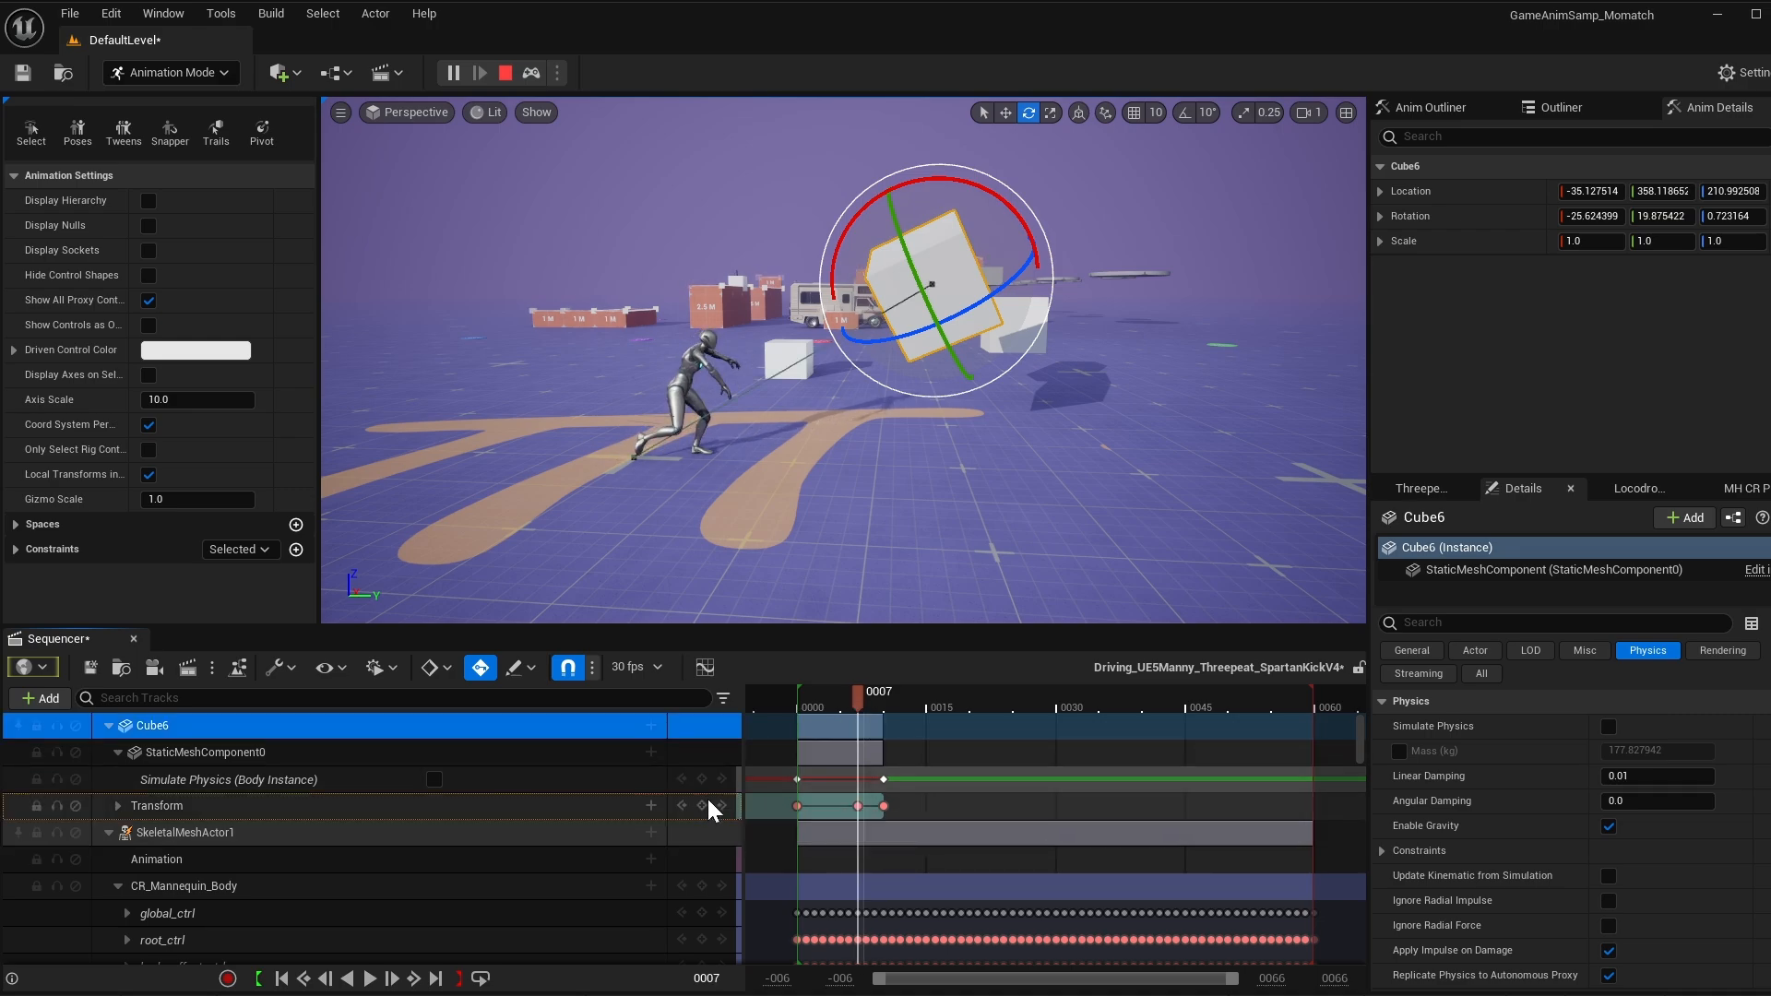
click(984, 112)
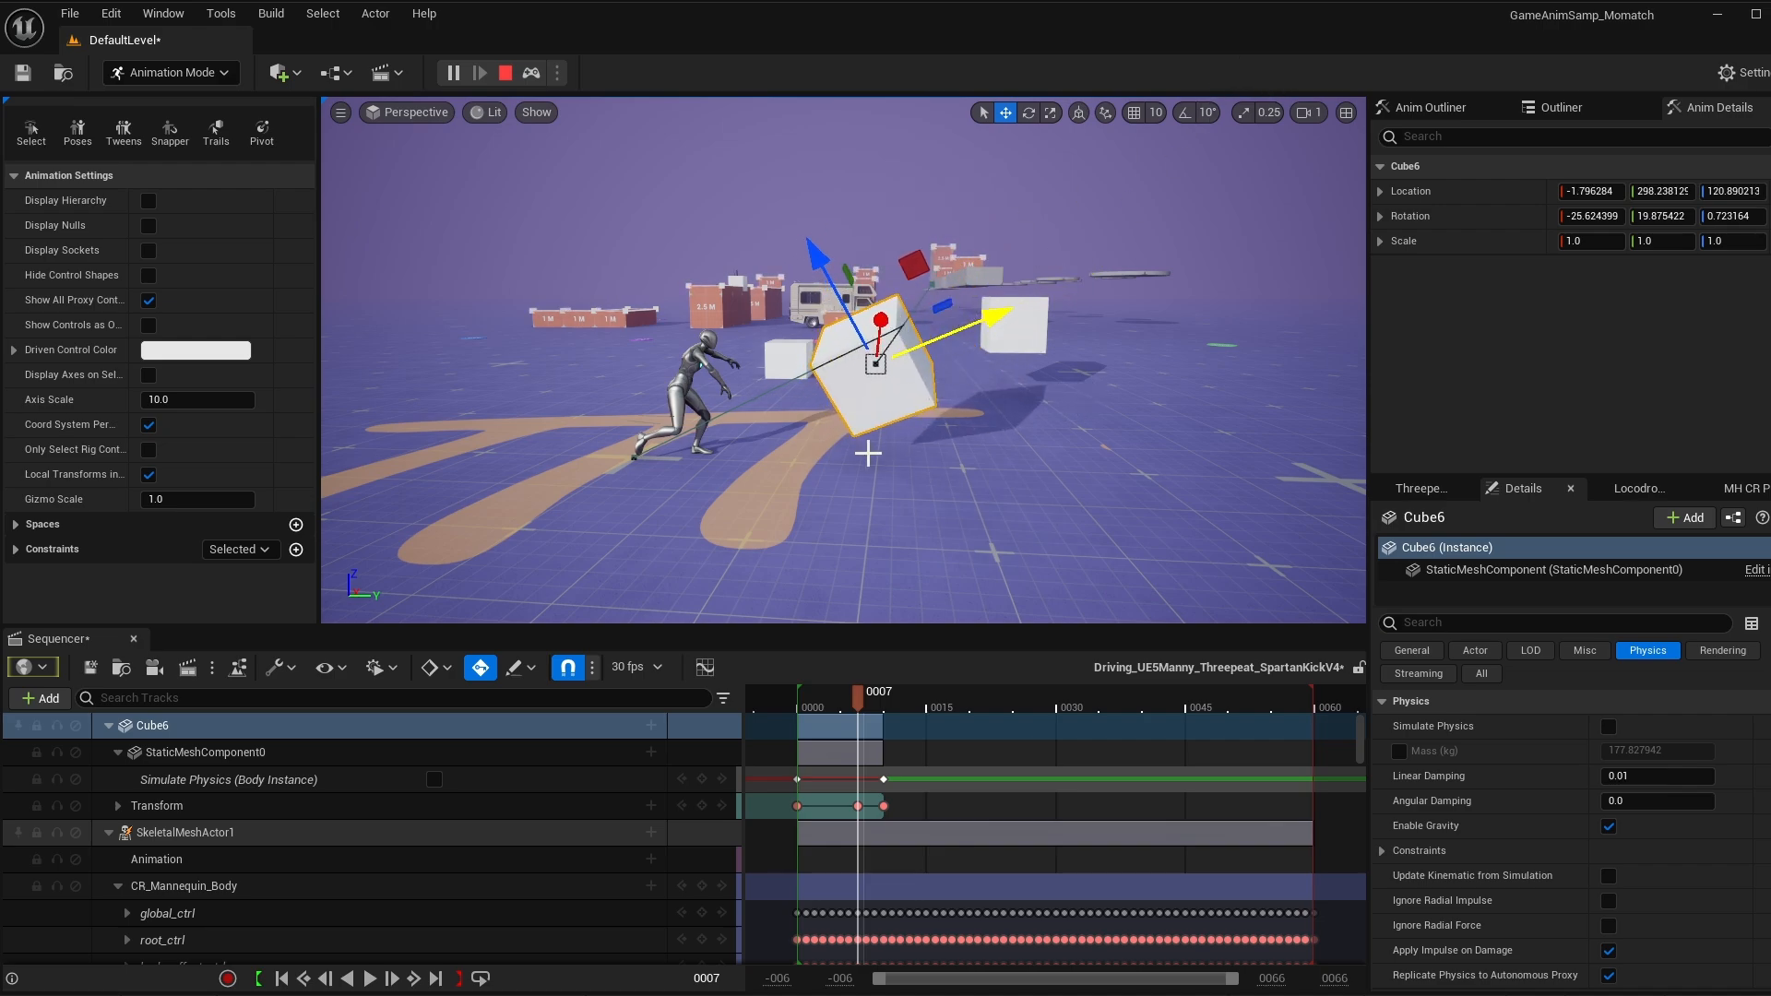
mouse_move(1291, 287)
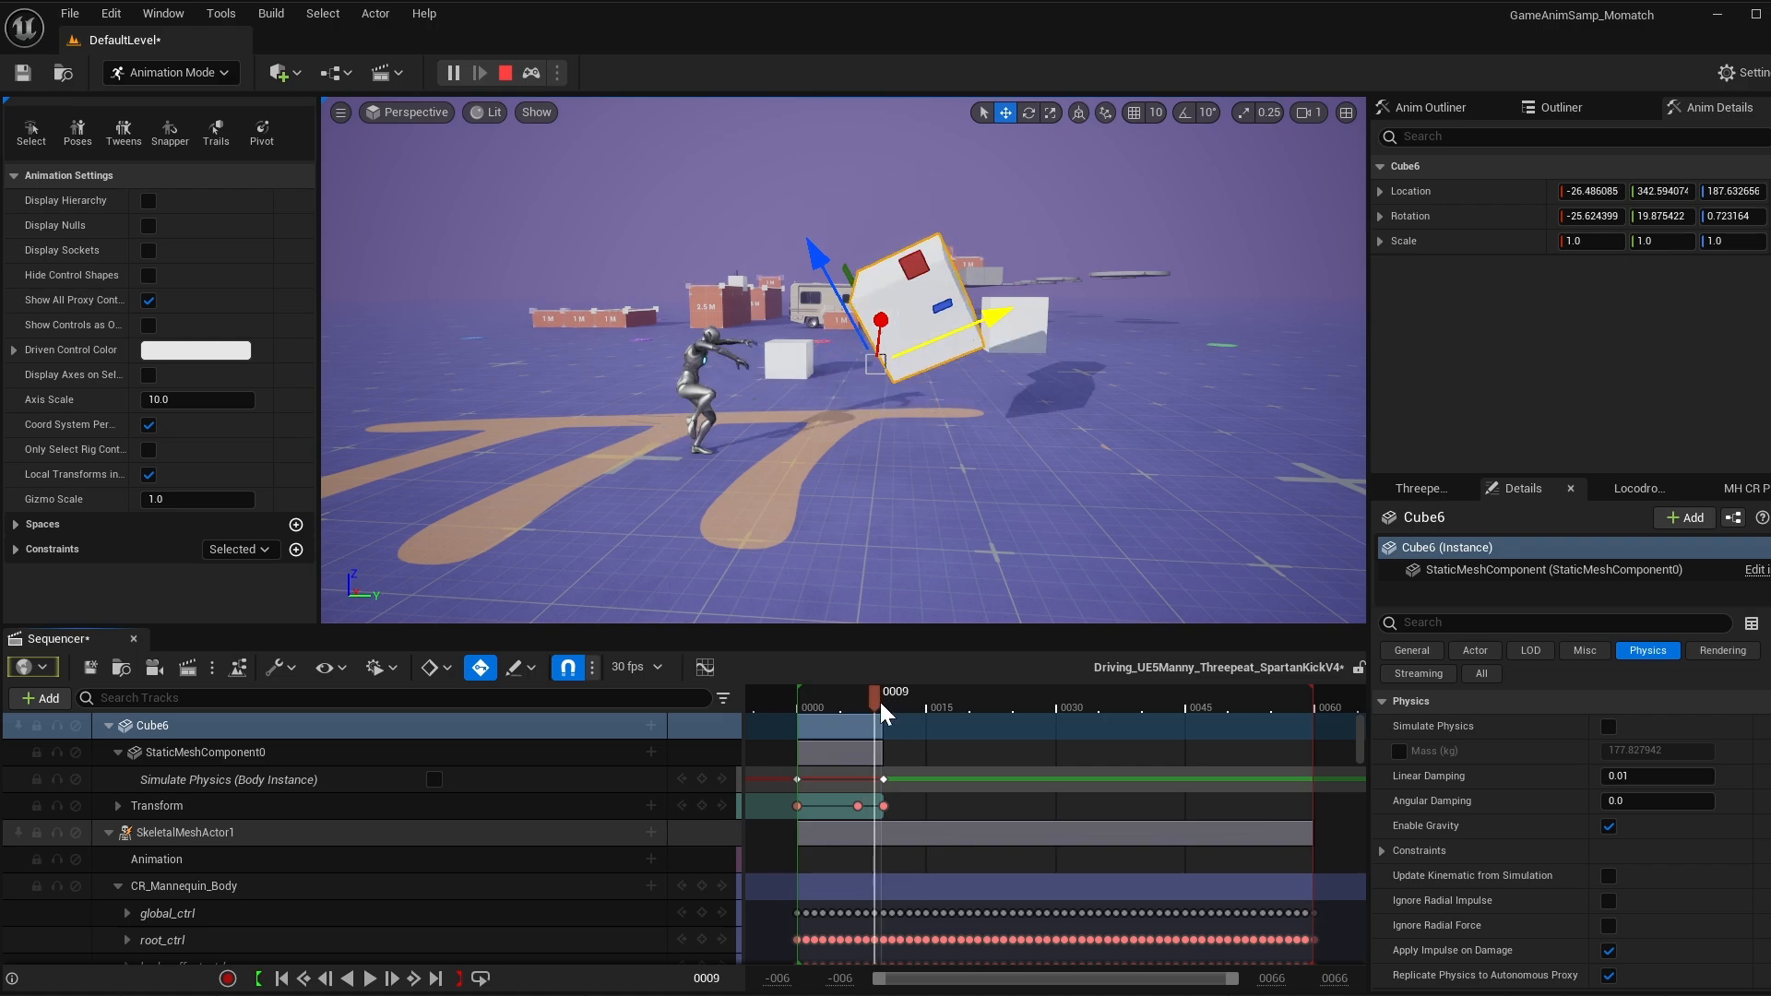
drag(884, 690, 861, 690)
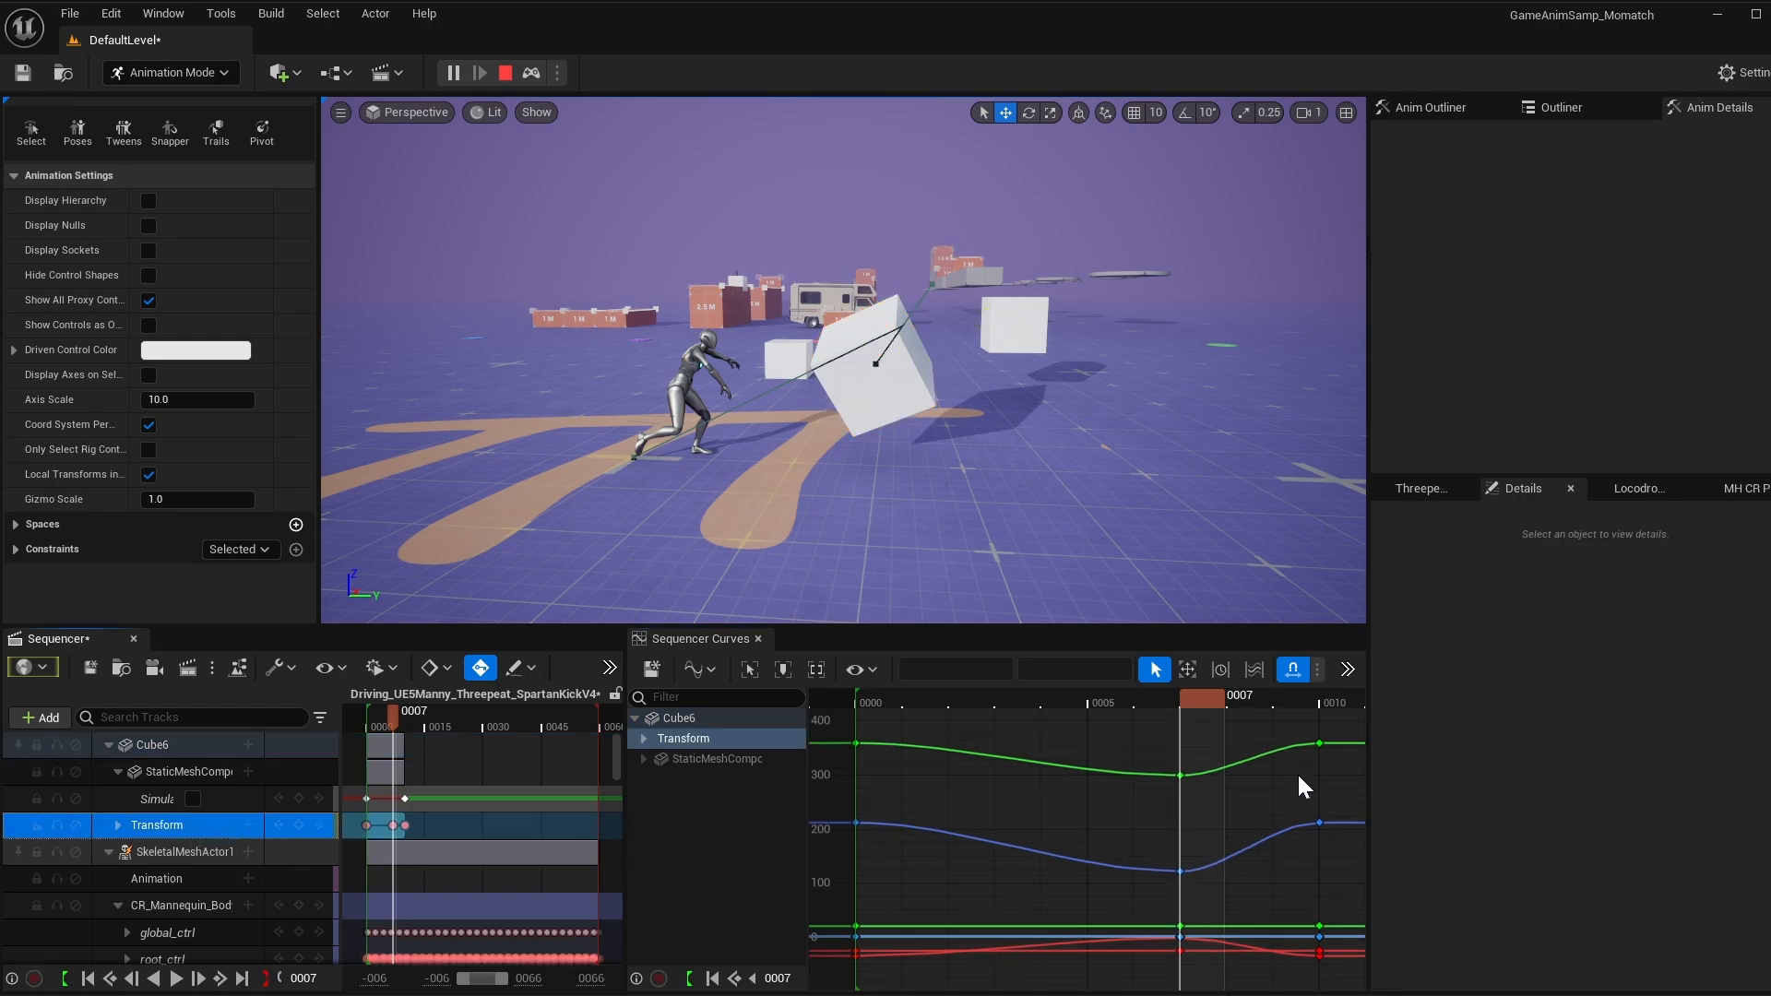
Simulate the level and expand Cube6's Transform Location curves in the curve editor, scrubbing past frame 10.
drag(1164, 745, 1355, 904)
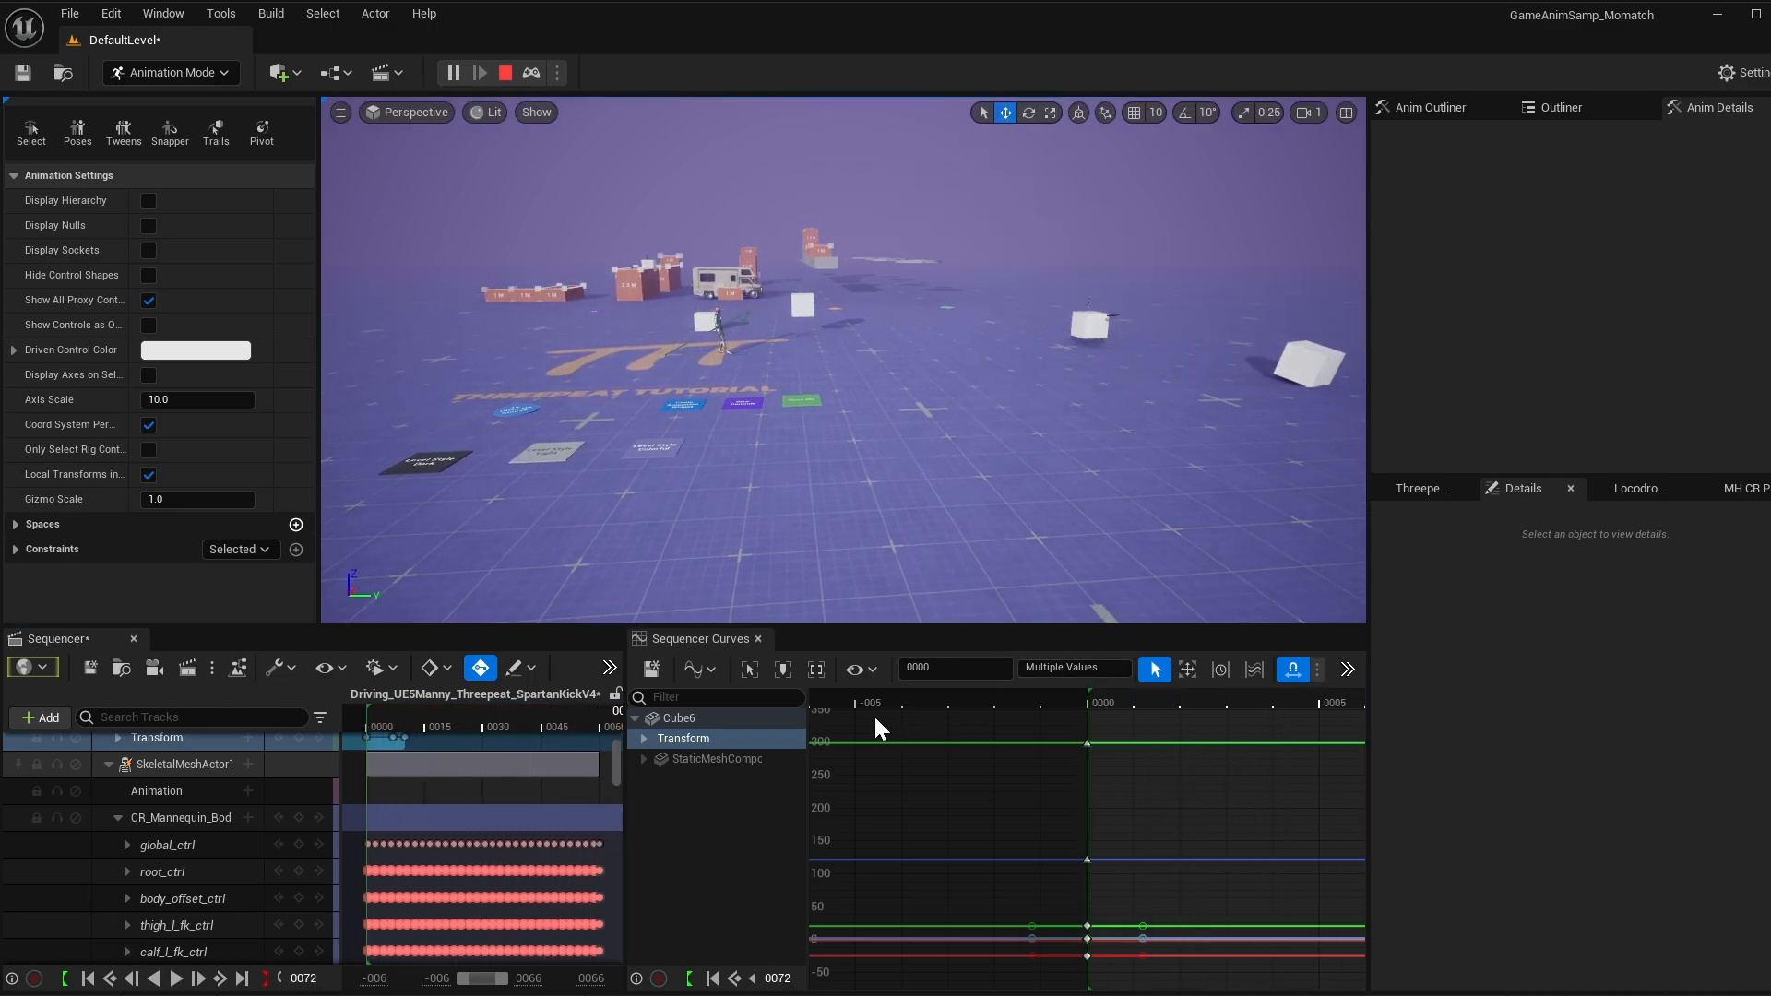
click(683, 738)
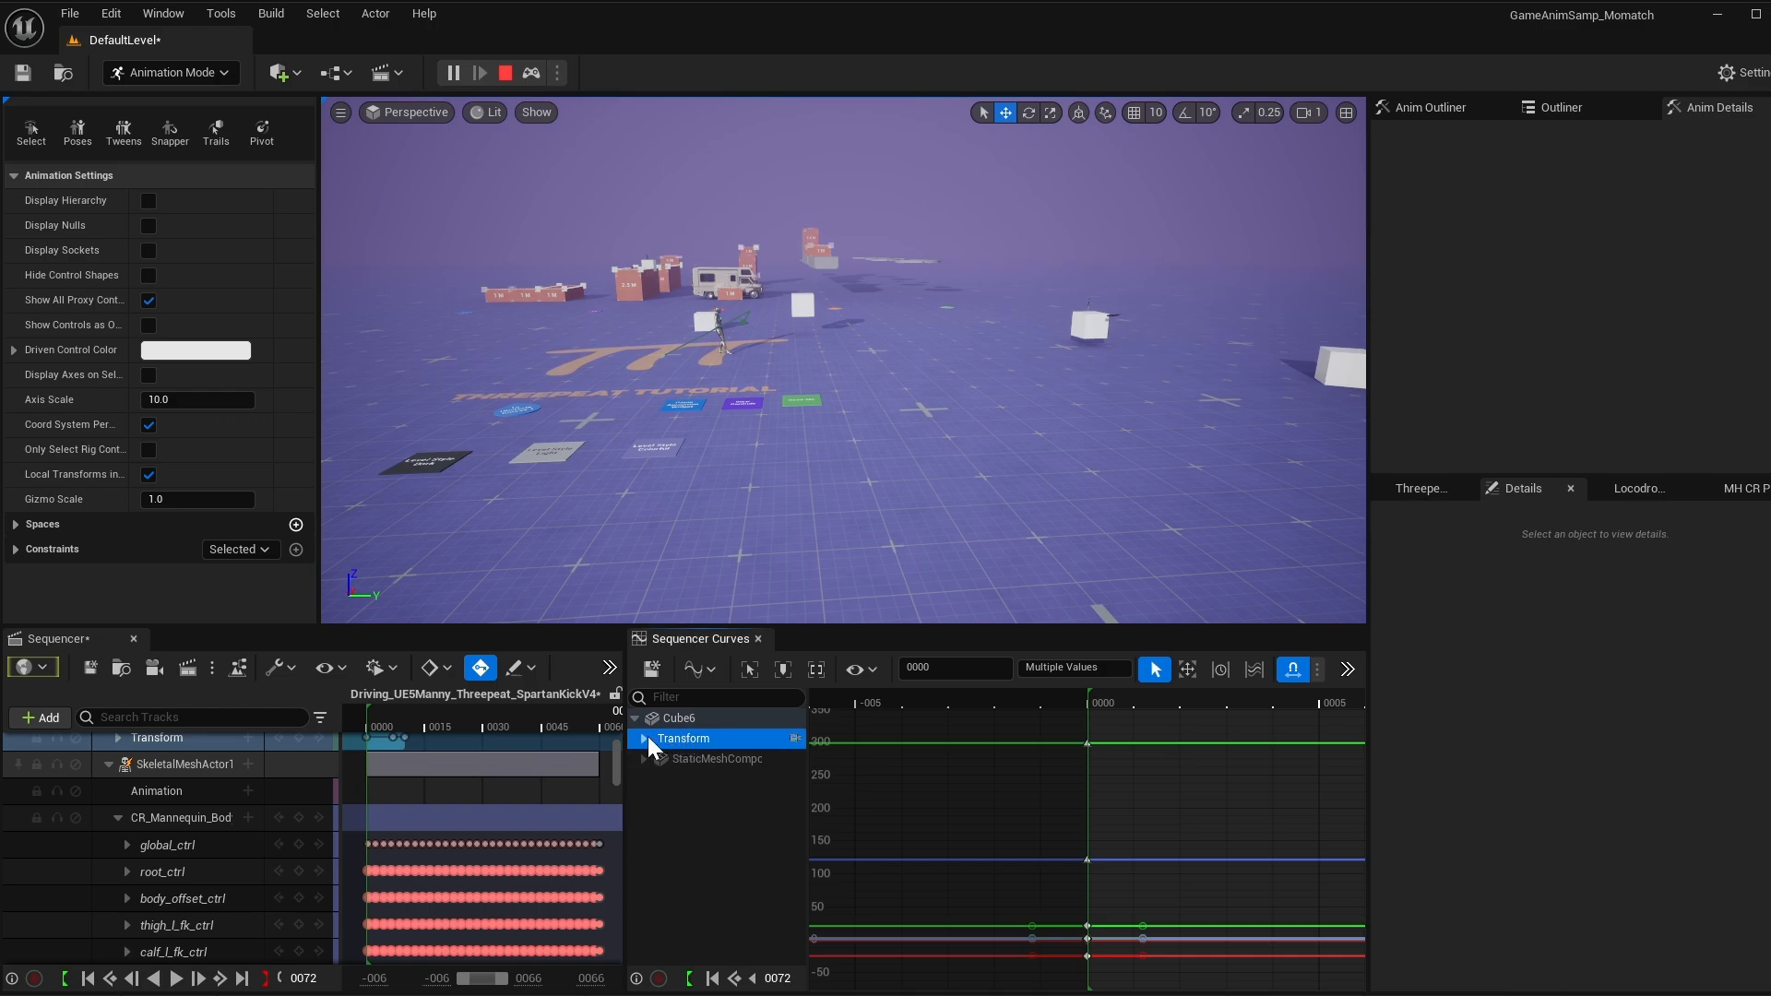
click(641, 738)
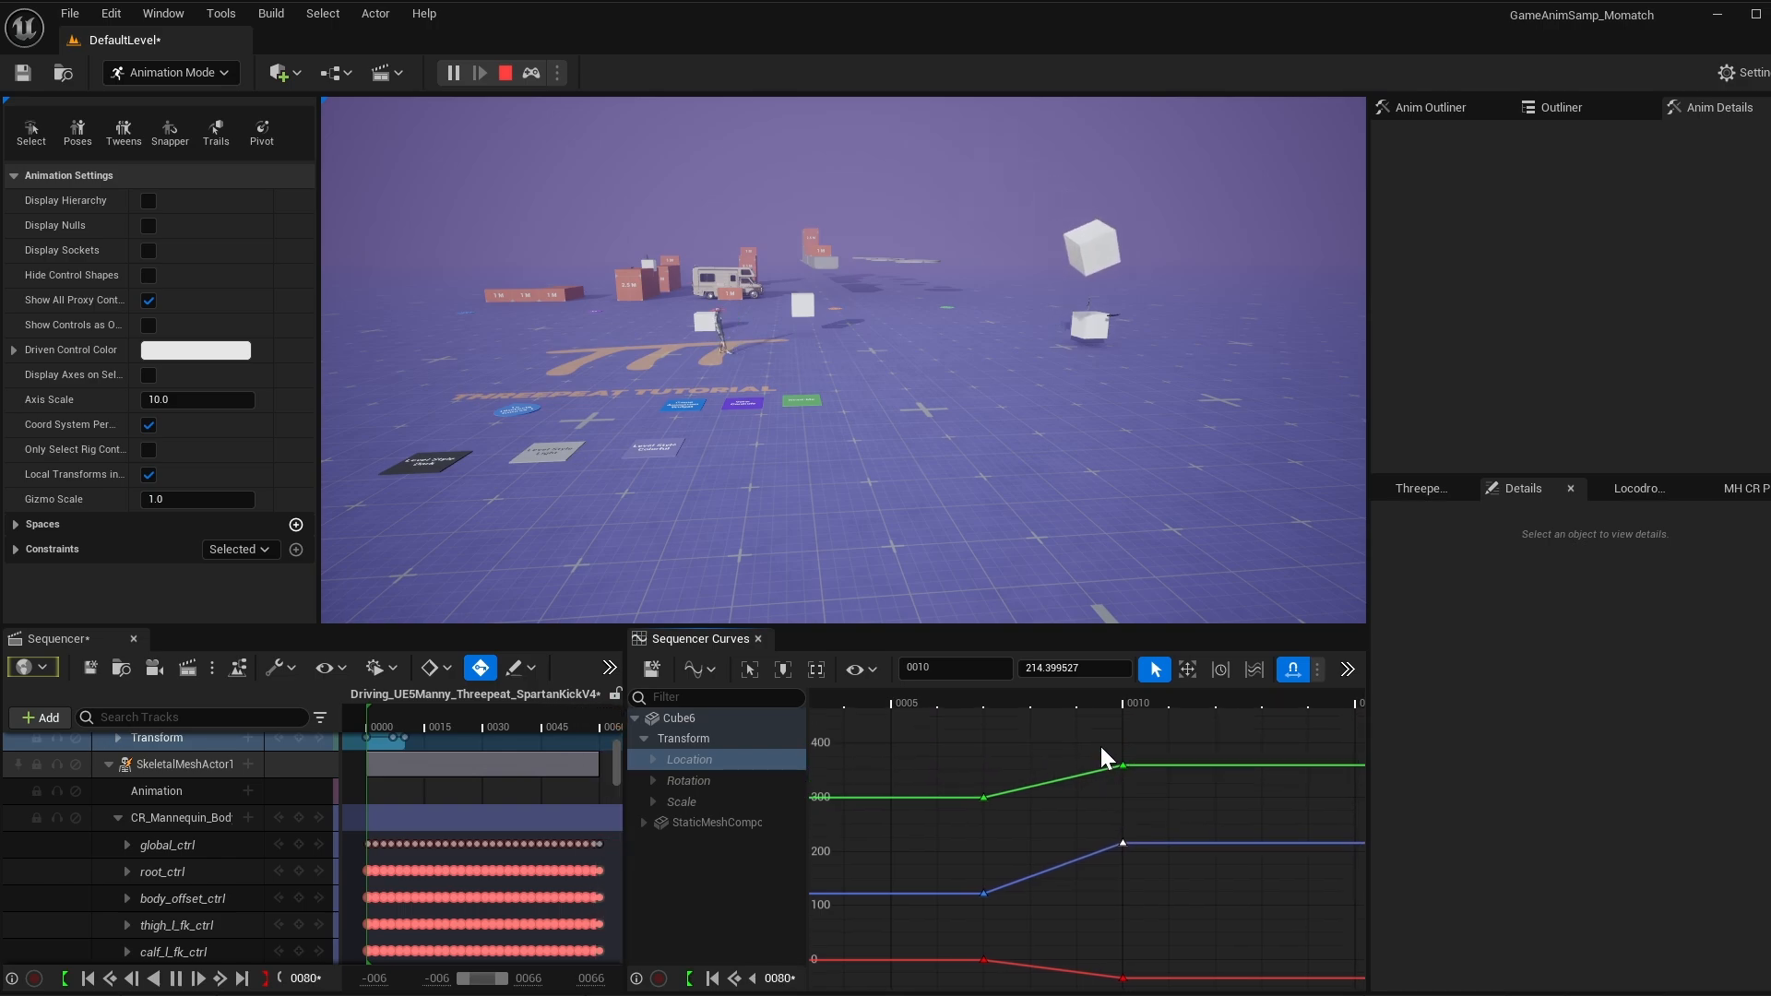
drag(367, 708, 570, 709)
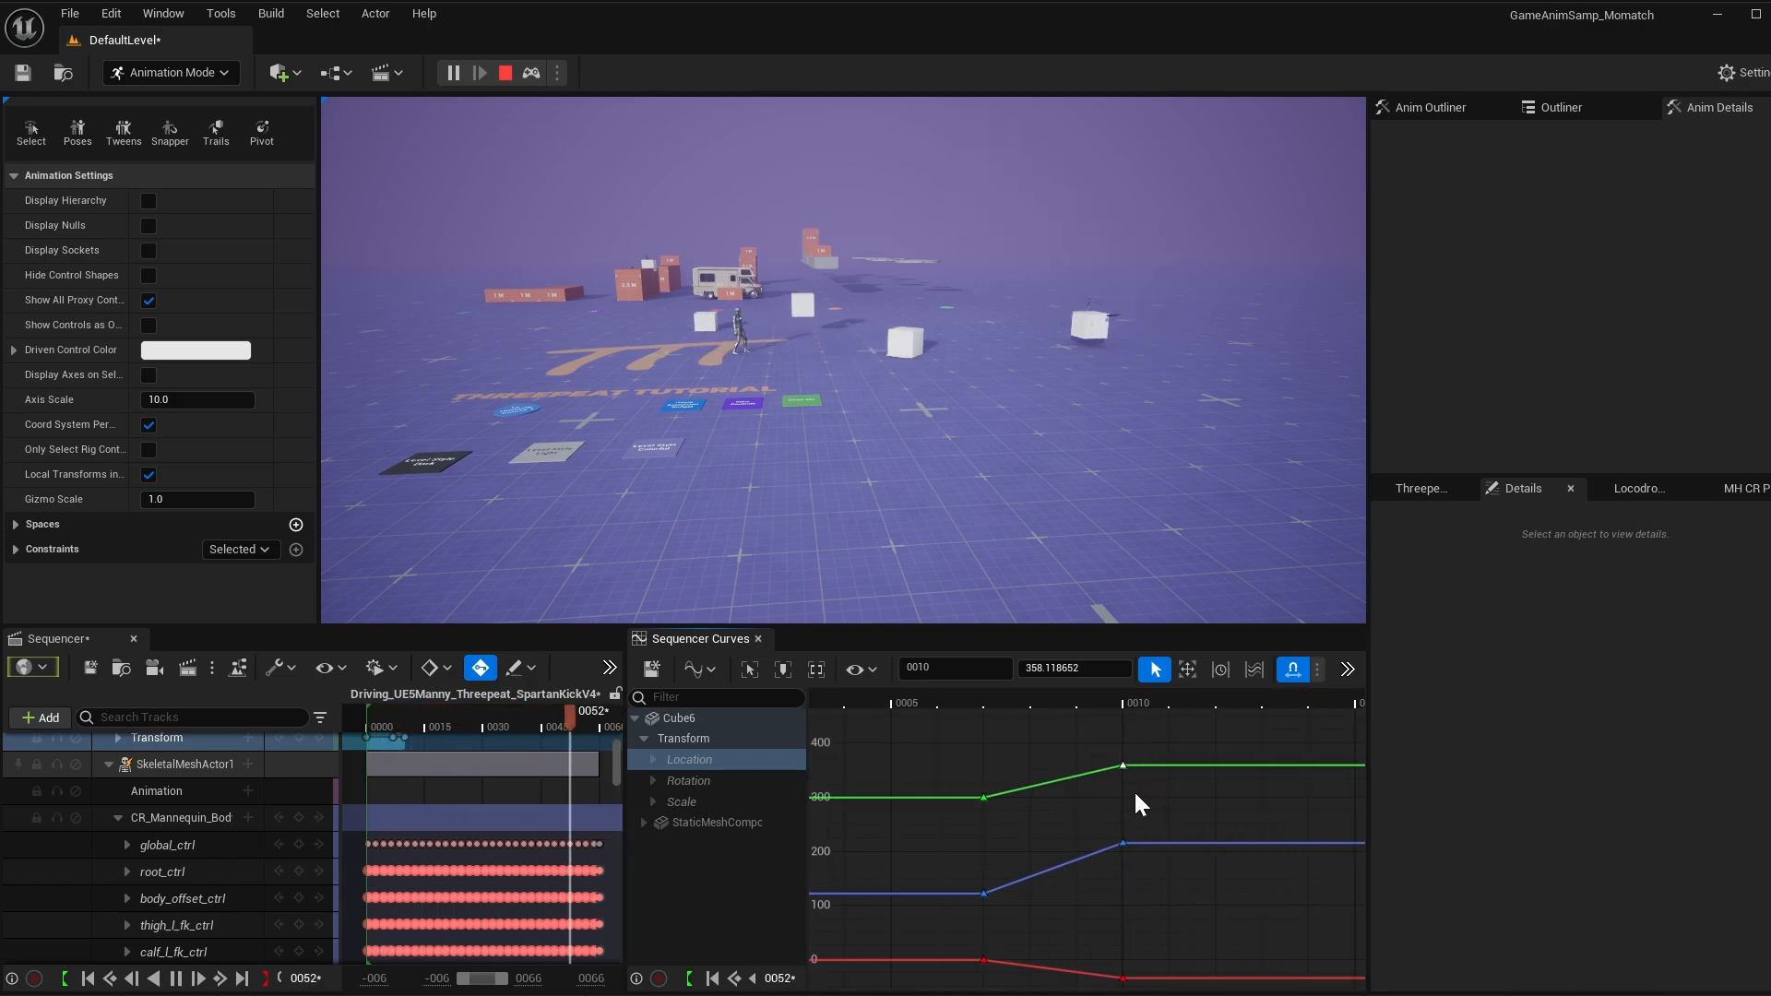
drag(589, 710, 465, 711)
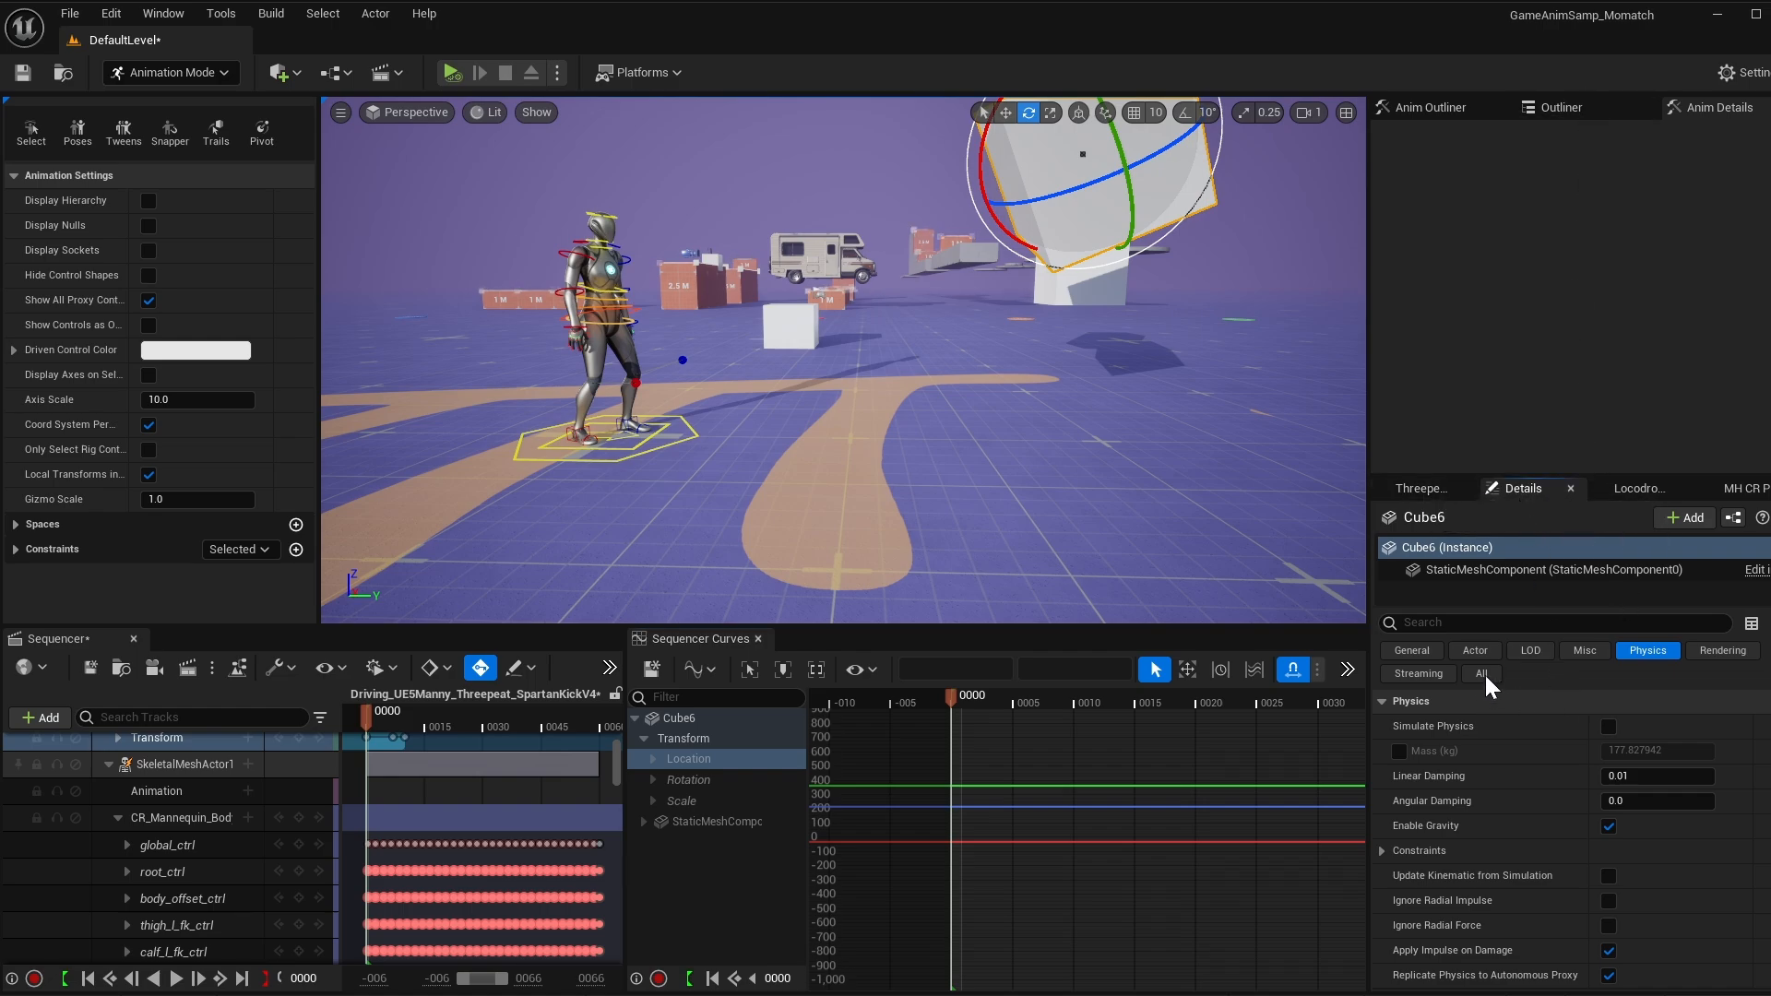
Show all of Cube6's properties and drag it along Y into the kick's path, refocusing its curves.
click(1481, 673)
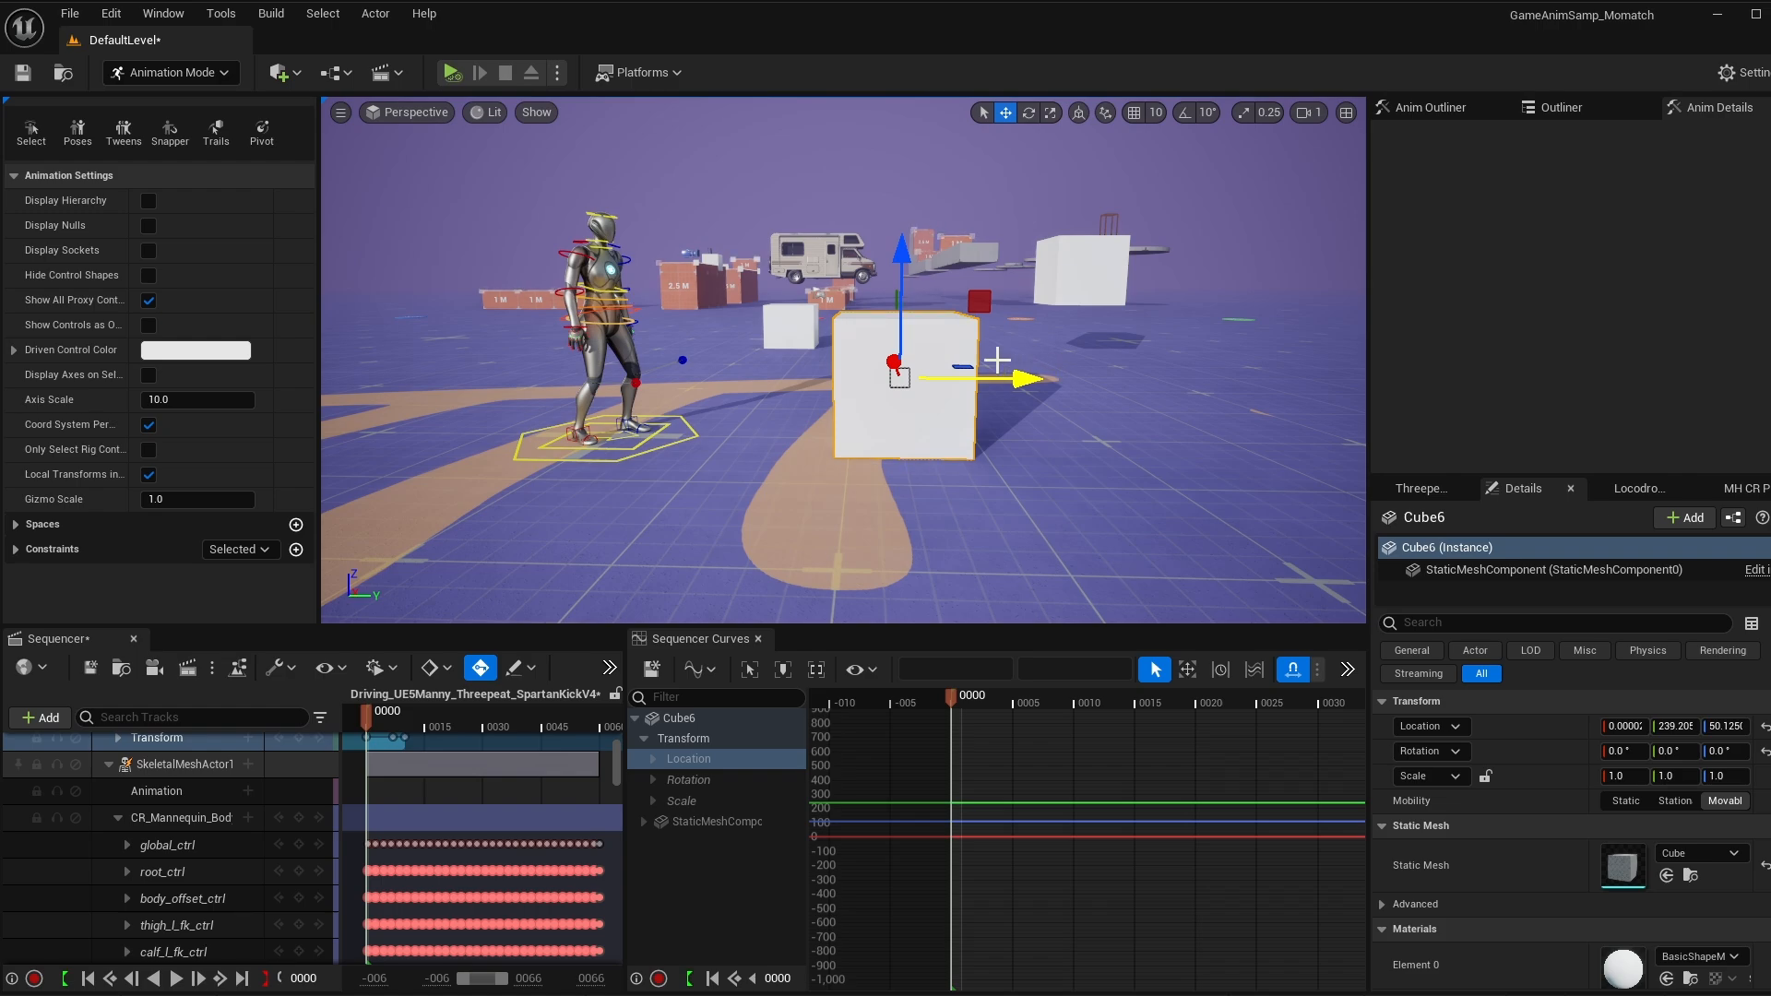
drag(1000, 377, 1033, 382)
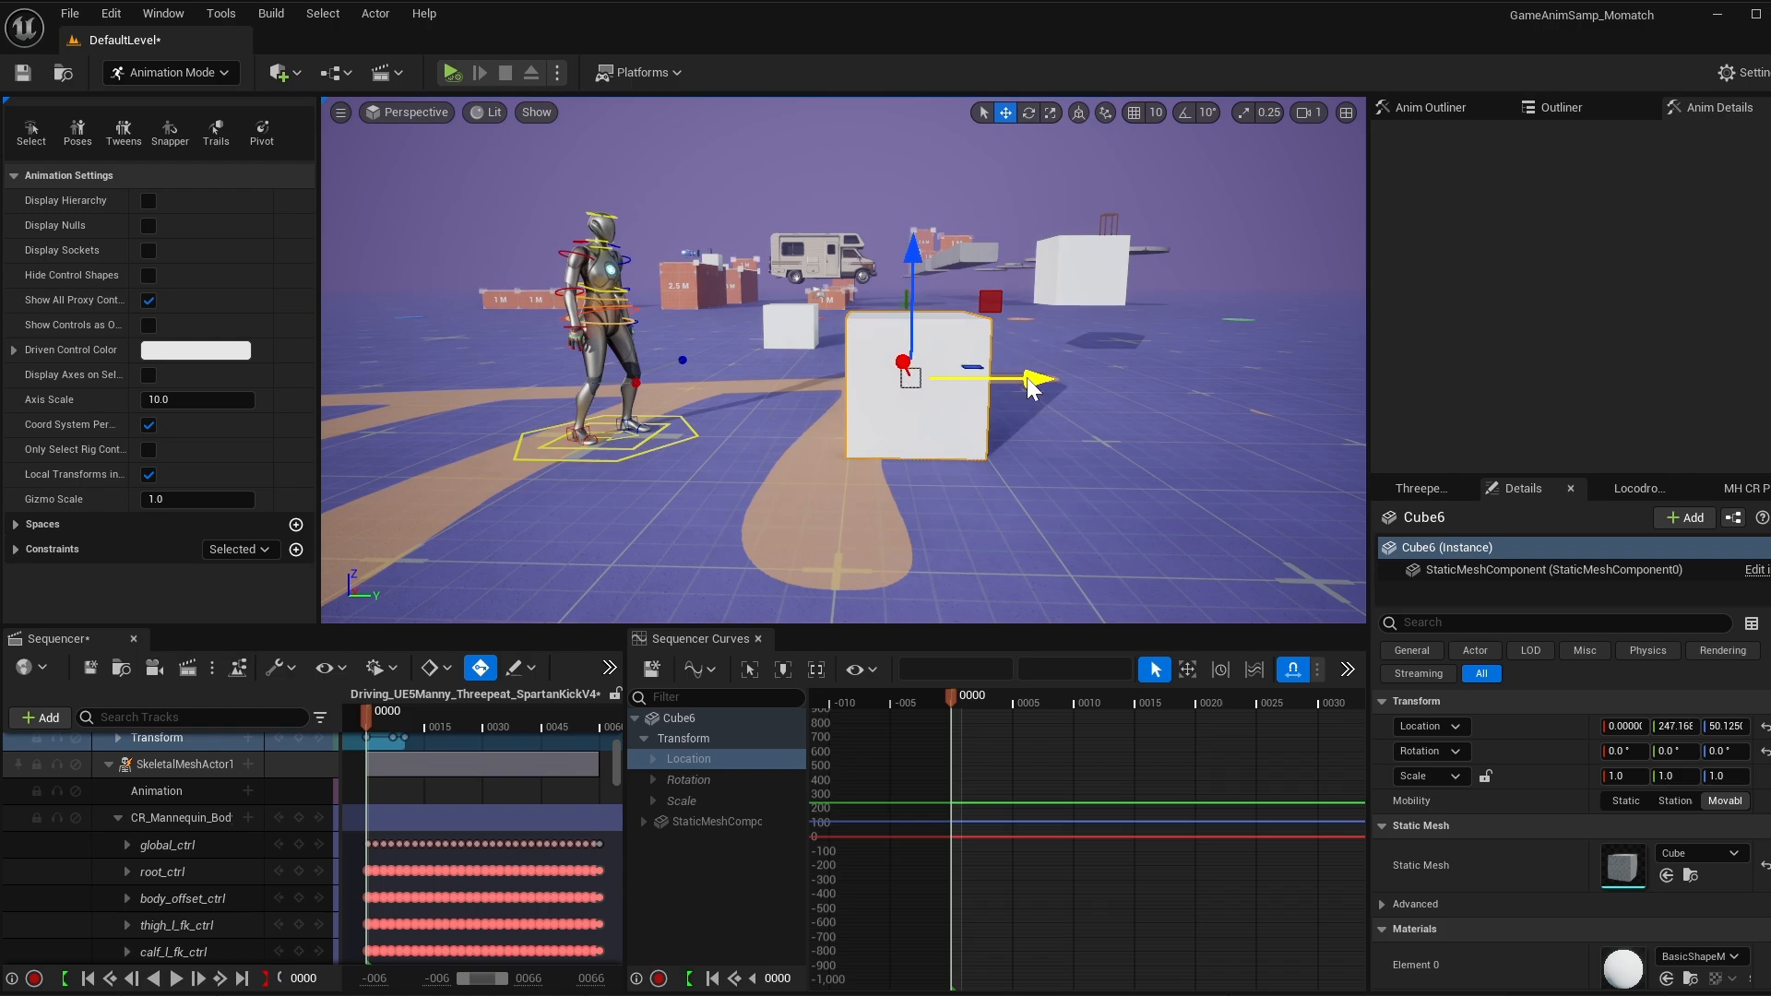
drag(1027, 380, 1068, 380)
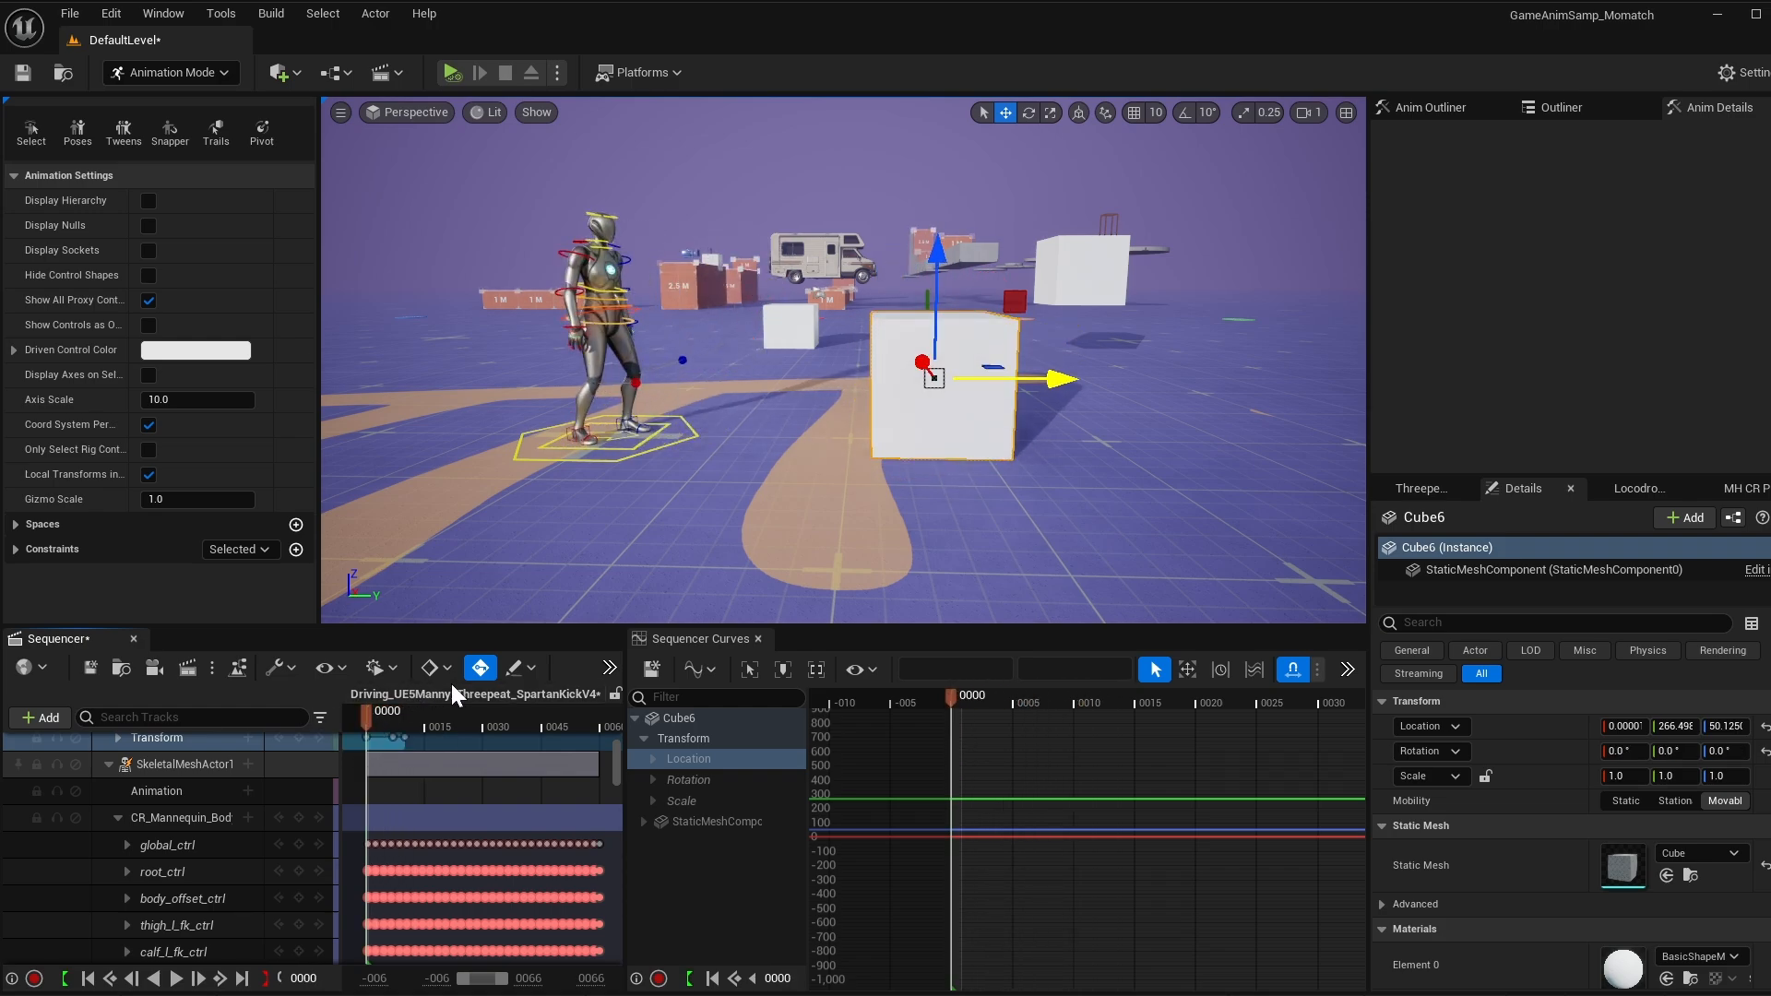
click(686, 778)
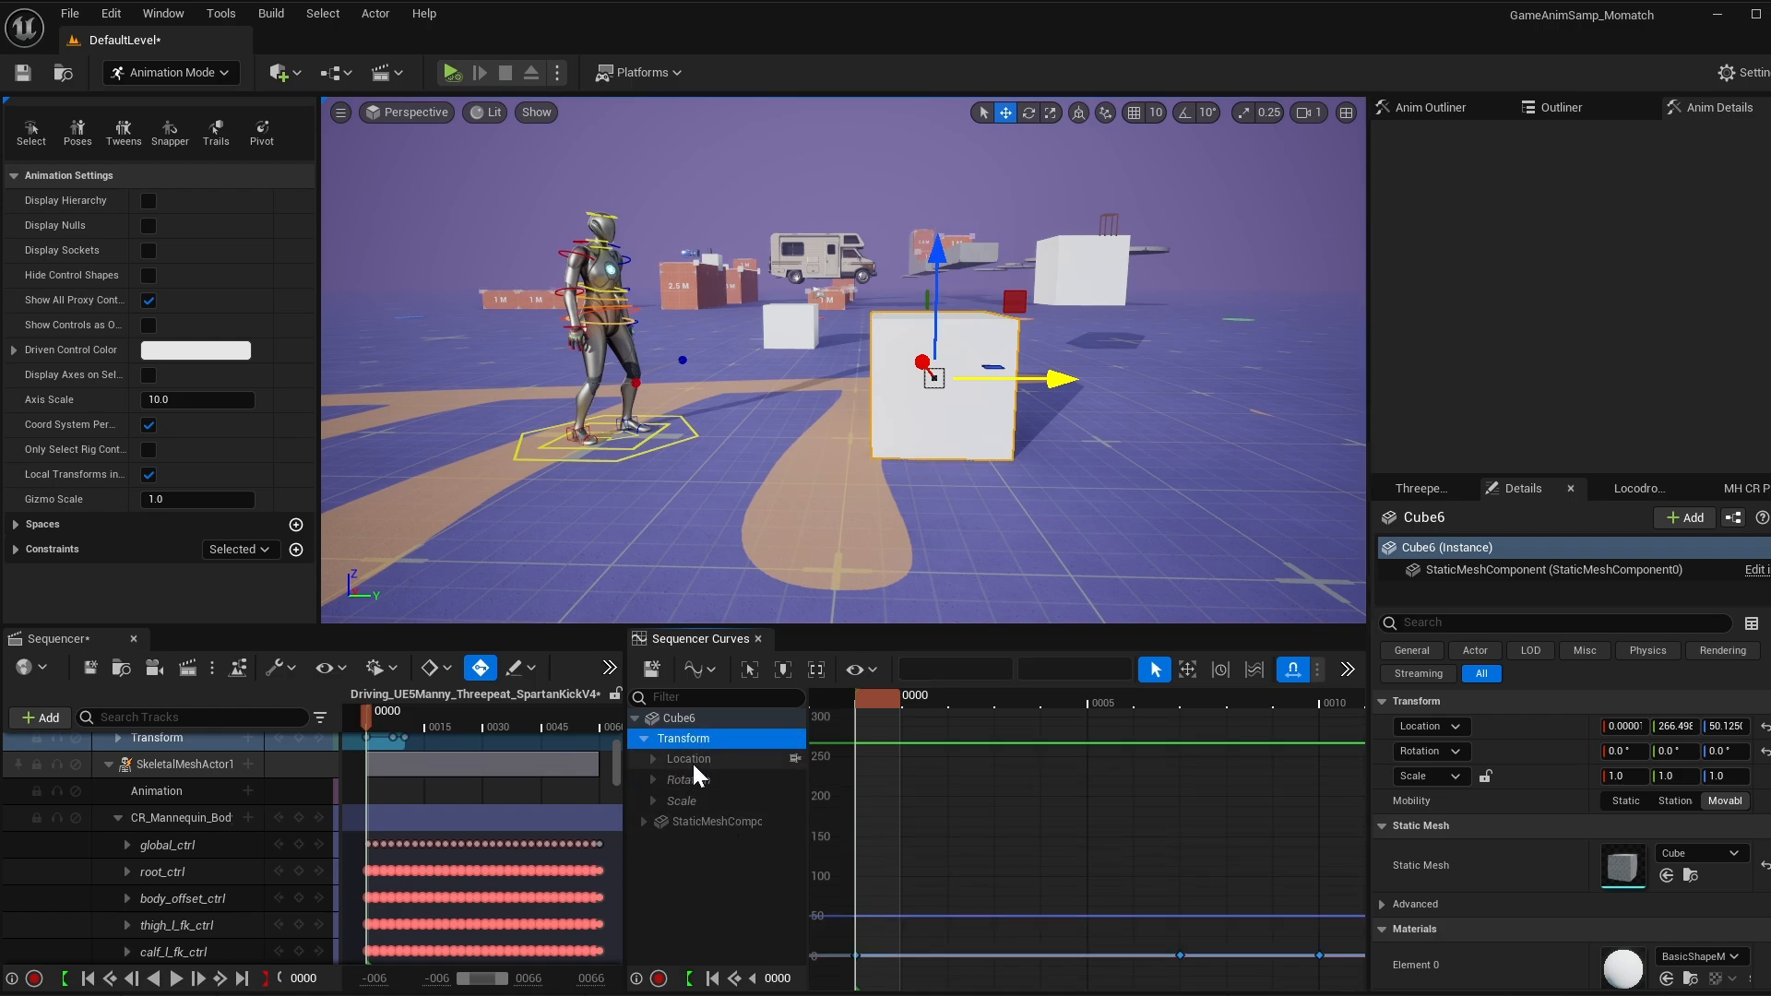
Scrub to frame 15 of the kick and set the cube taller against the mannequin's raised foot.
click(653, 758)
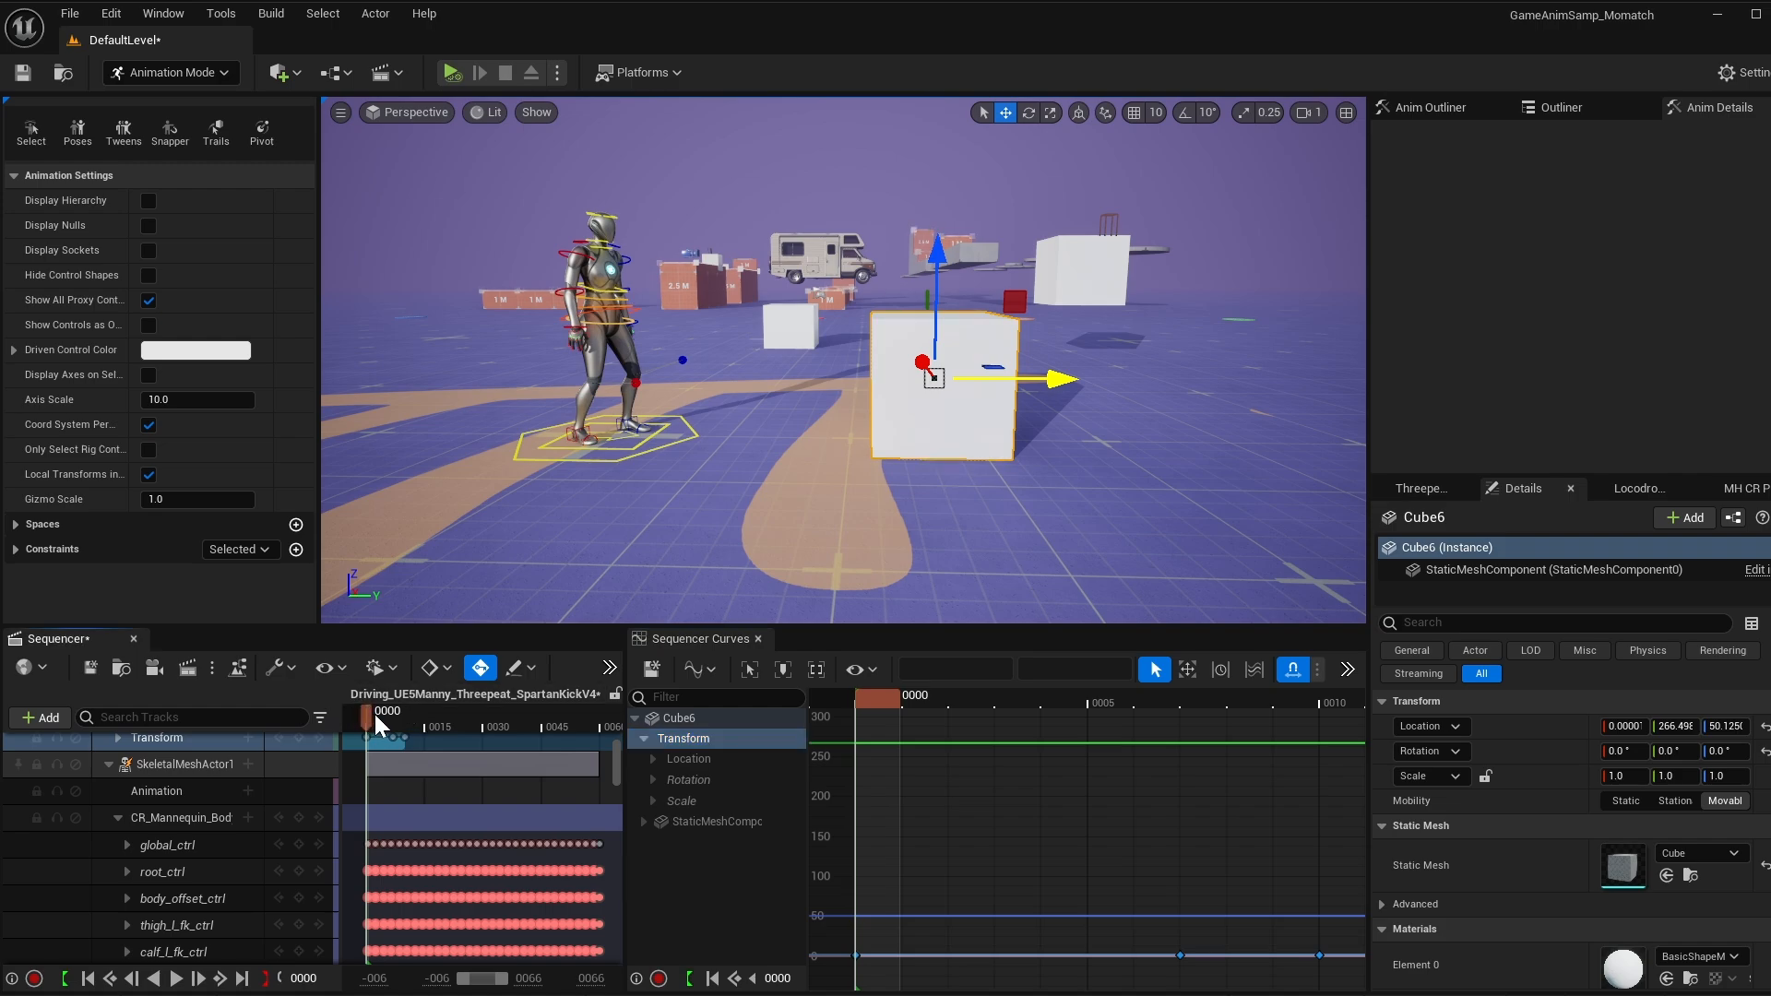
drag(367, 712, 430, 712)
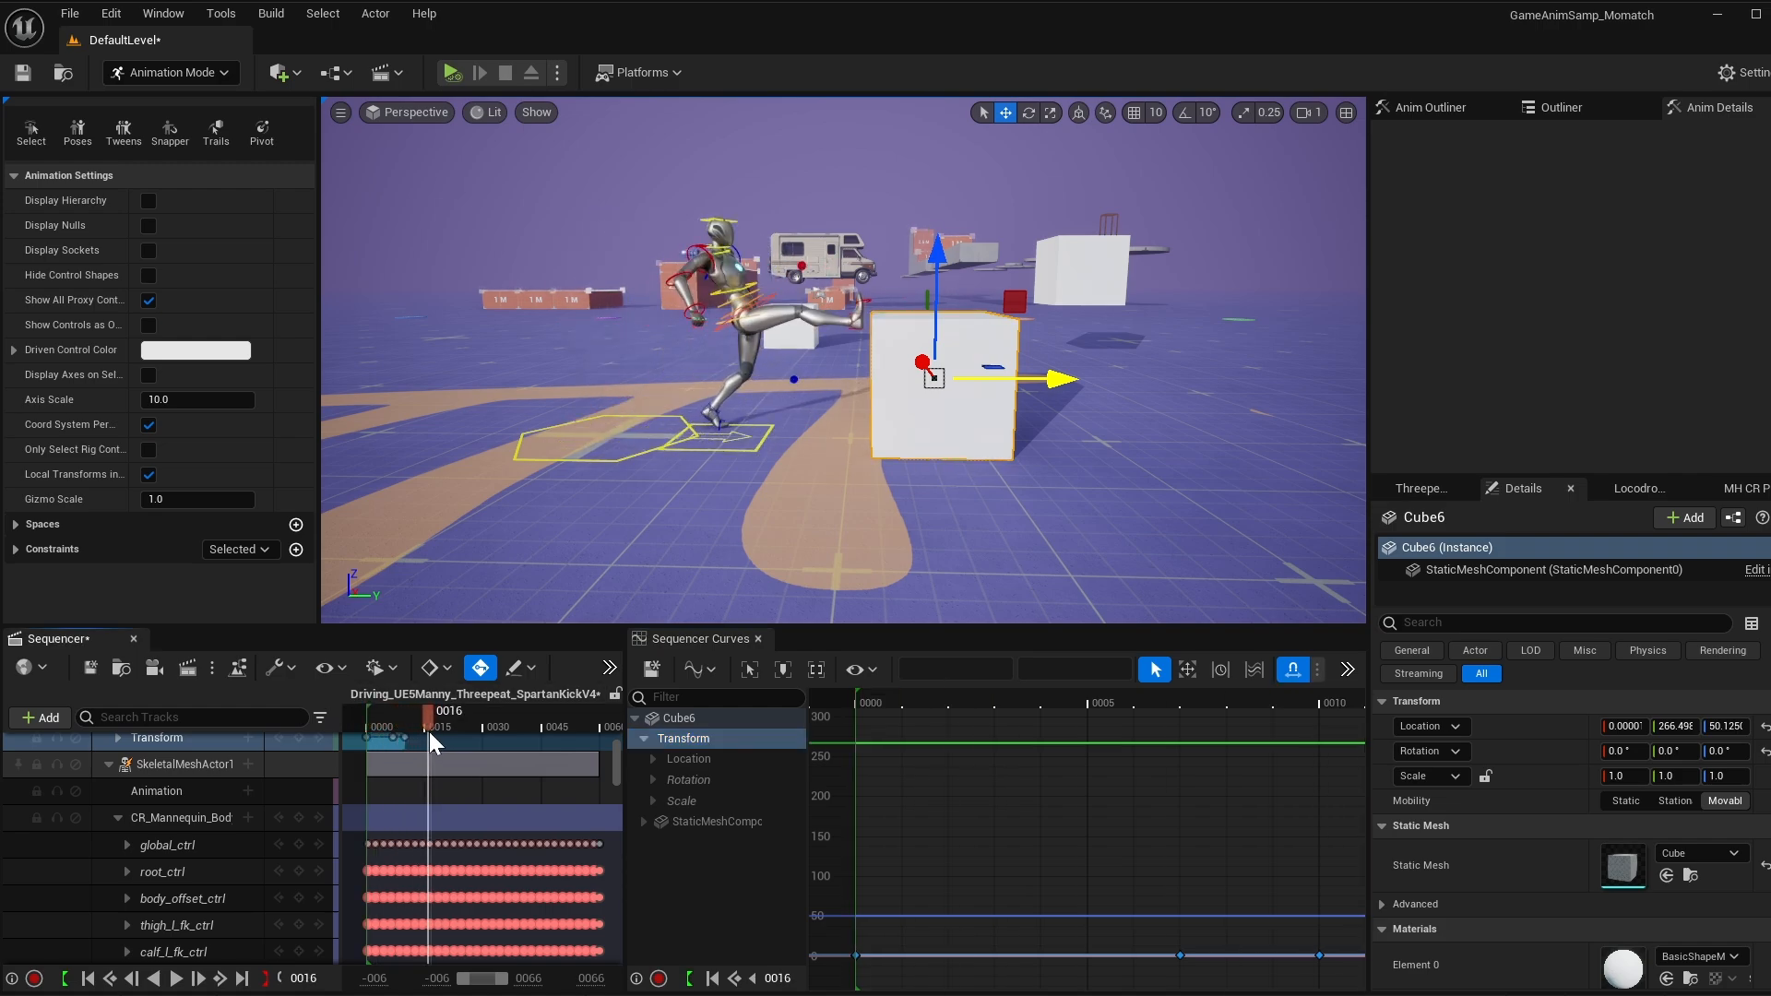
drag(435, 710, 427, 710)
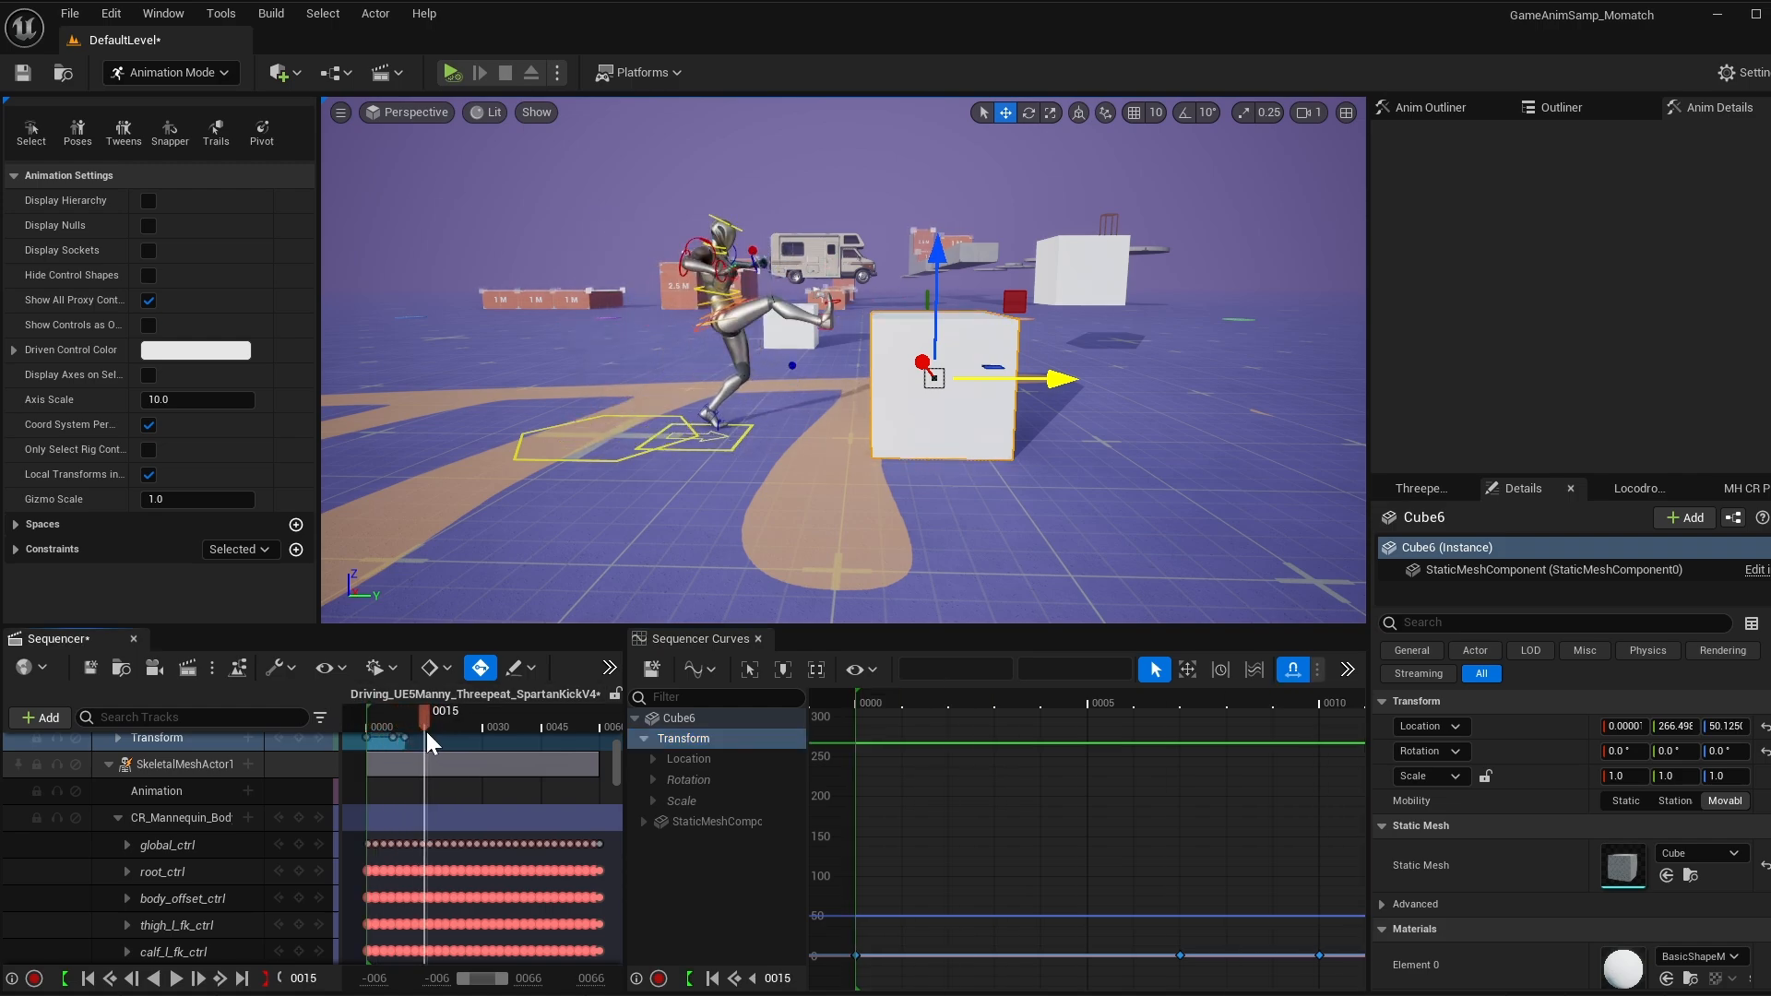
mouse_move(1030, 421)
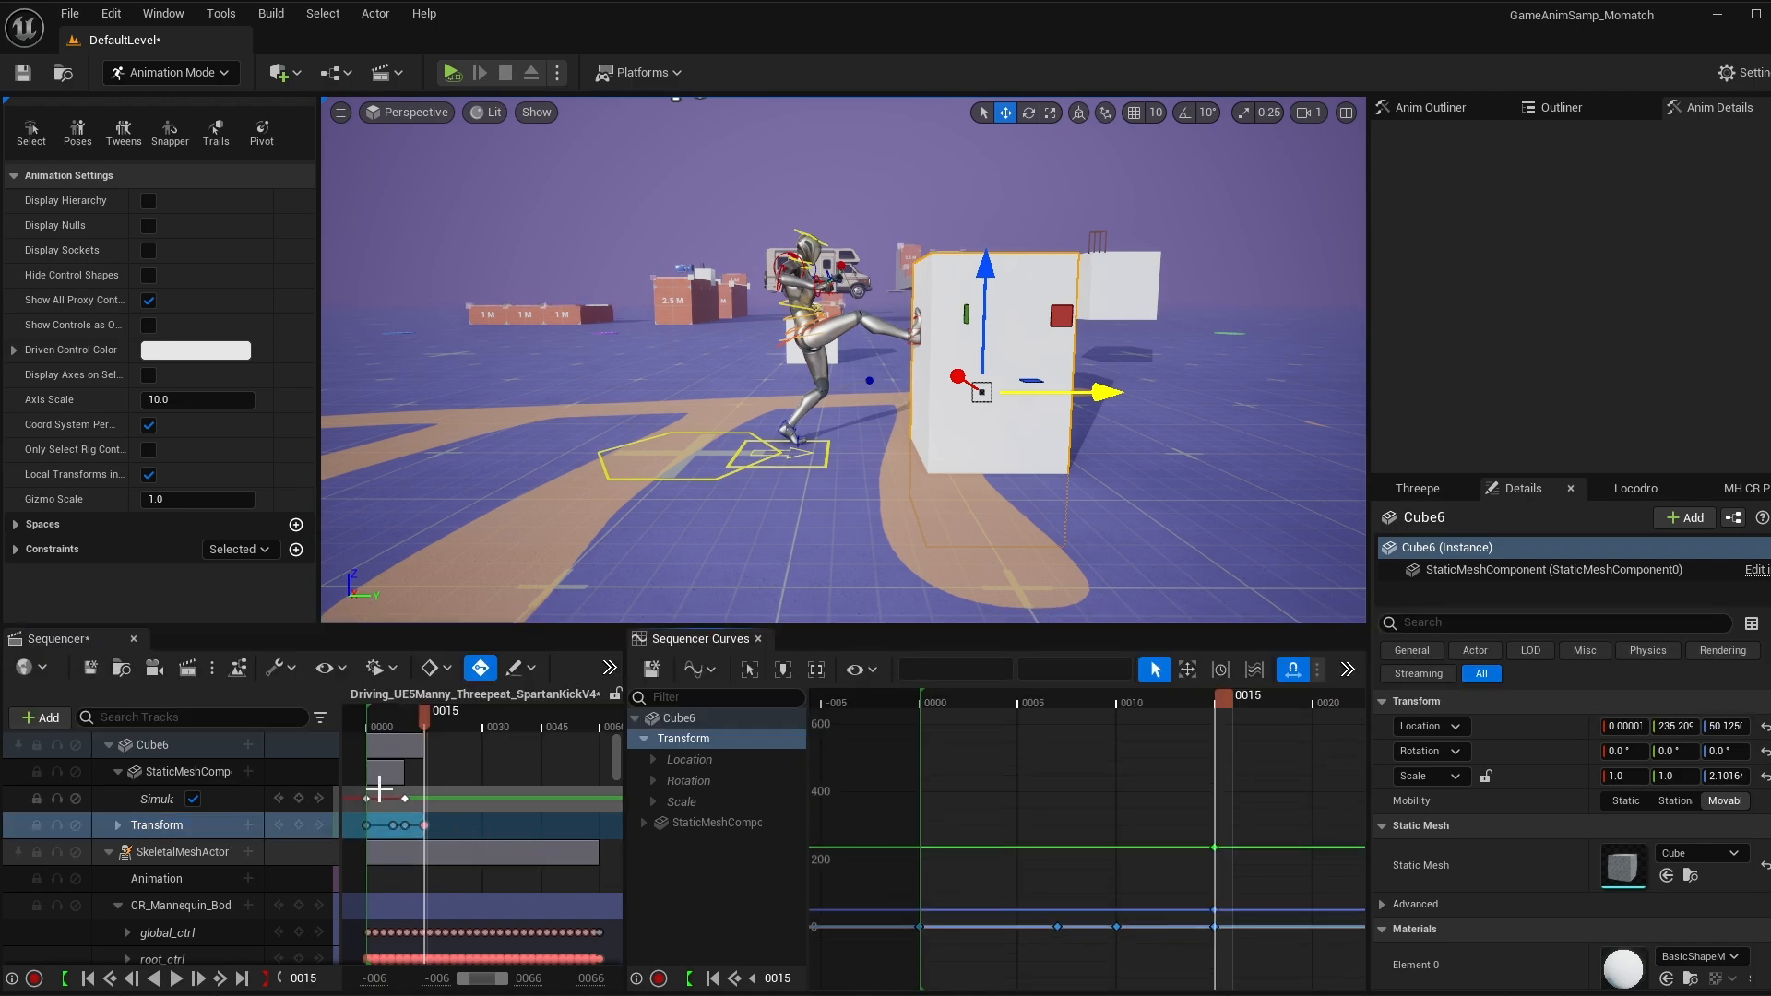
drag(444, 712, 427, 712)
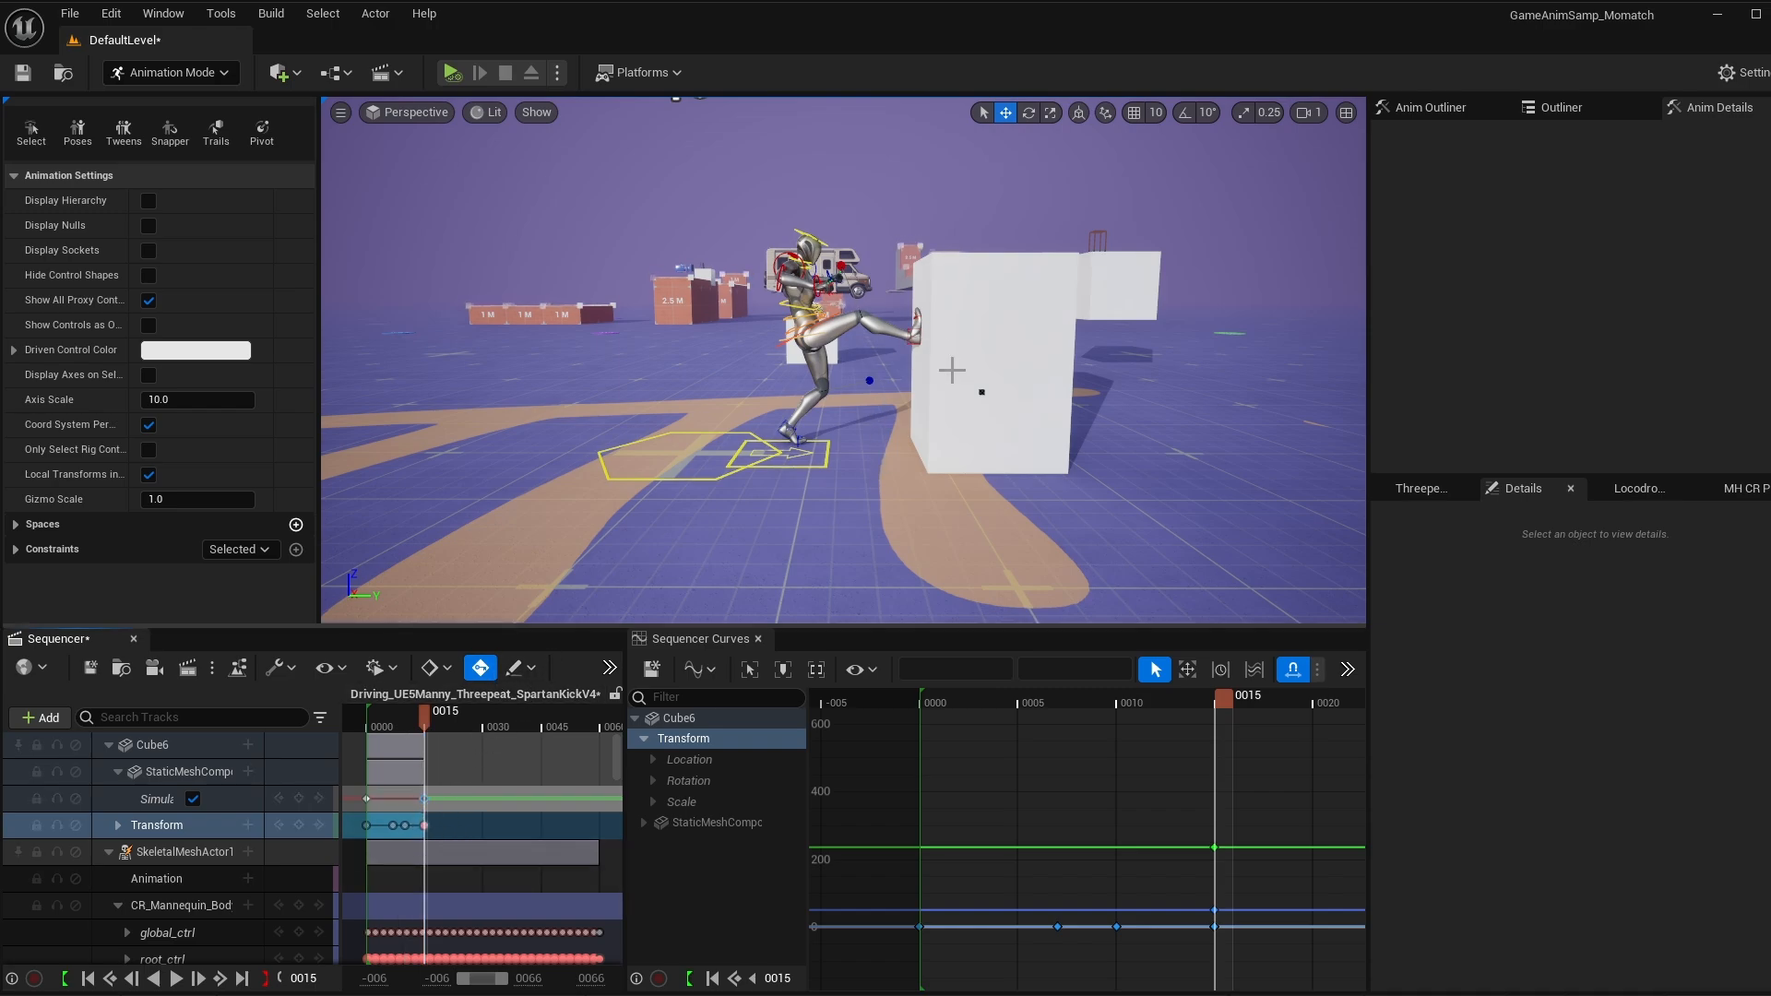
drag(1249, 695, 1044, 696)
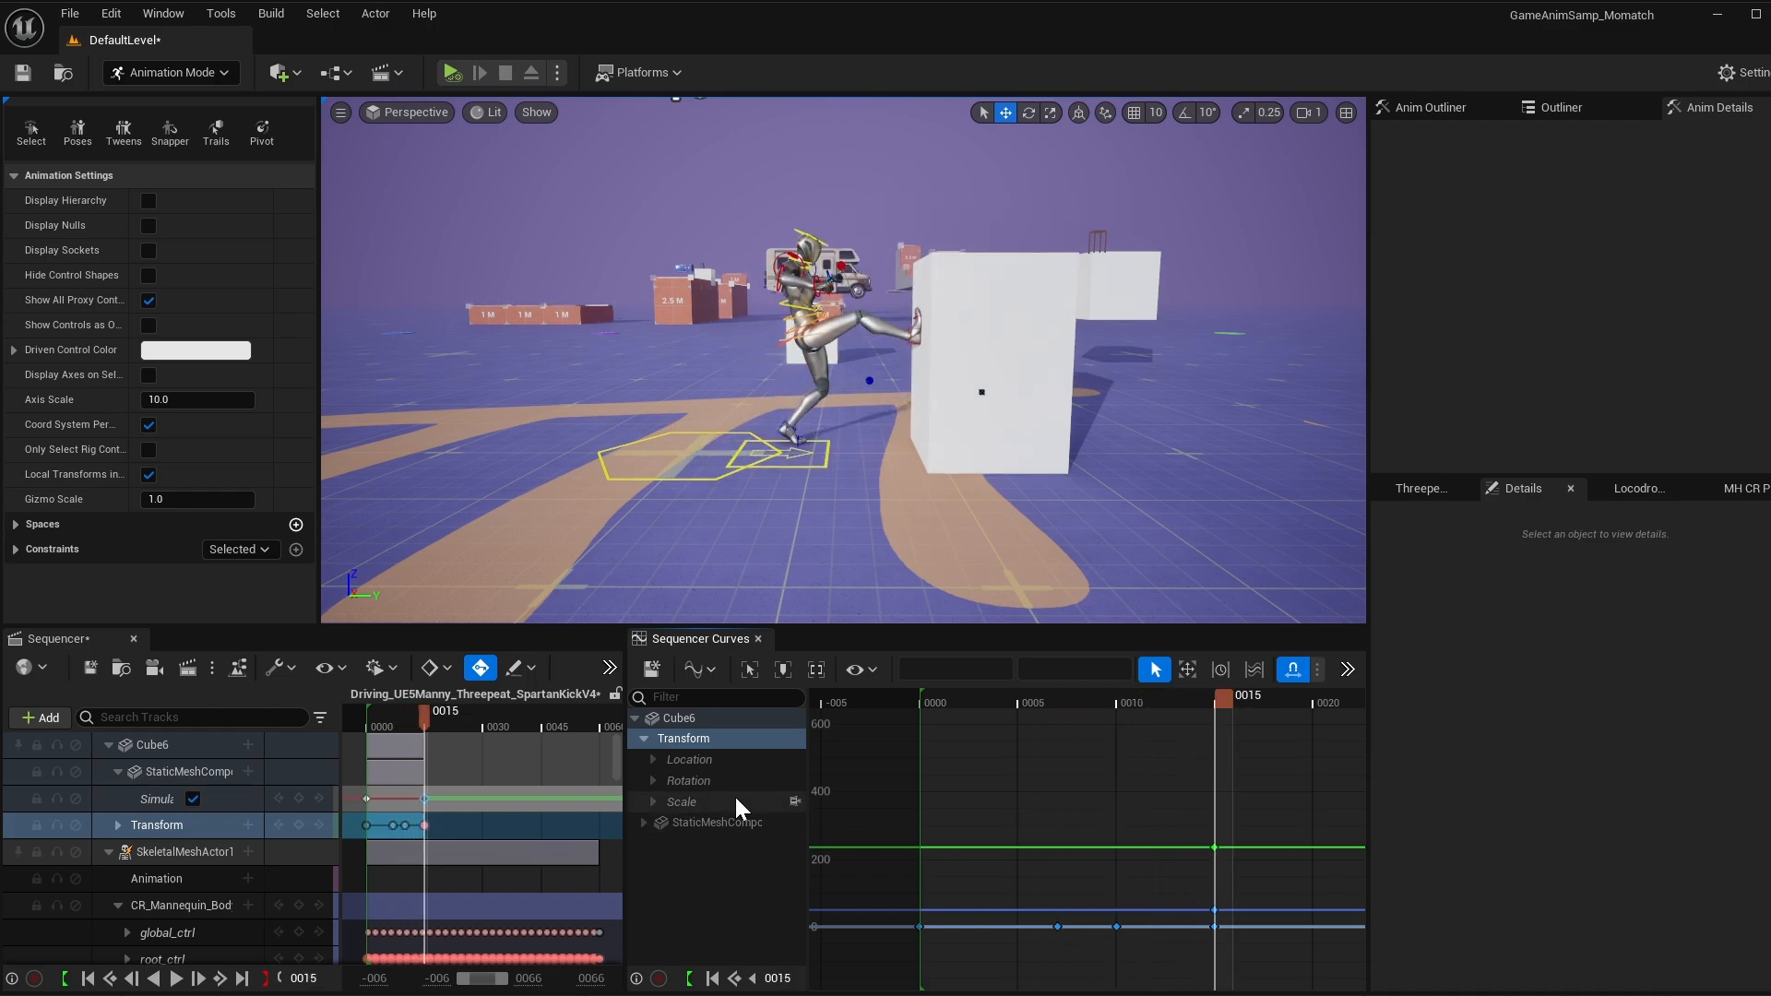
Show the cube's scale curves and drag the Simulate Physics switch-on key to frame 16.
click(680, 801)
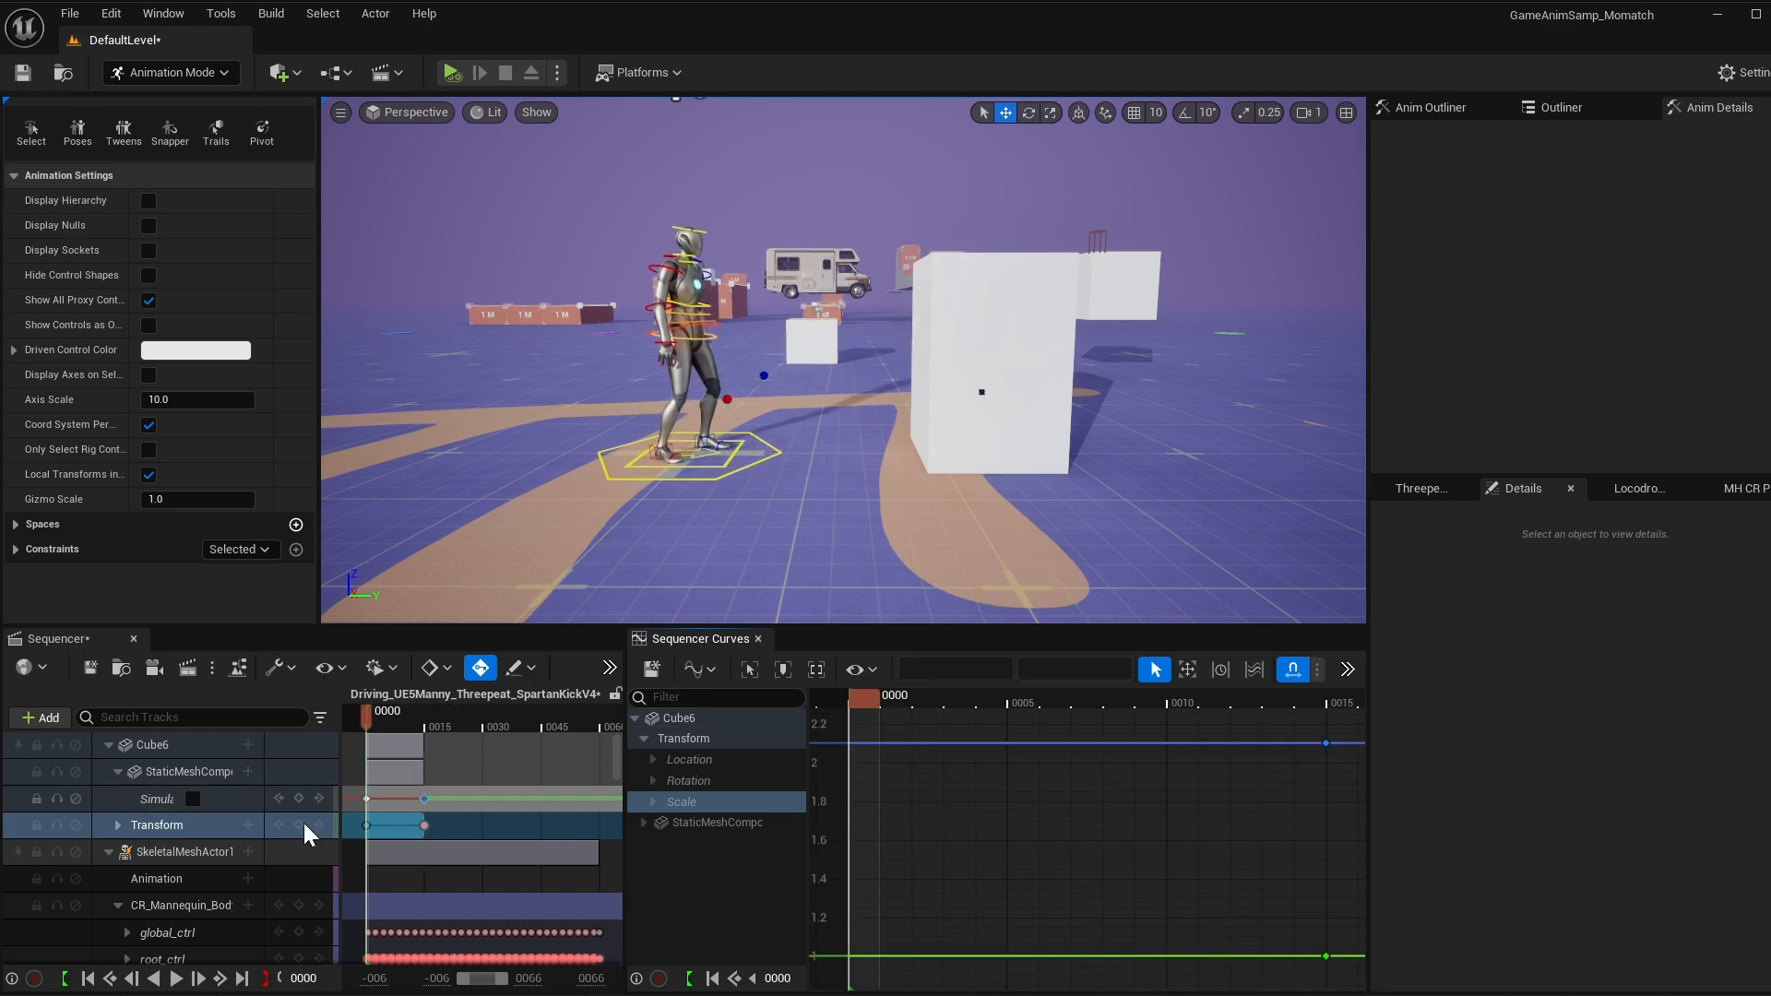
mouse_move(299, 799)
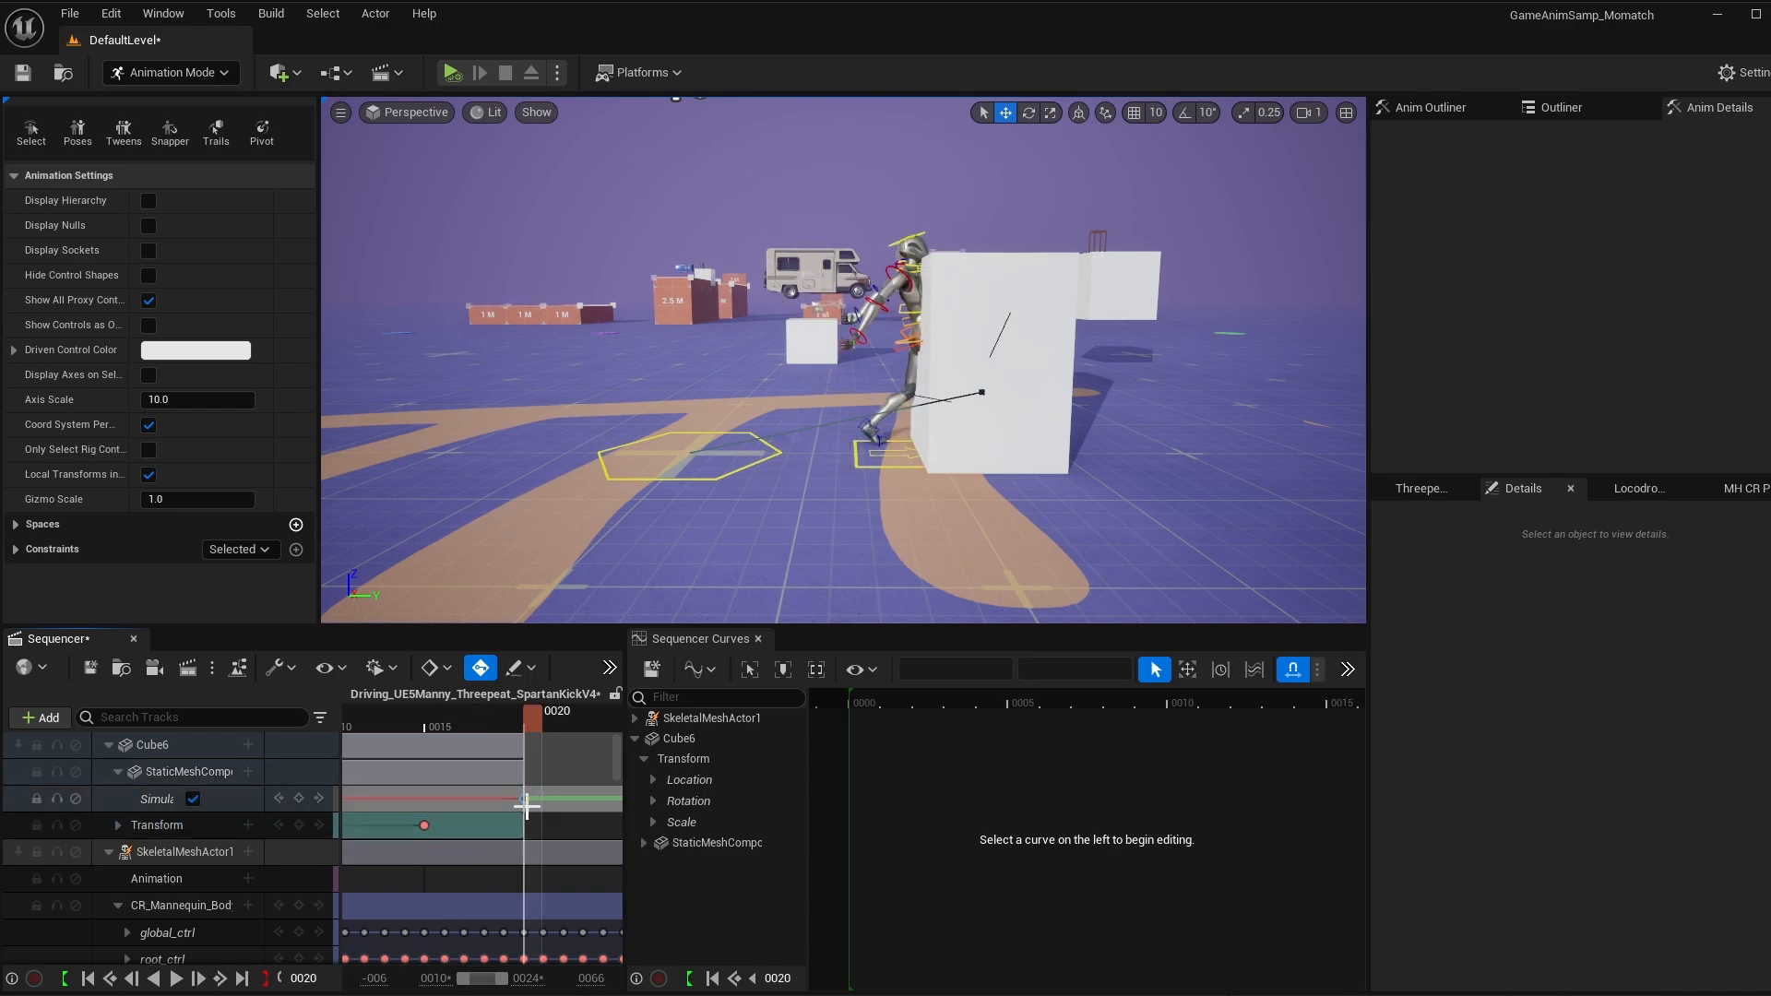
drag(525, 808, 447, 807)
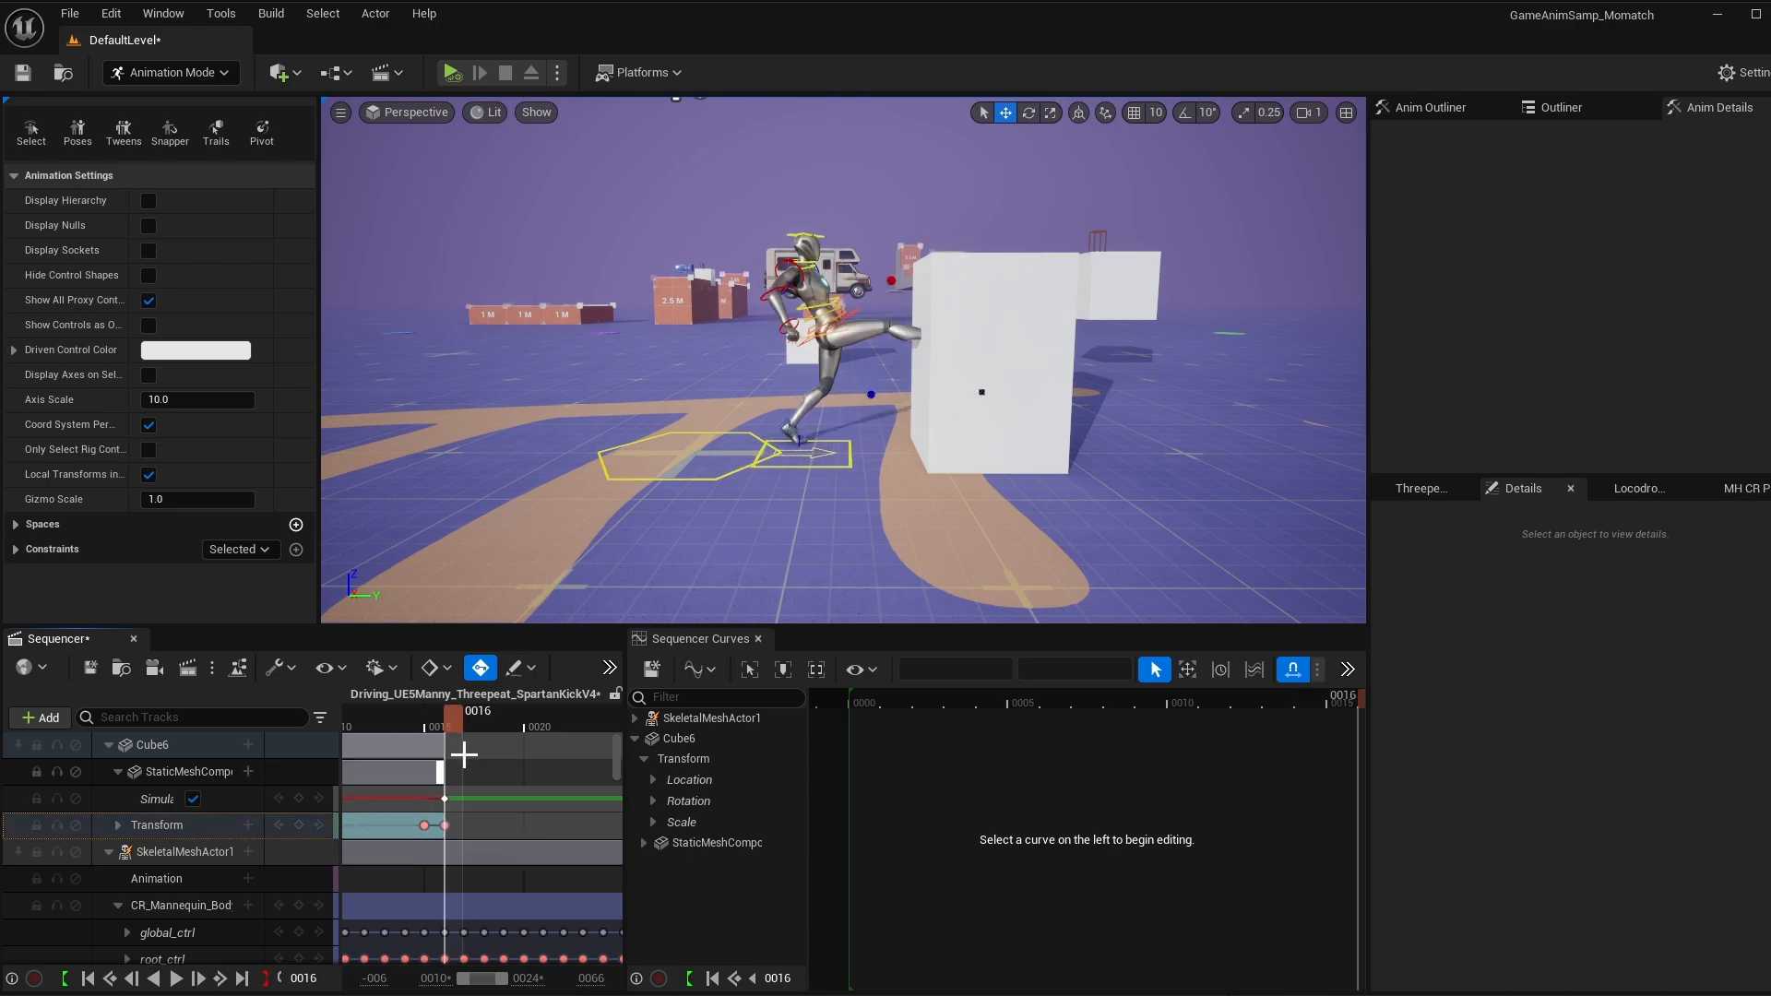
Raise the frame-16 location key to about 292.77 in Sequencer Curves, then step back to frame 11.
click(157, 825)
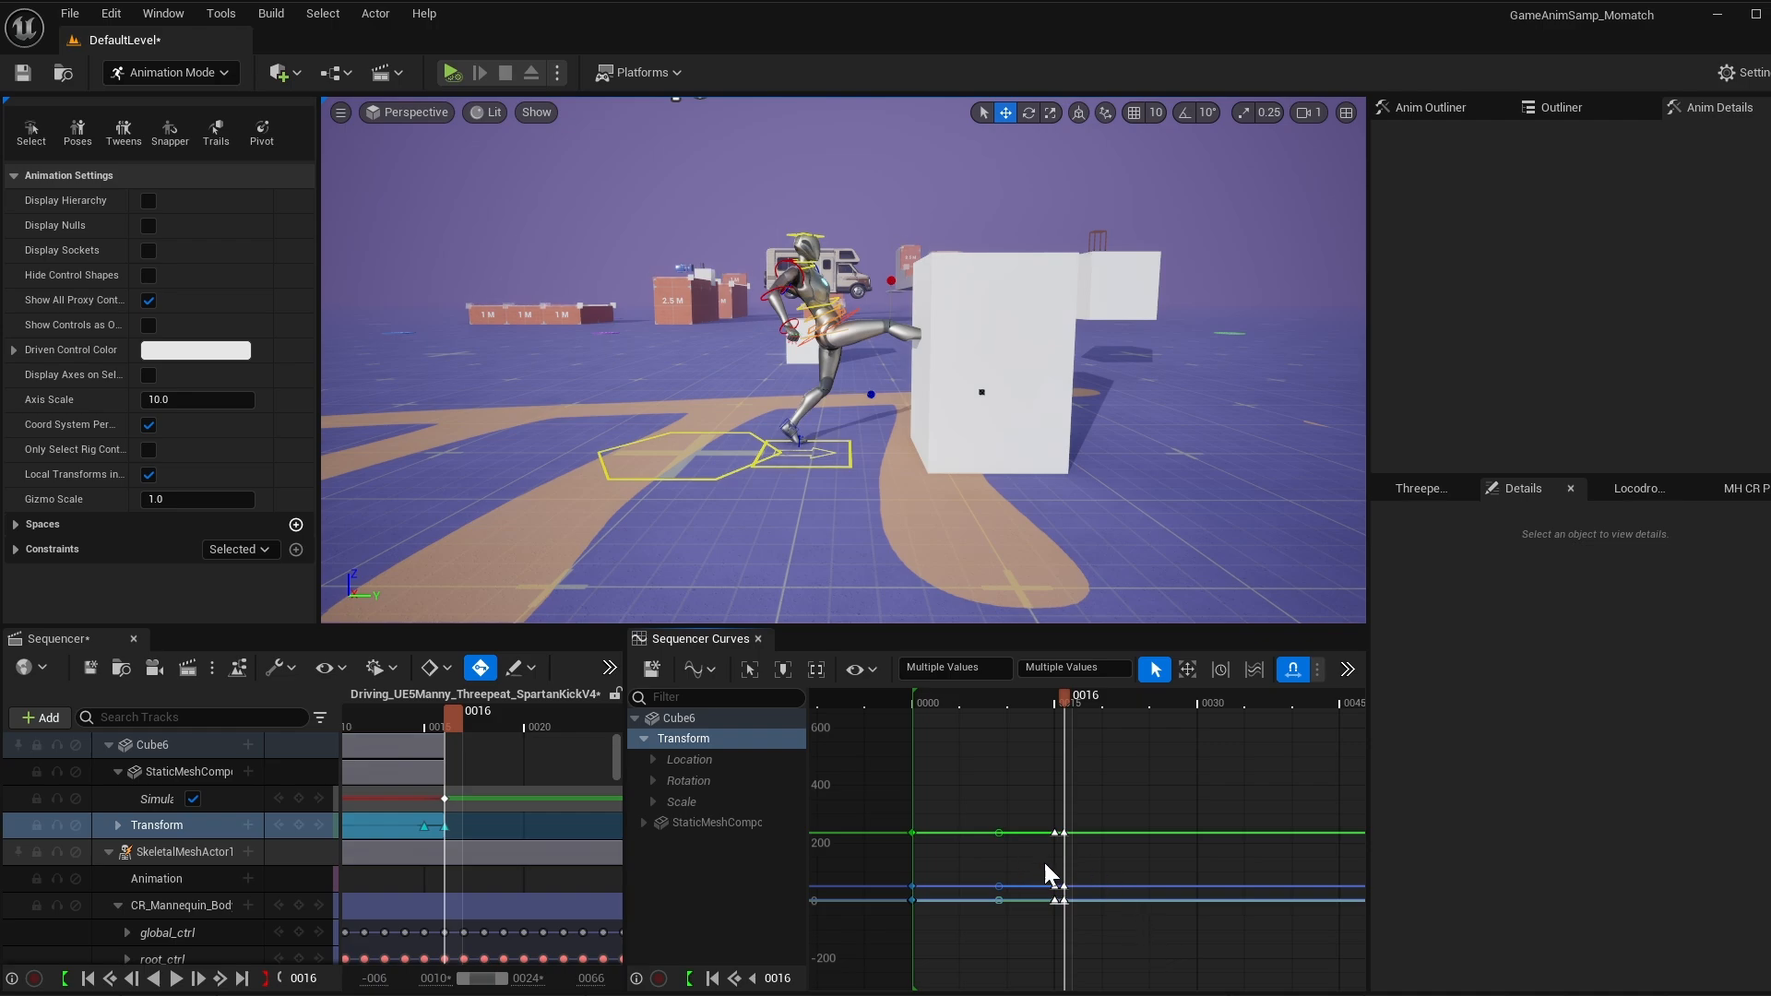
mouse_move(1014, 712)
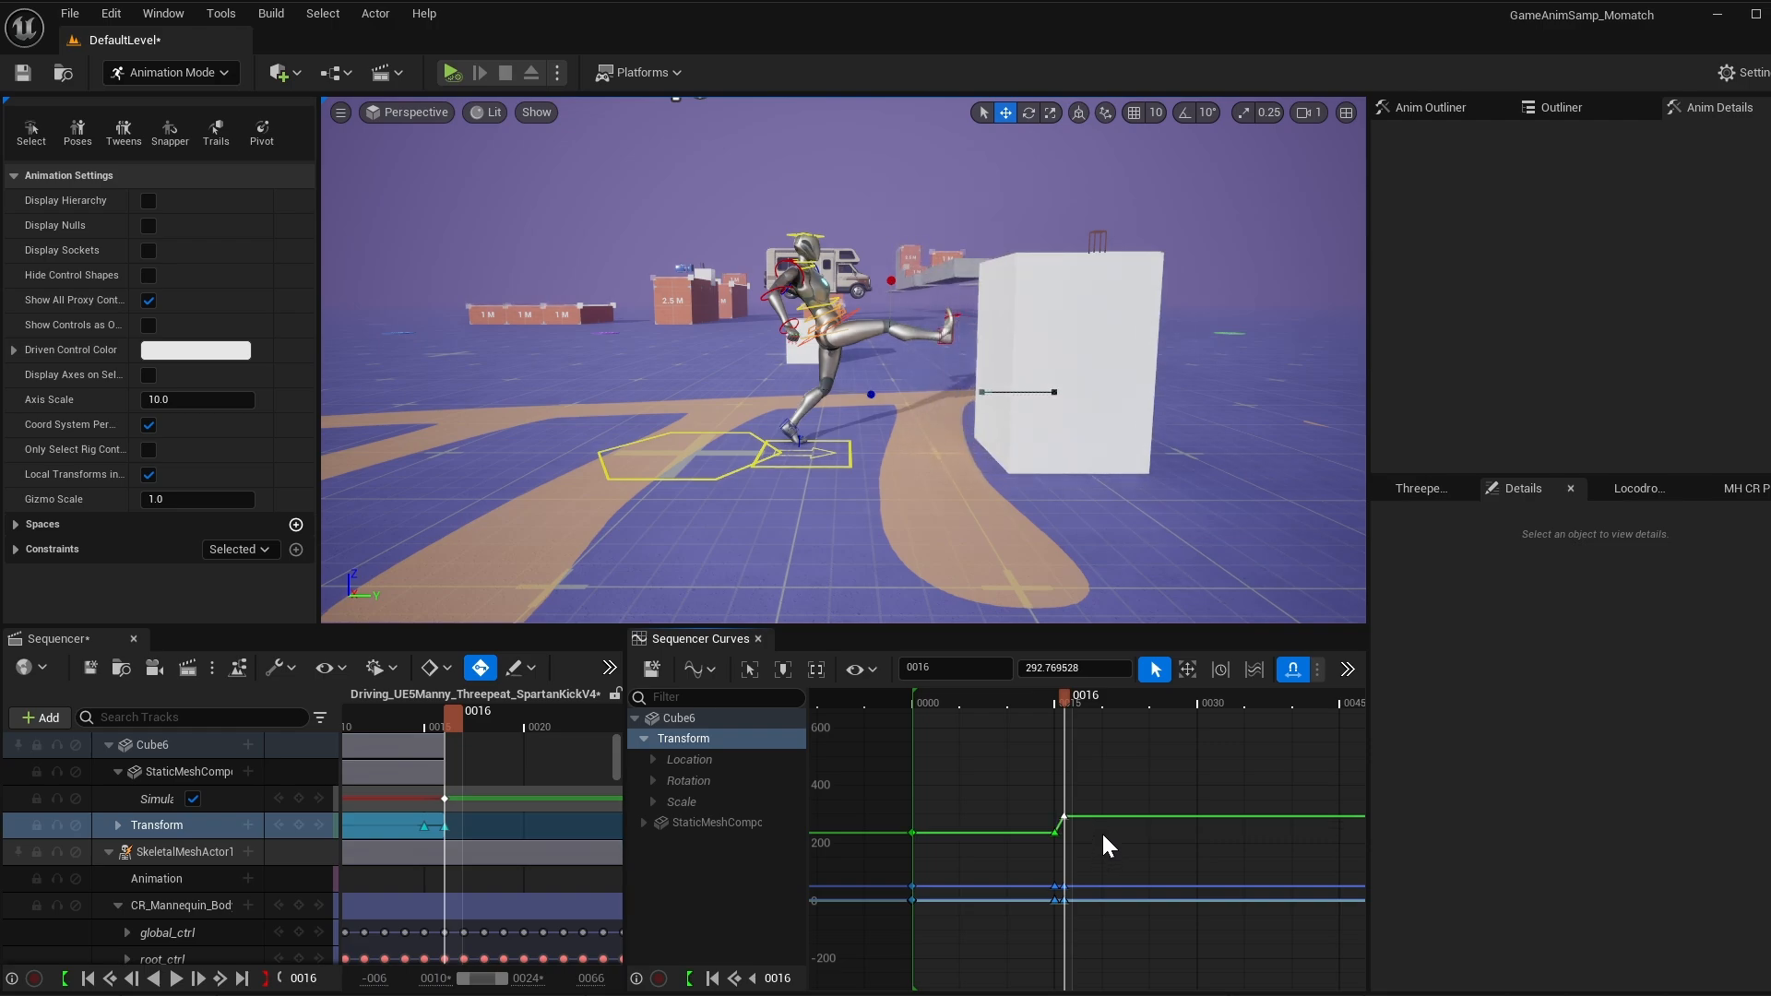
mouse_move(1099, 749)
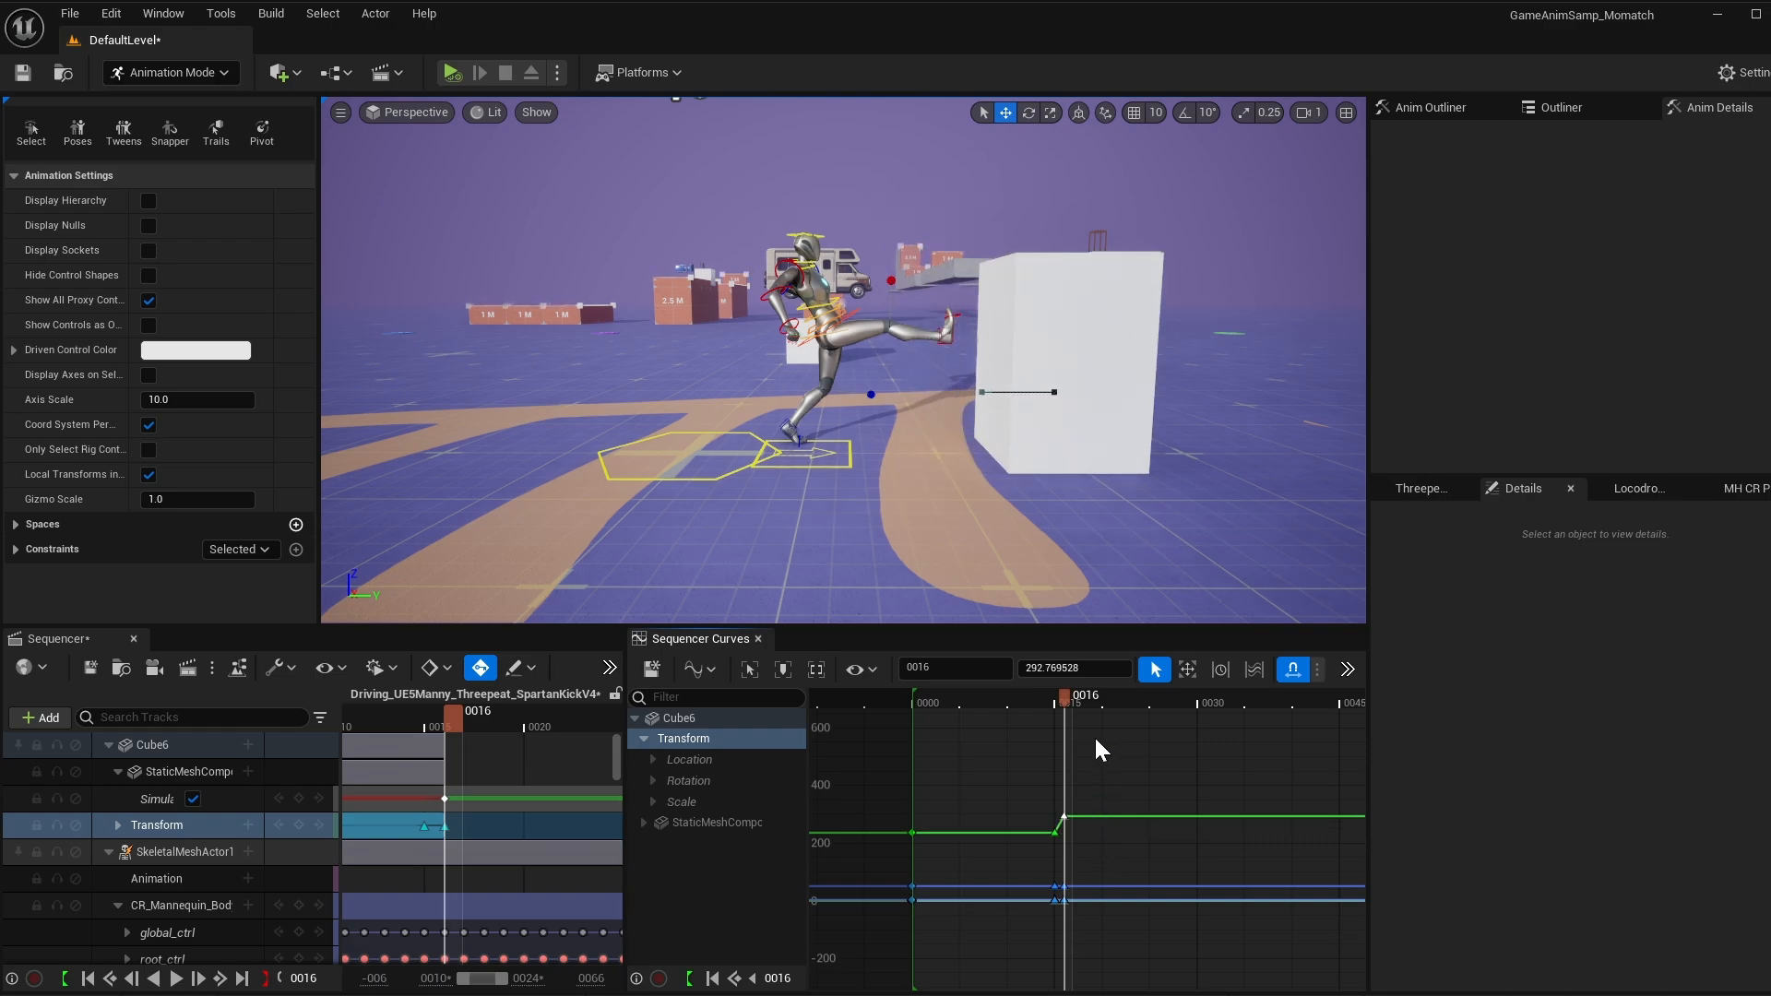
drag(1070, 699, 1016, 699)
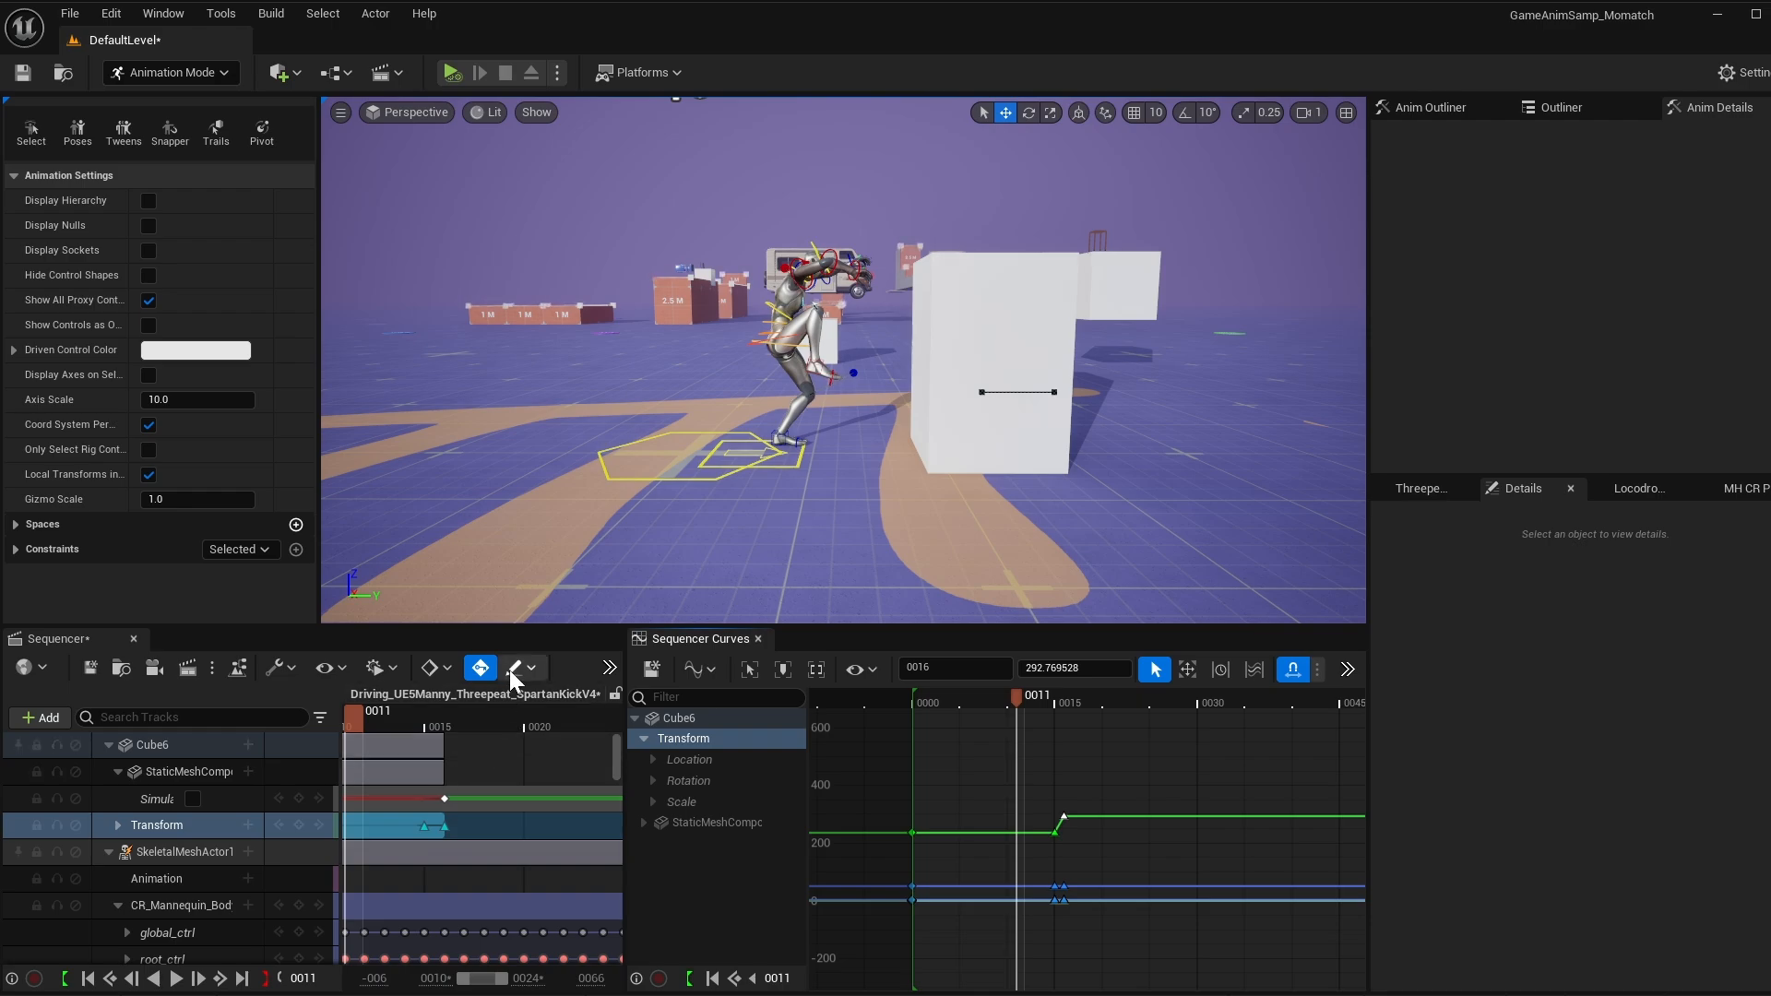
mouse_move(451, 72)
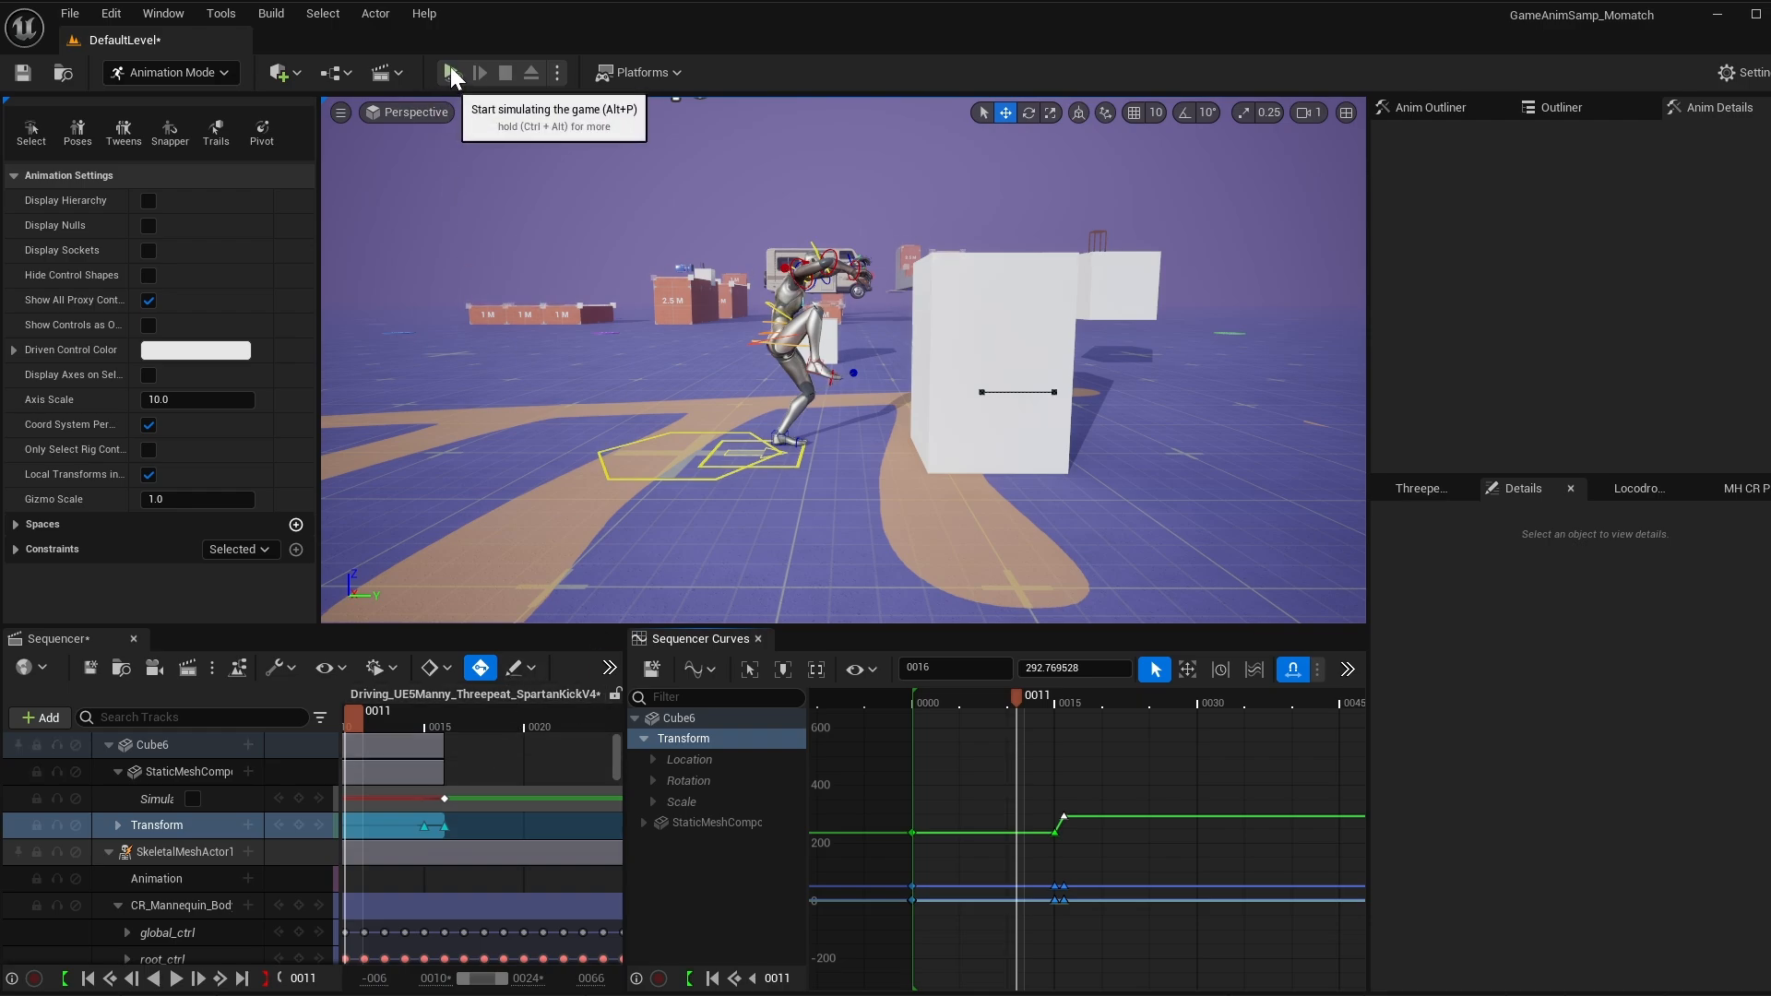
Simulate the level so the mannequin's kick sends the cube flying, then stop the simulation.
click(450, 72)
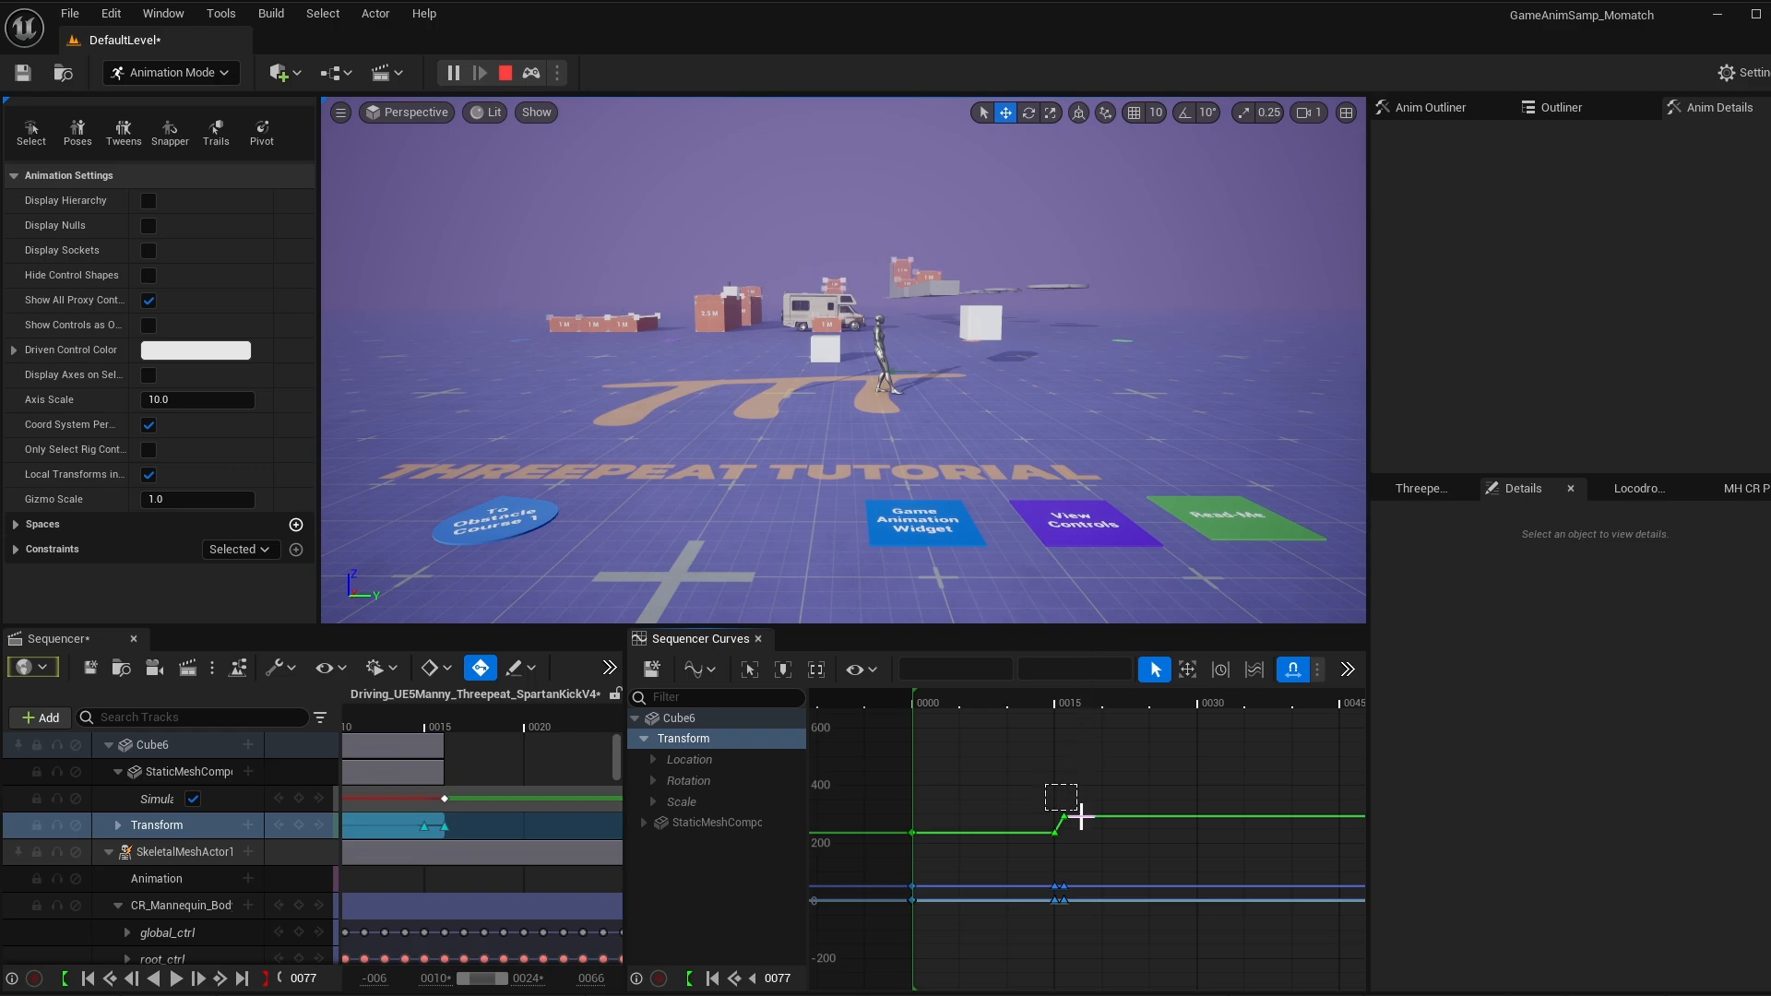
click(1075, 817)
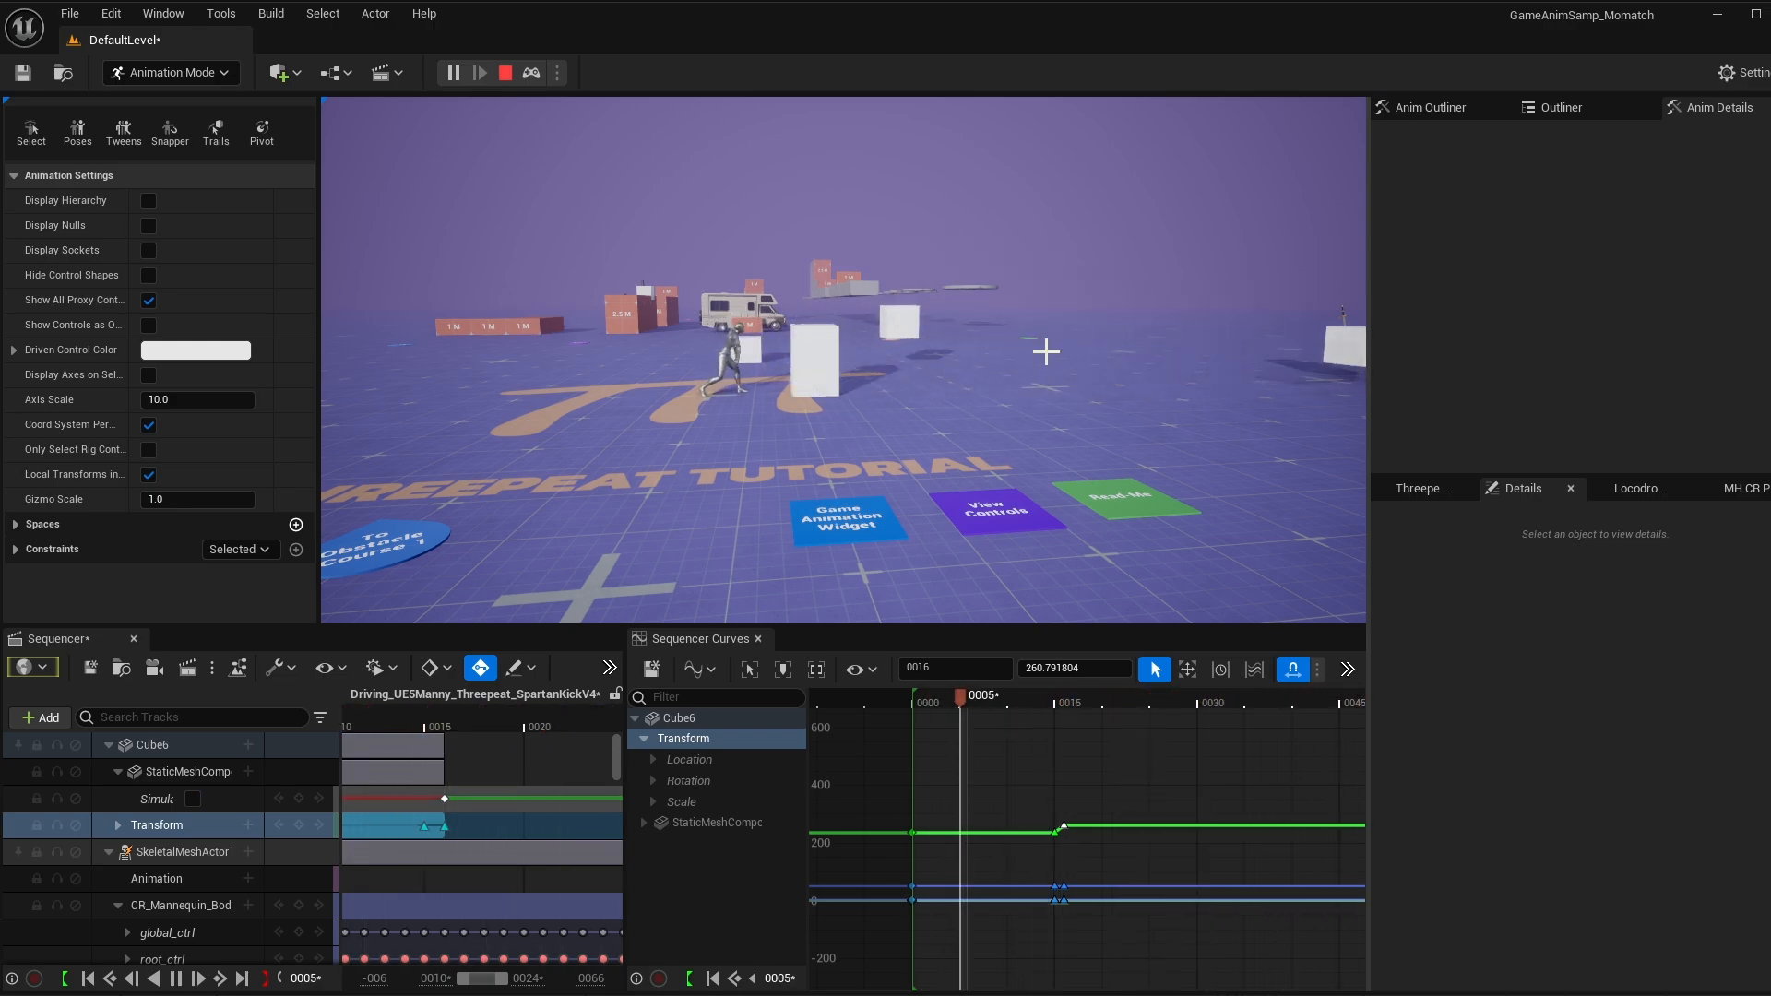
click(191, 798)
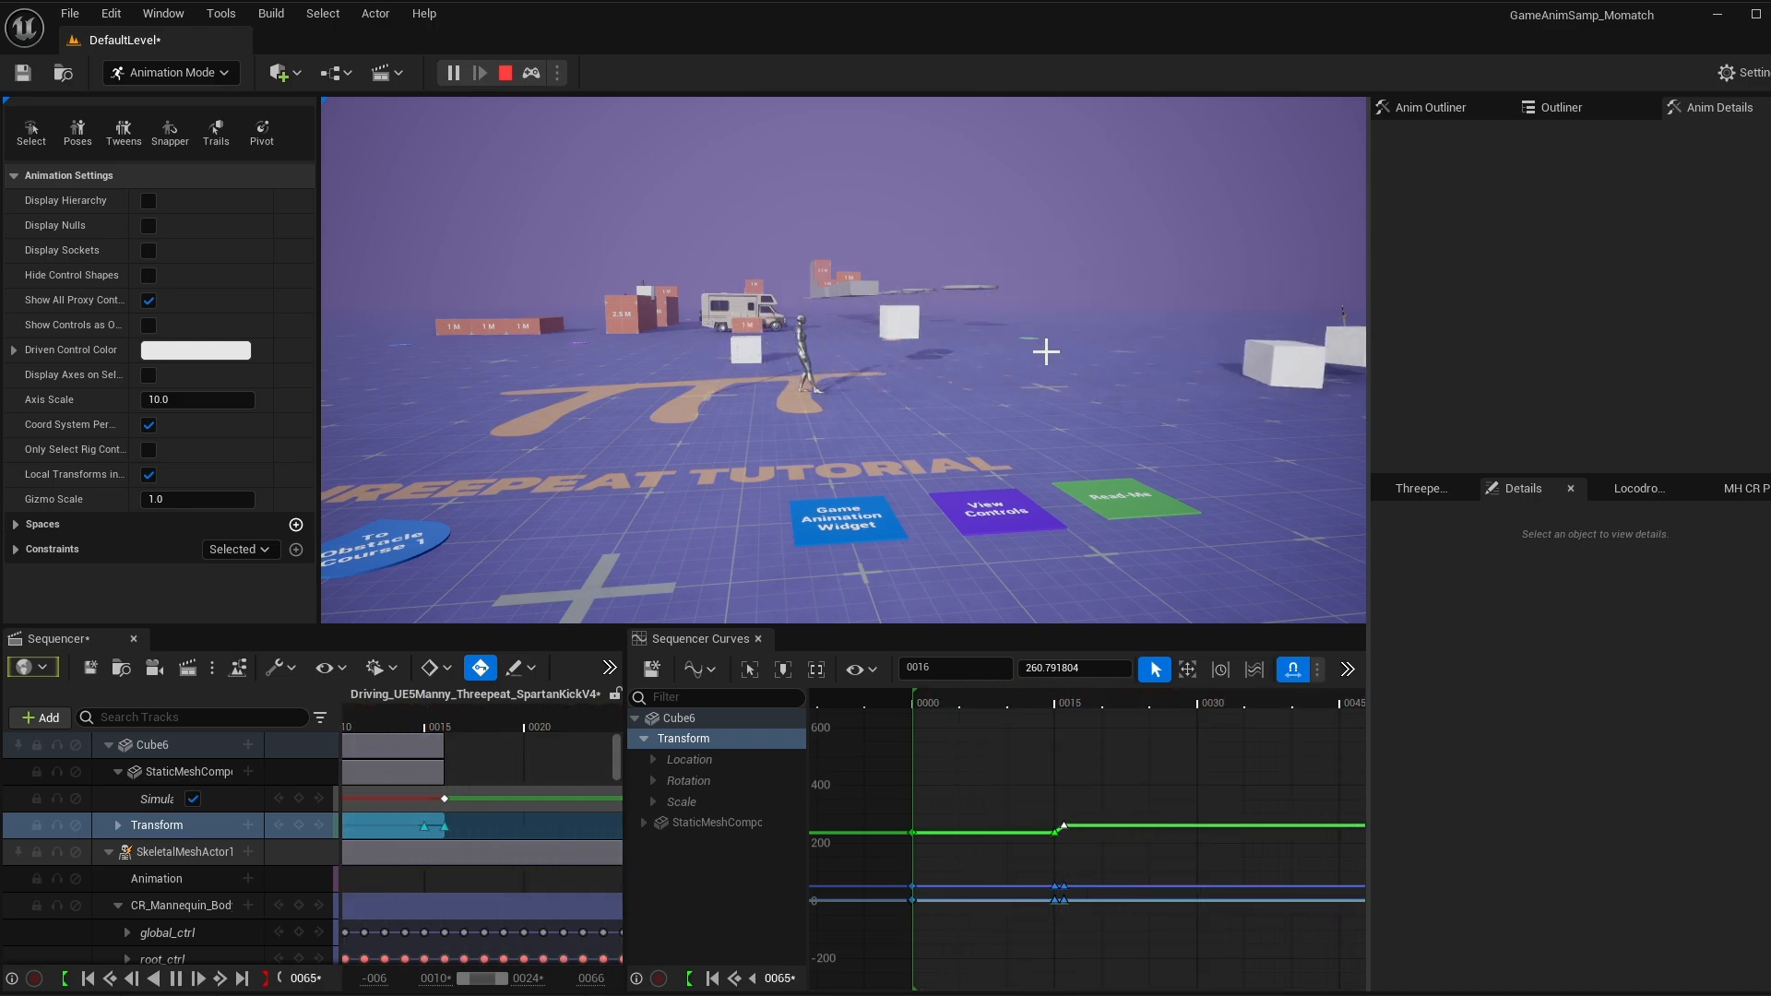
mouse_move(503, 72)
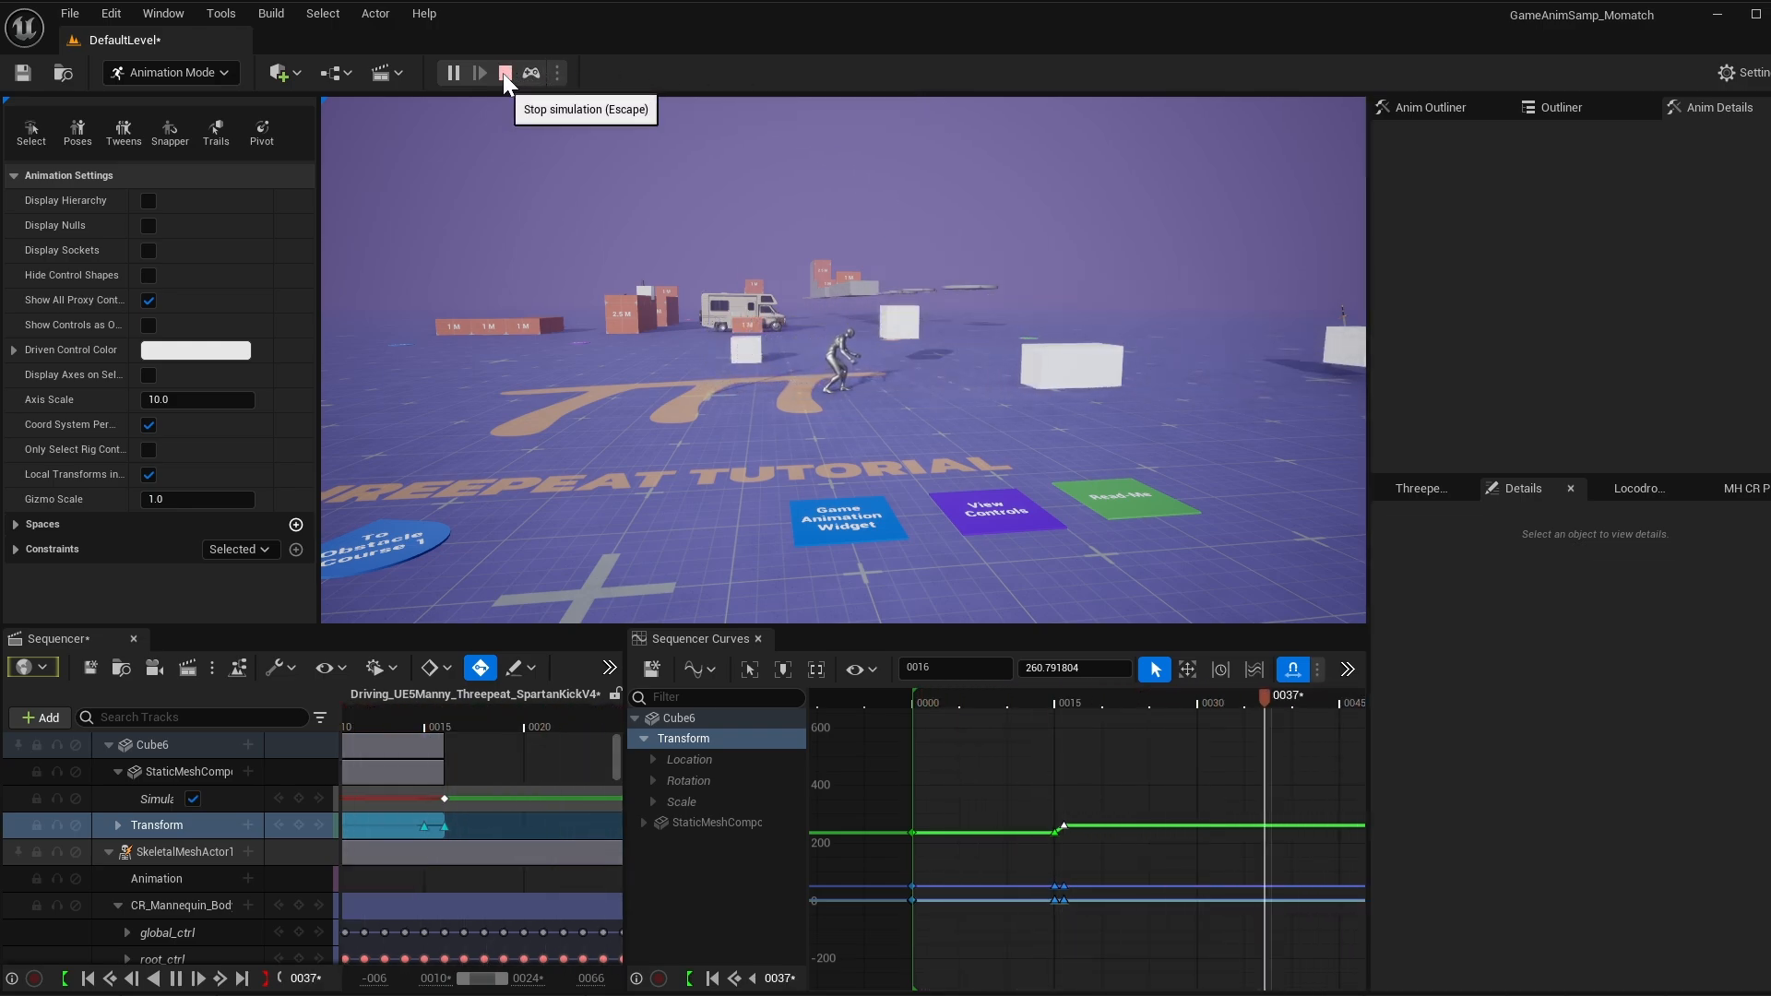